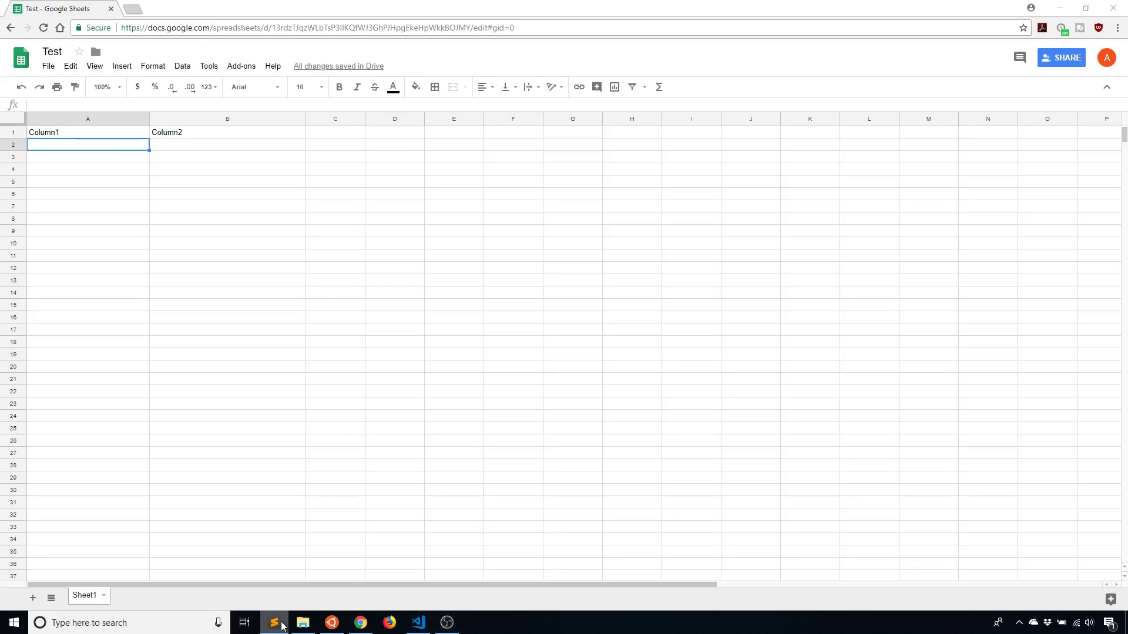
Step: Enter 'This is A2', 'This is B2', 'This is A3' and 'This is B3' into rows 2–3
left_click(88, 132)
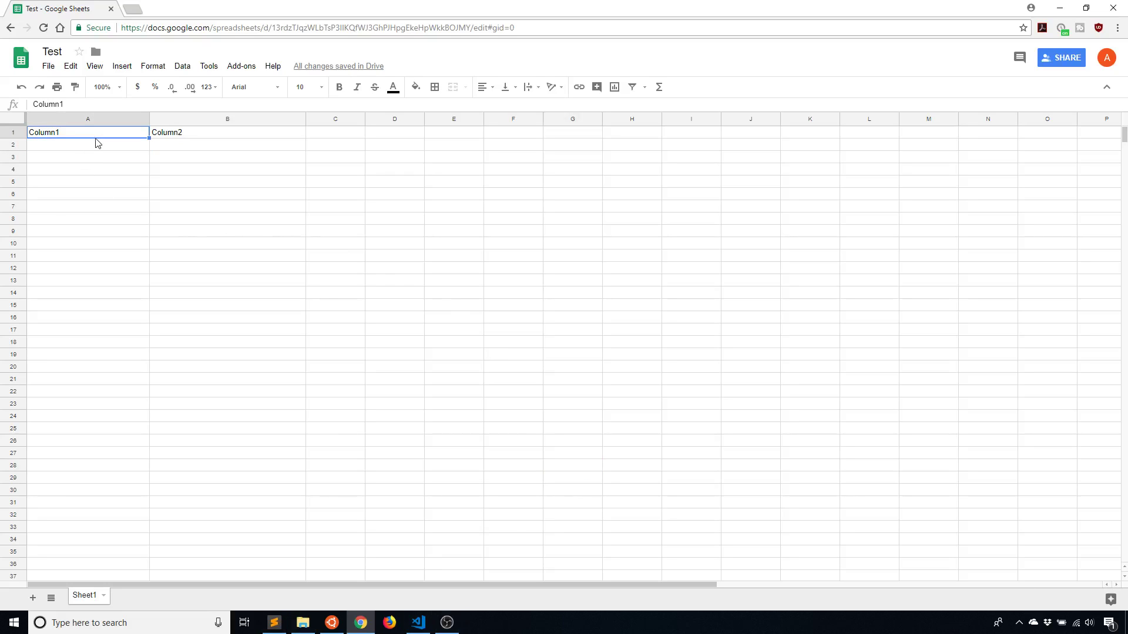
left_click(87, 144)
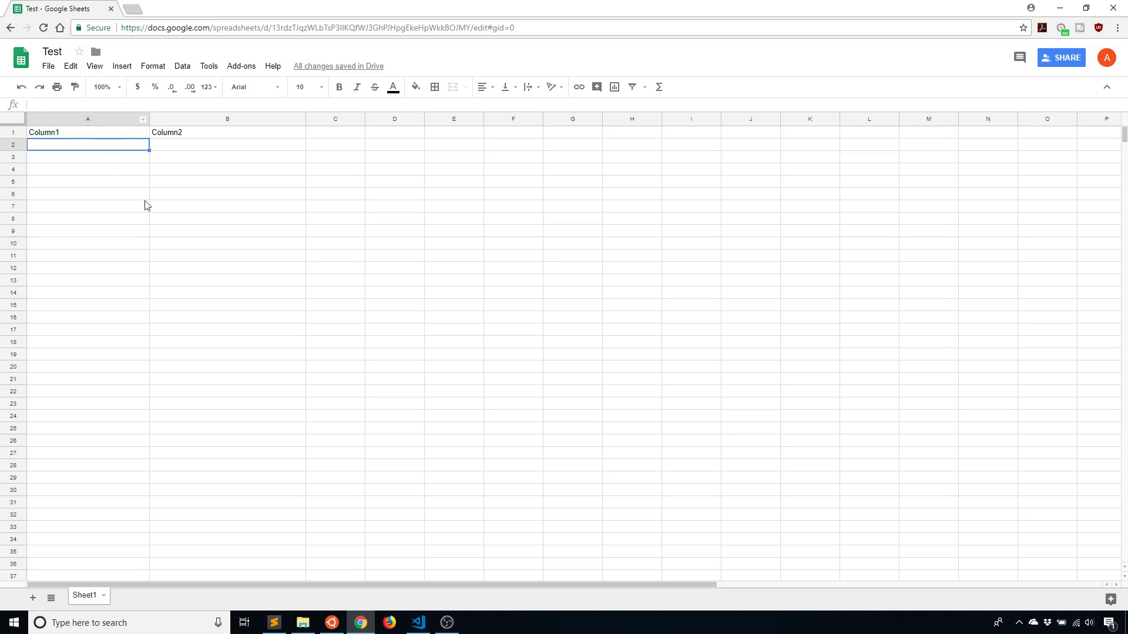
mouse_move(92, 161)
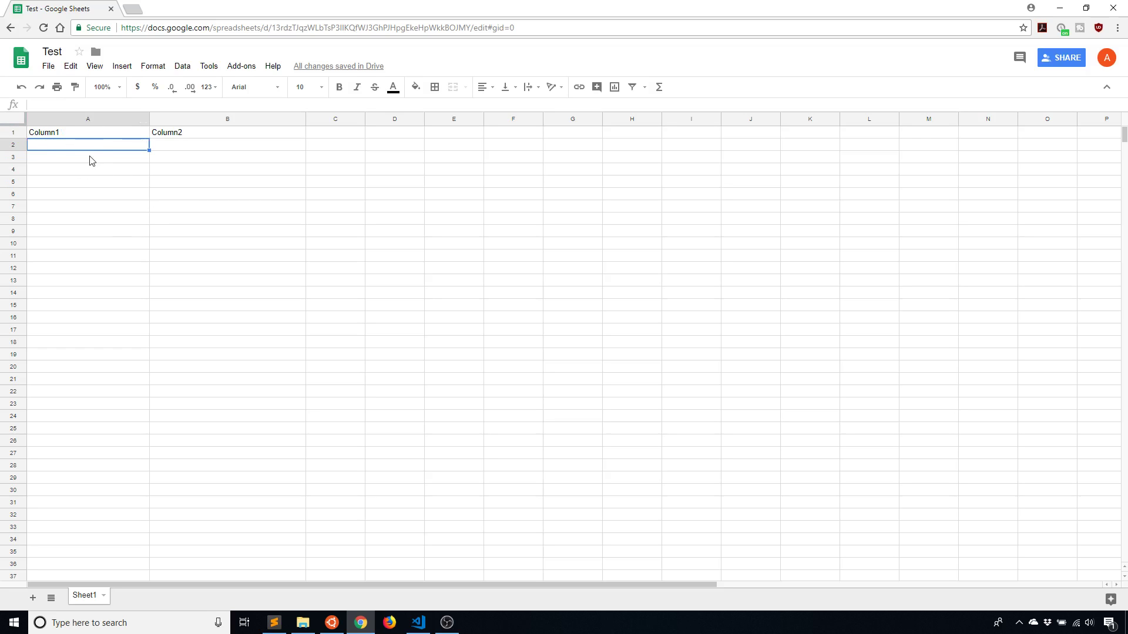
mouse_move(101, 157)
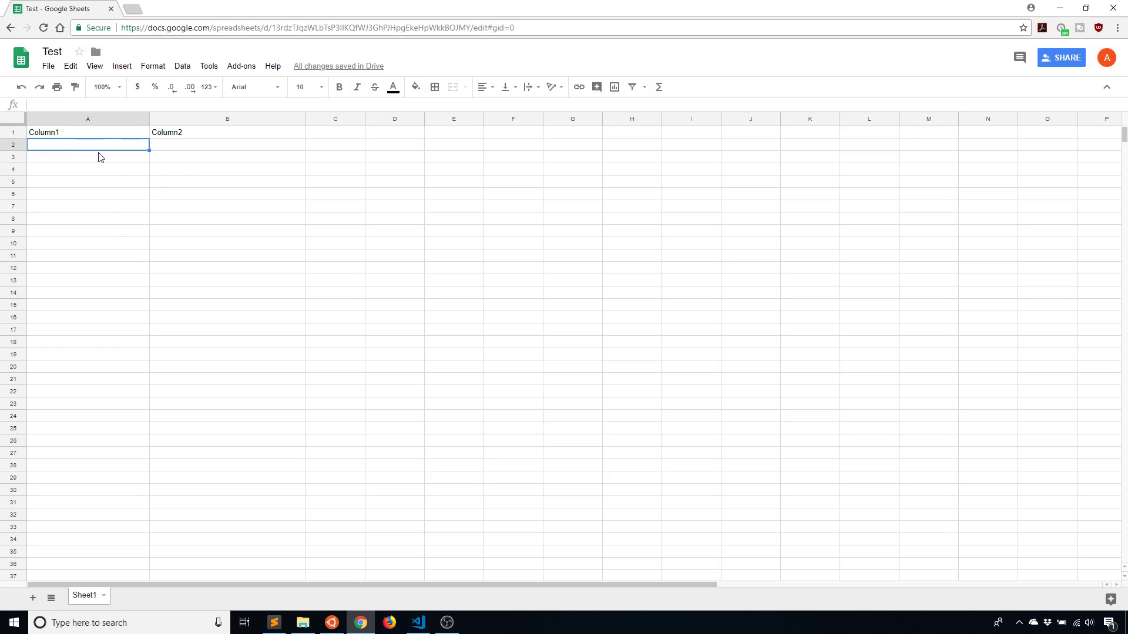
mouse_move(105, 157)
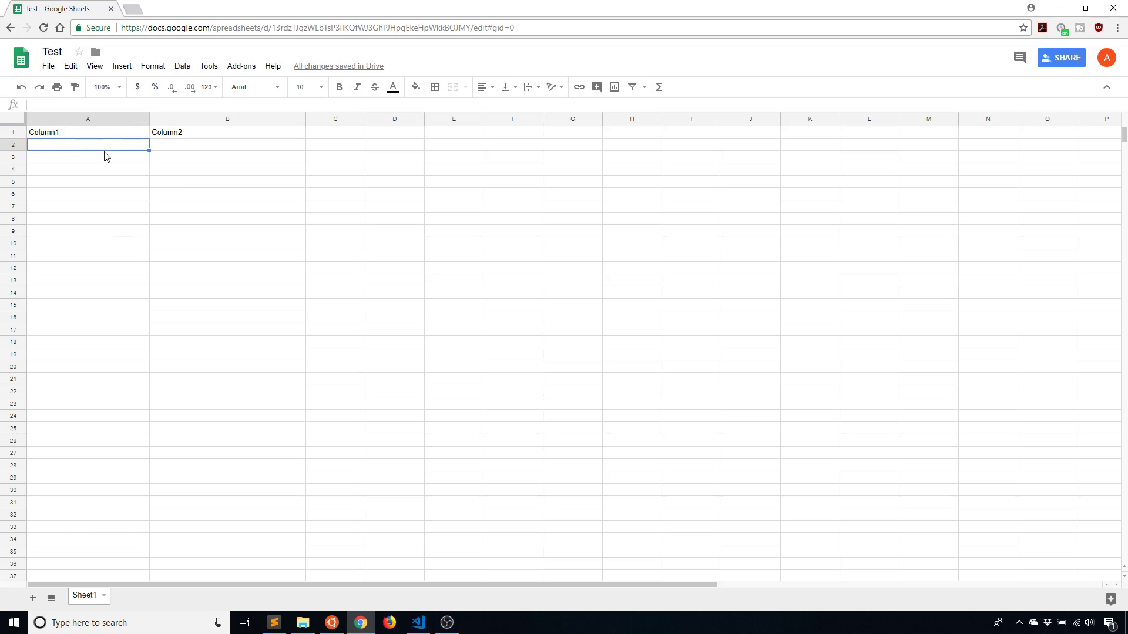
type("This is A2")
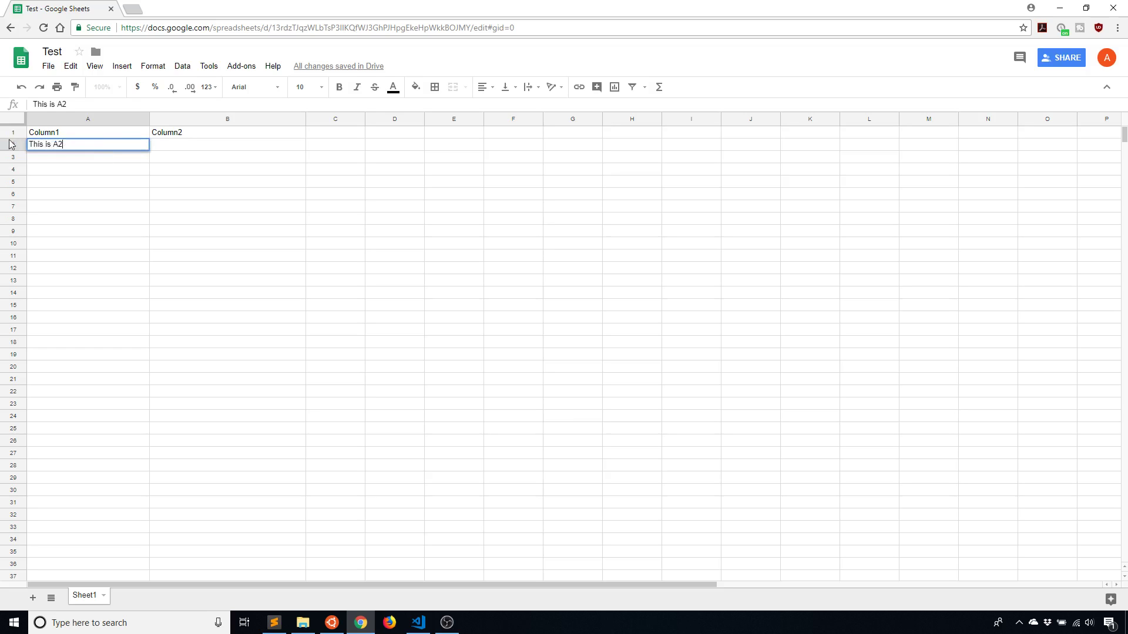
type("This is")
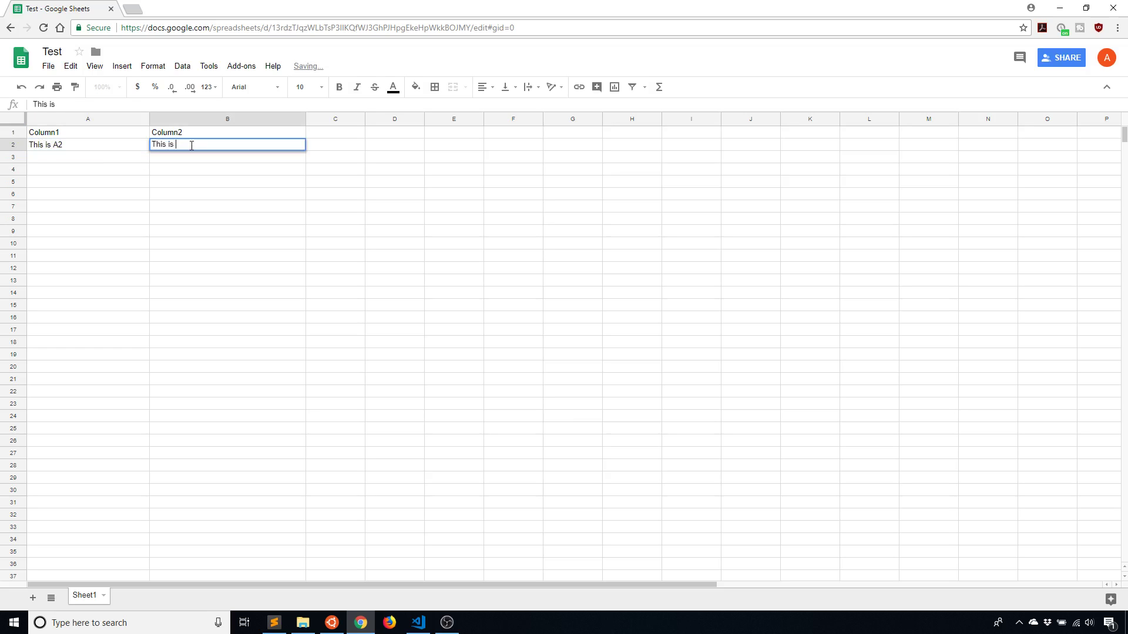
type("B2")
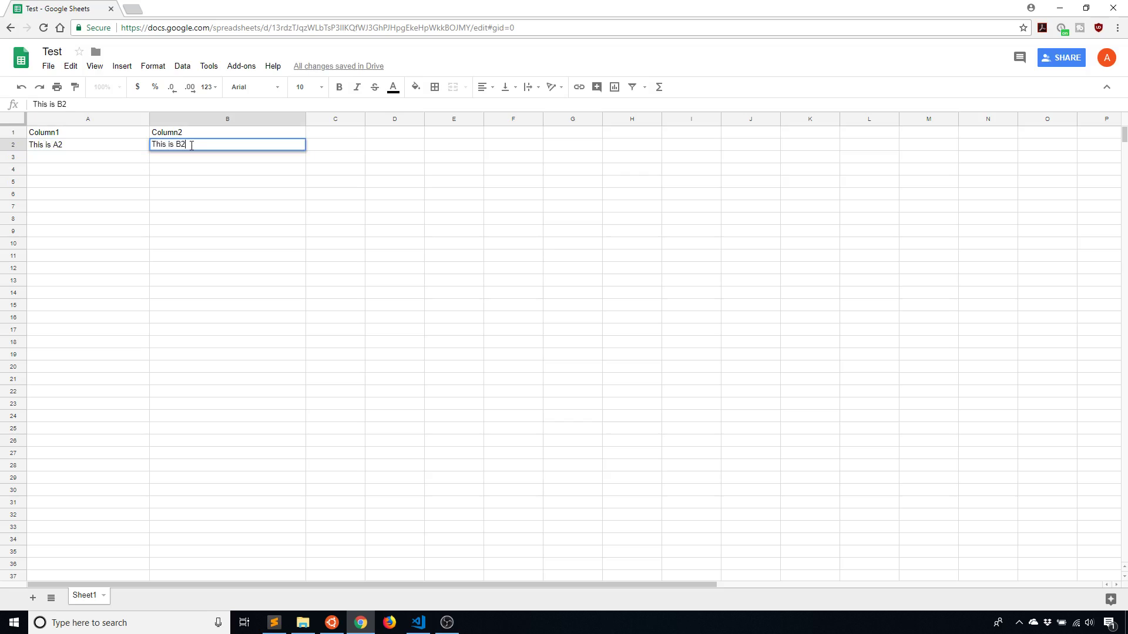
type("This is A3")
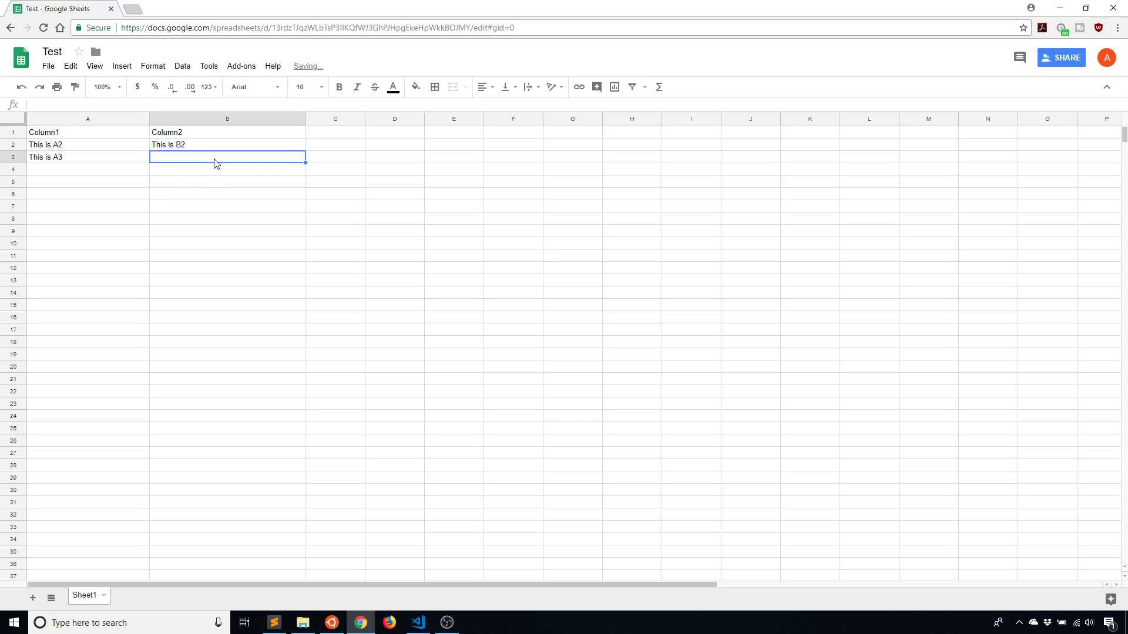
type("This is B3")
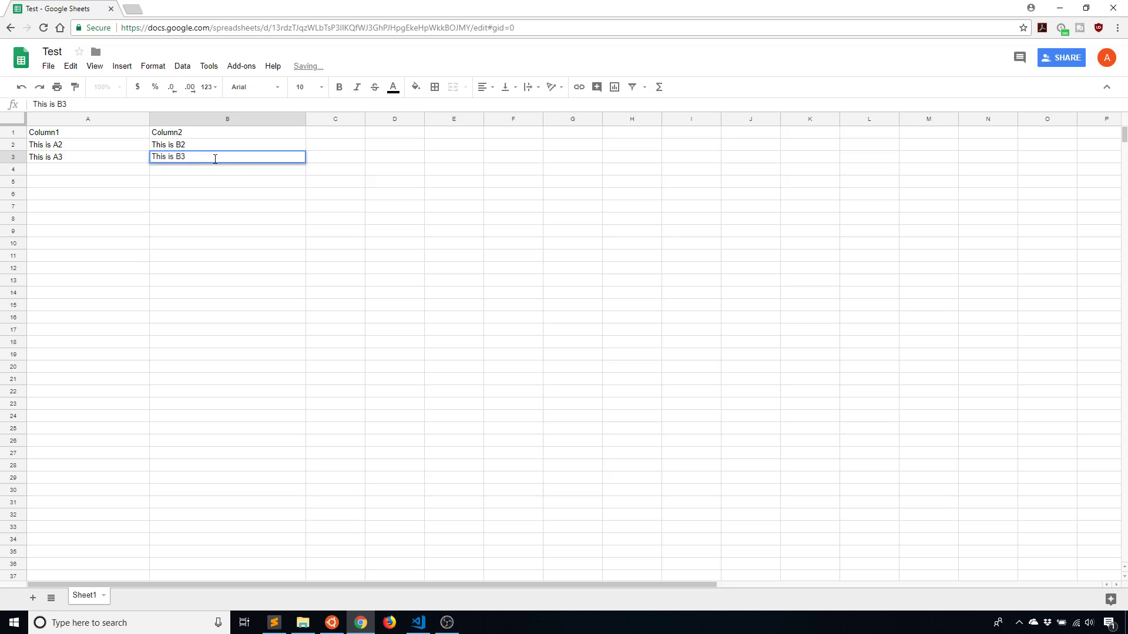
left_click(88, 145)
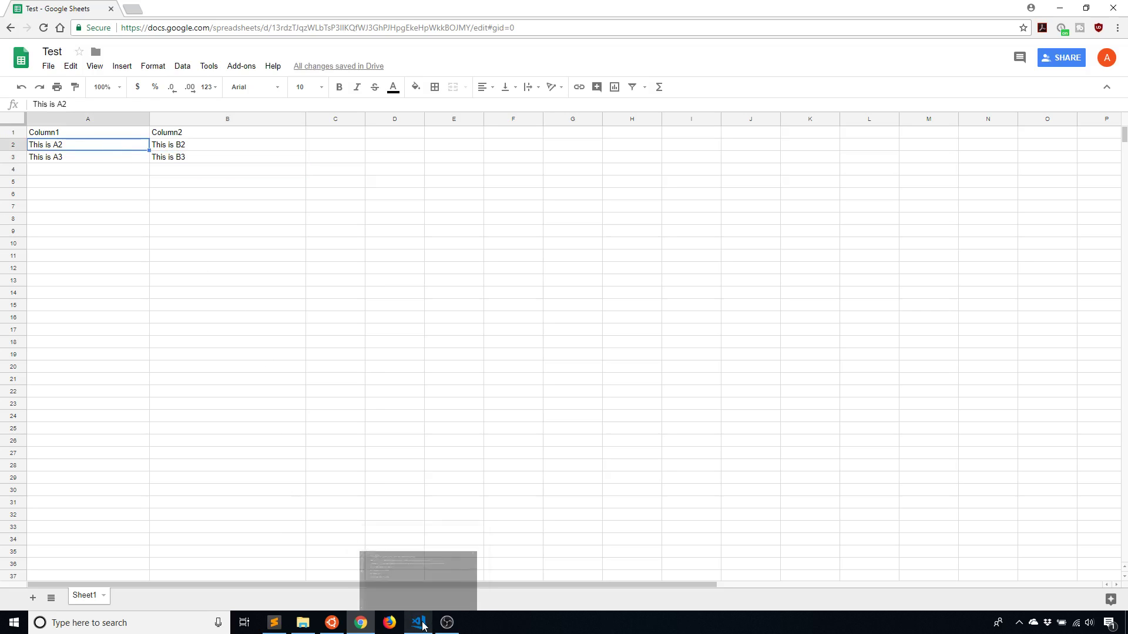
Step: Comment out the delete-row and print-all-records lines in example.py
left_click(418, 622)
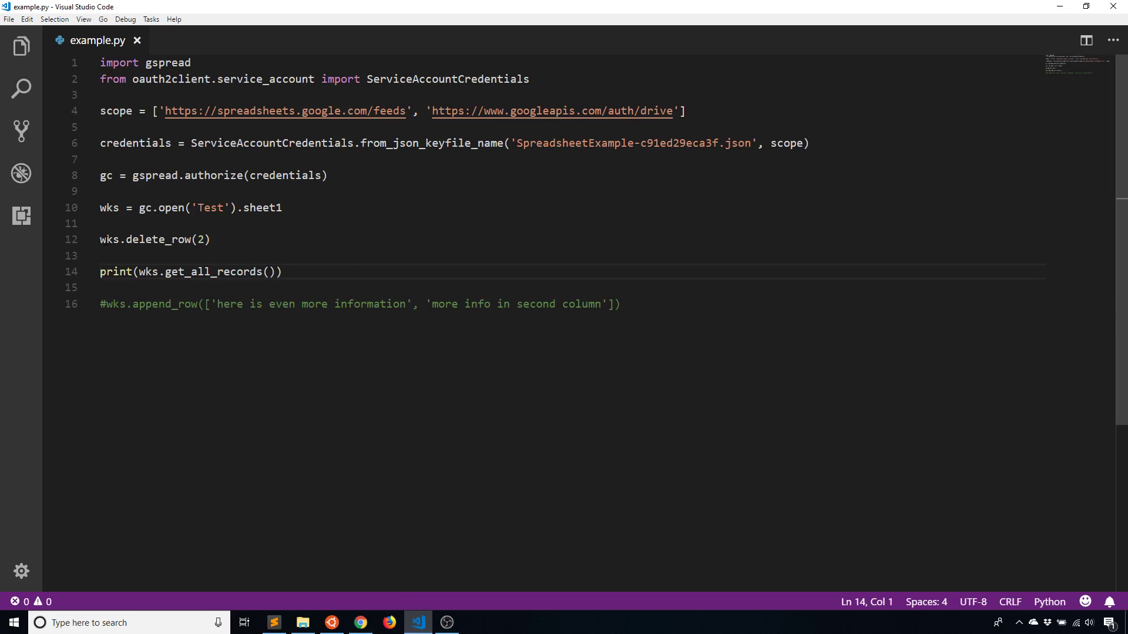
type("#")
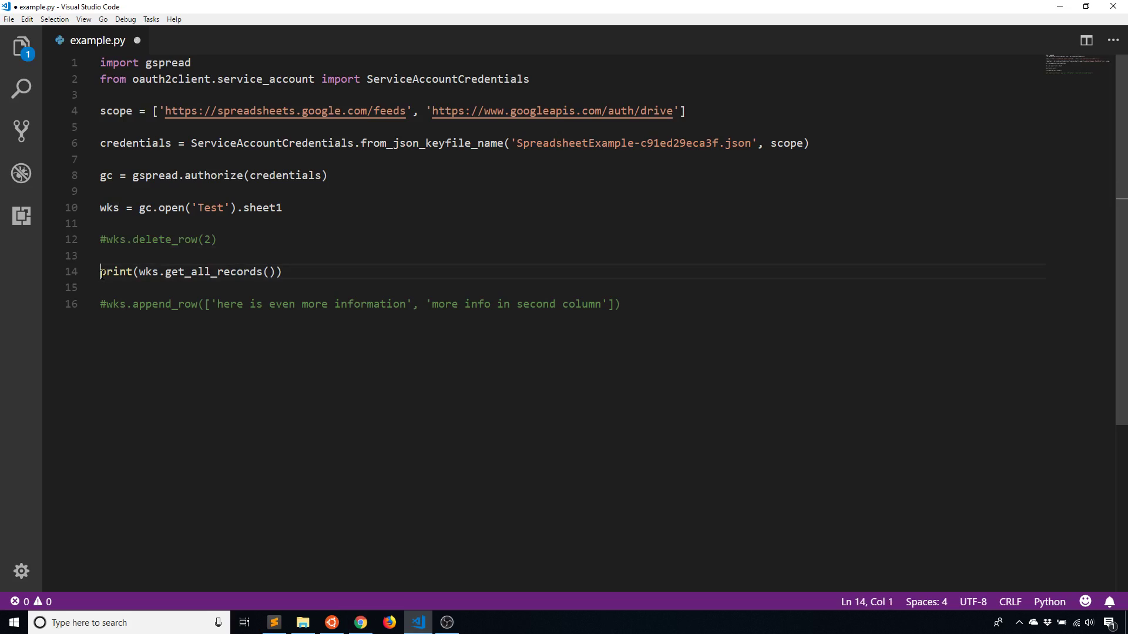
type("#")
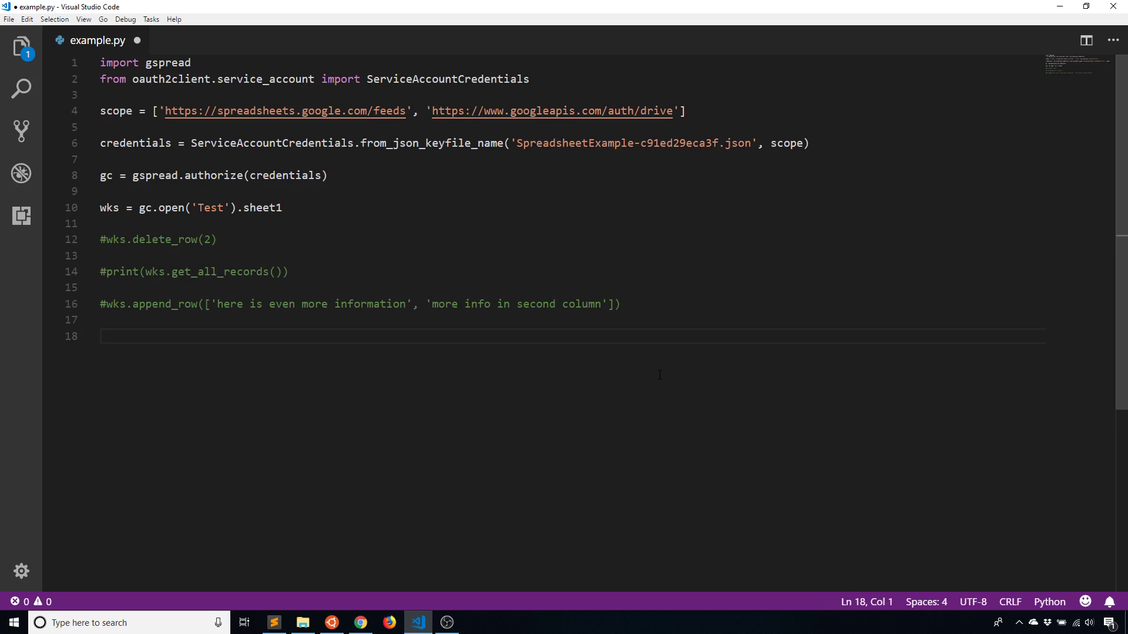
mouse_move(490, 296)
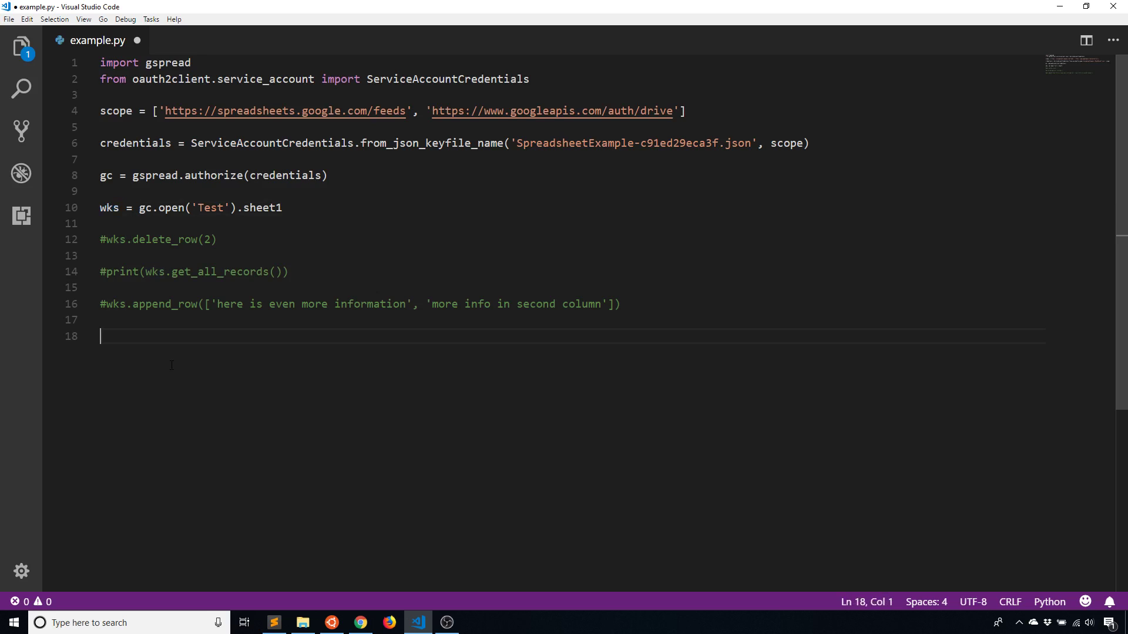
Step: Add print(wks.acell('A2')) on line 18, checking cell A2 in the sheet
type("print(wks.")
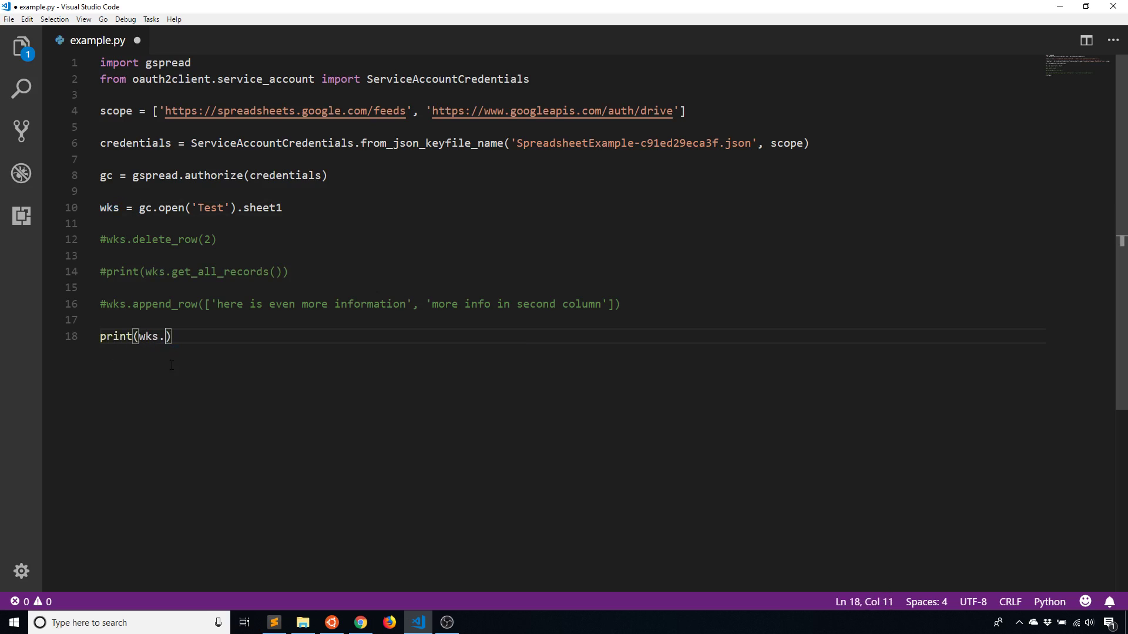
type("acell(")
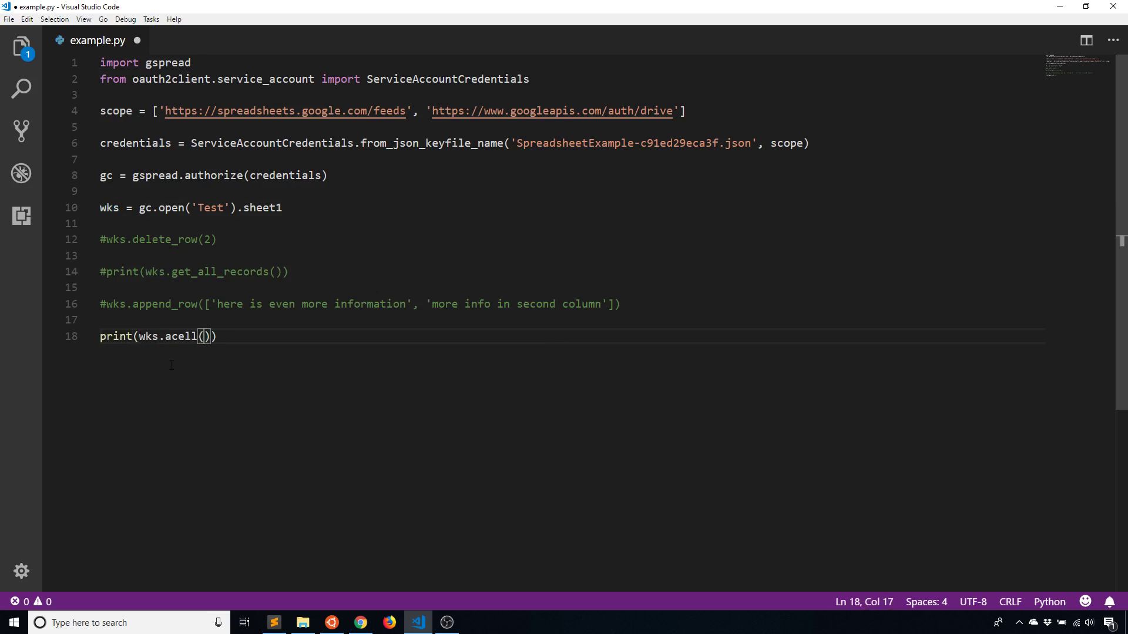
type("''")
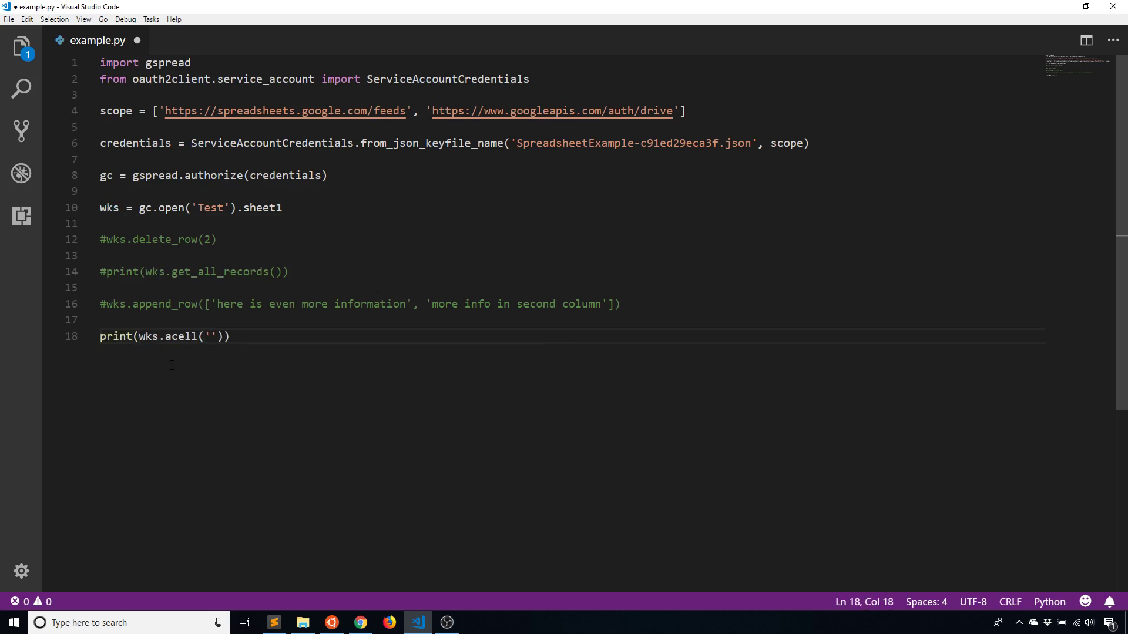
type("A2")
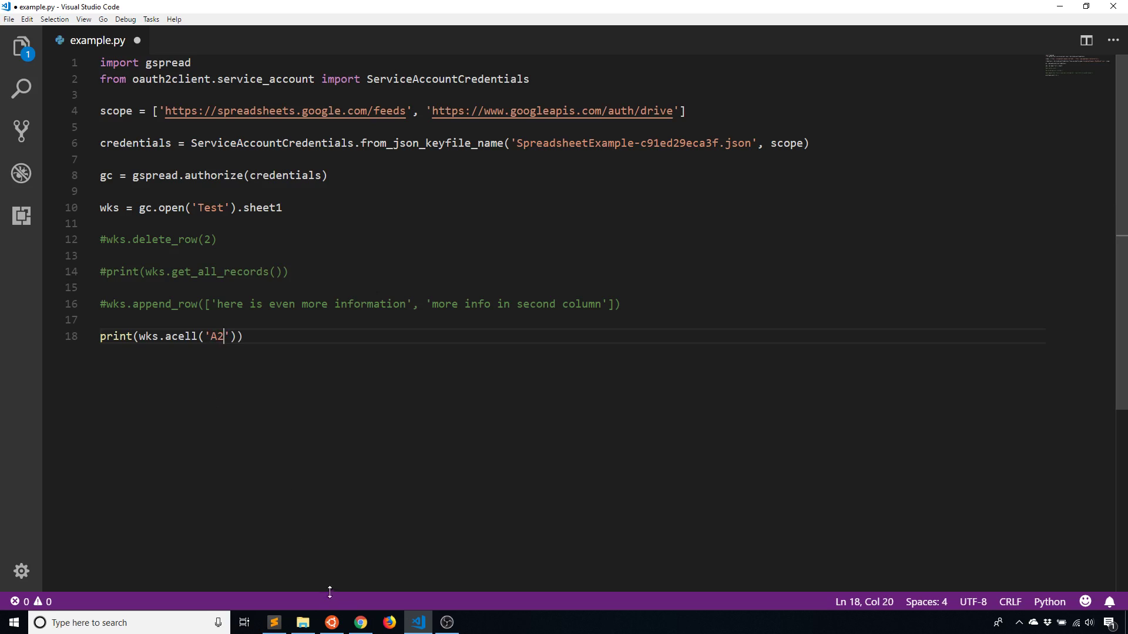
left_click(359, 623)
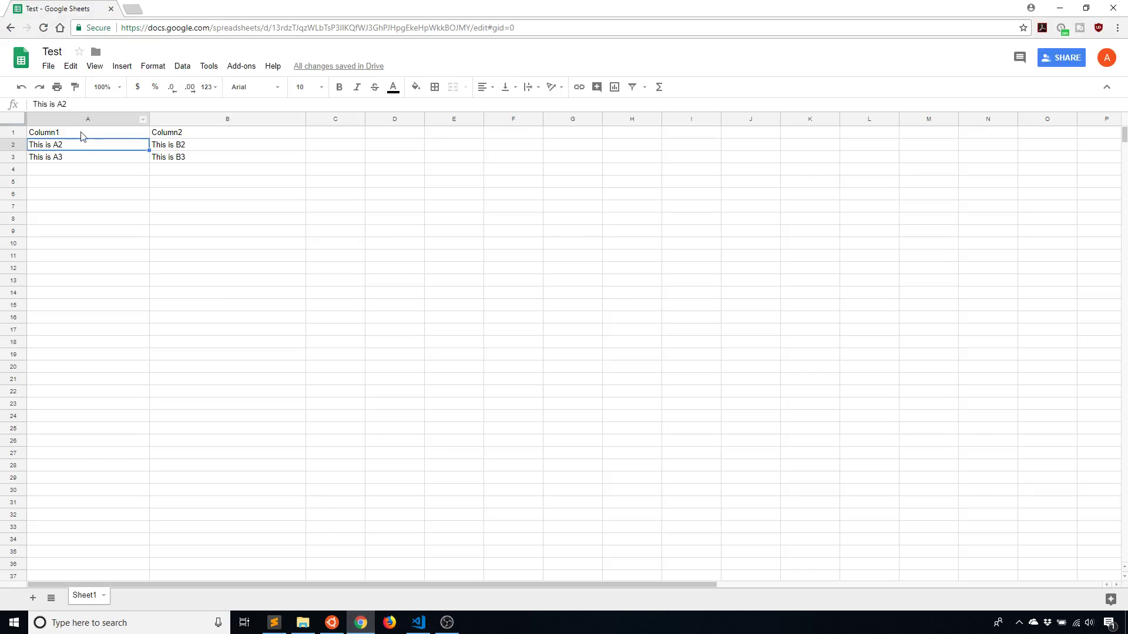
mouse_move(24, 151)
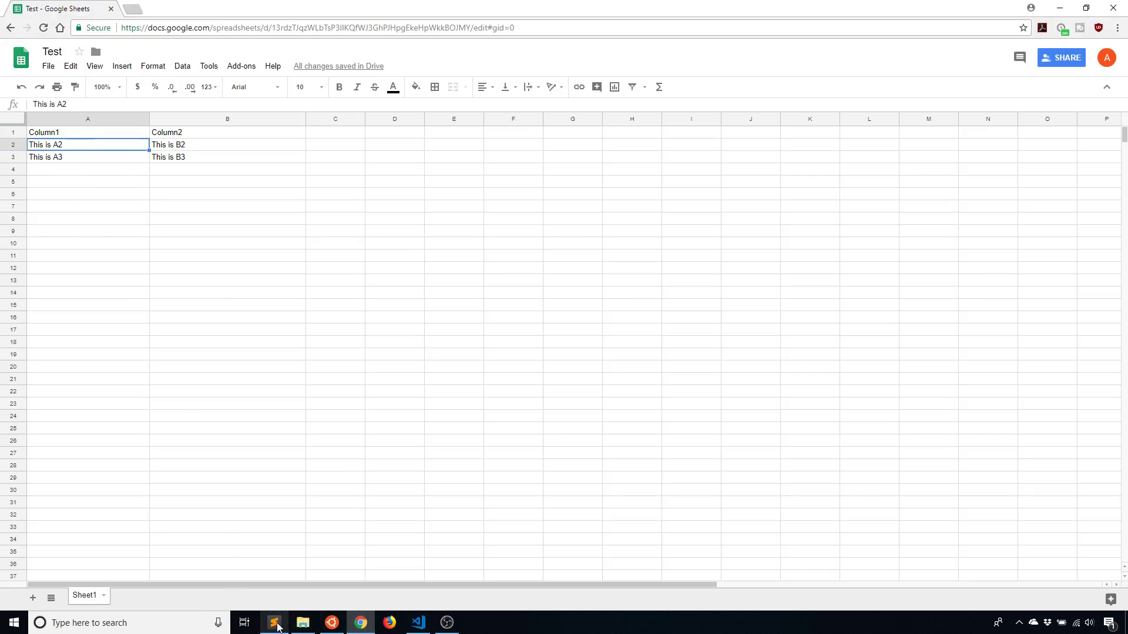
left_click(417, 623)
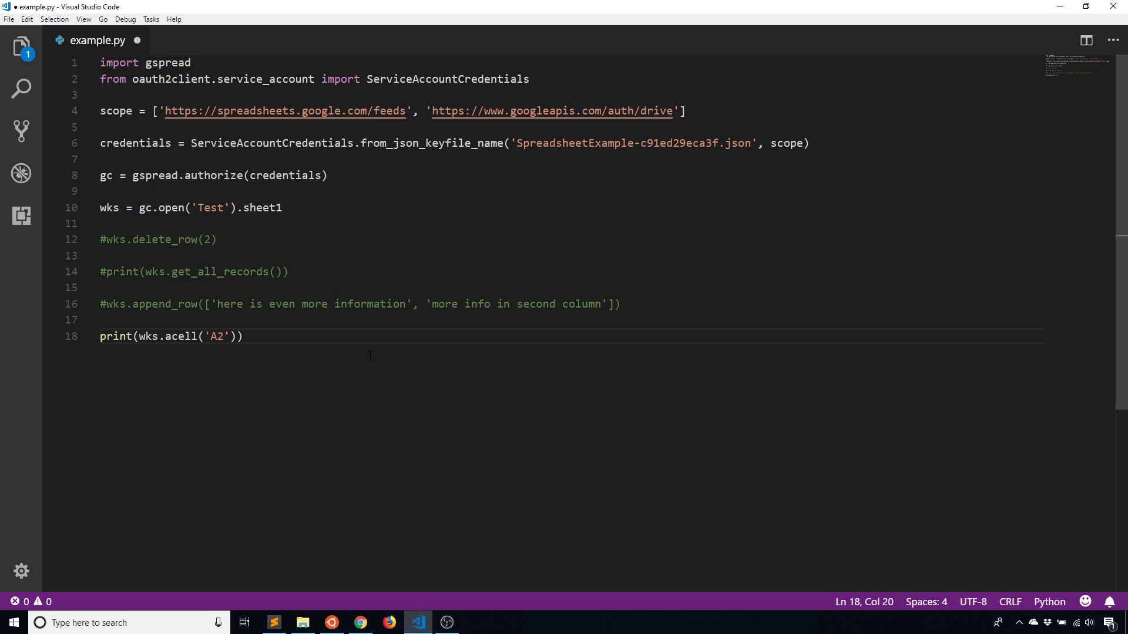
Step: Run python example.py in the Ubuntu terminal, printing <Cell R2C1 'This is A2'>
left_click(330, 622)
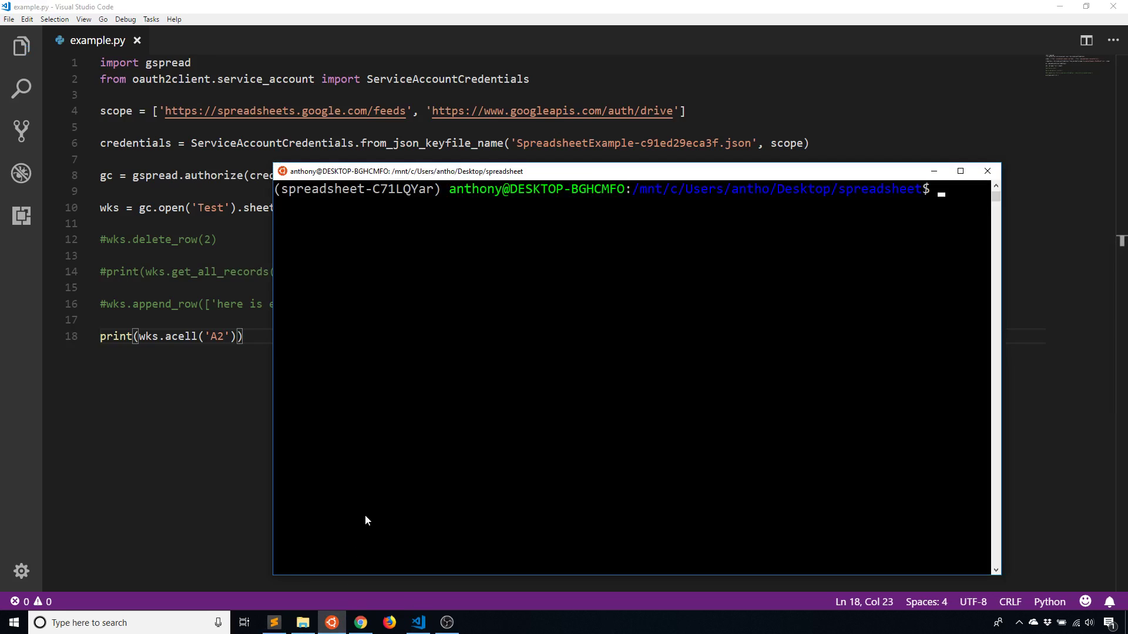
type("python")
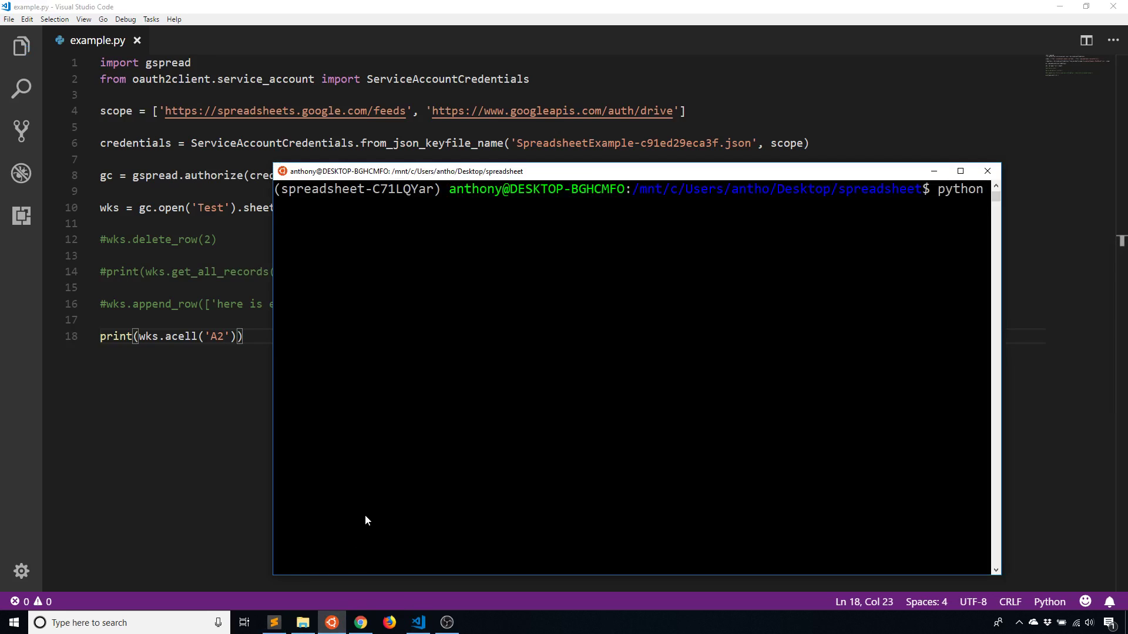
type("example.py")
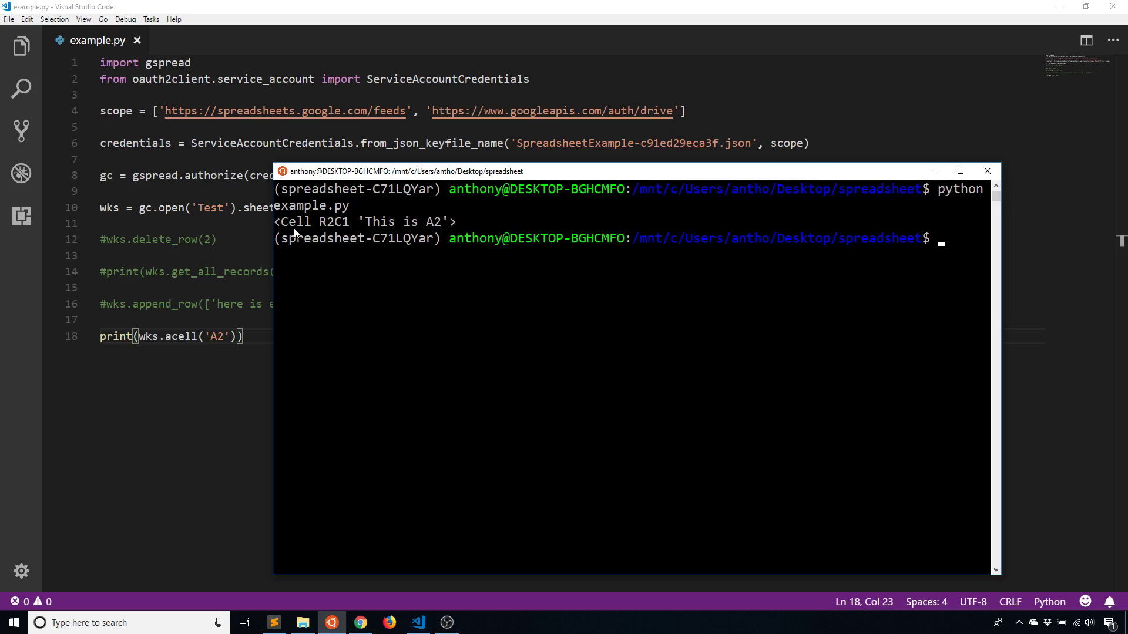
mouse_move(392, 232)
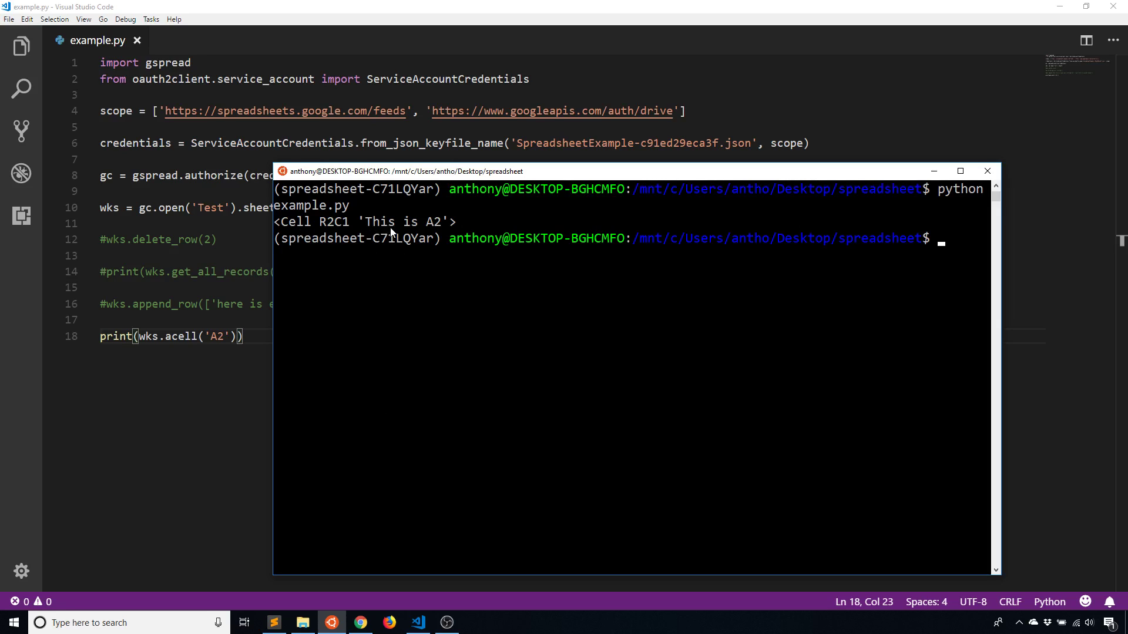
mouse_move(445, 232)
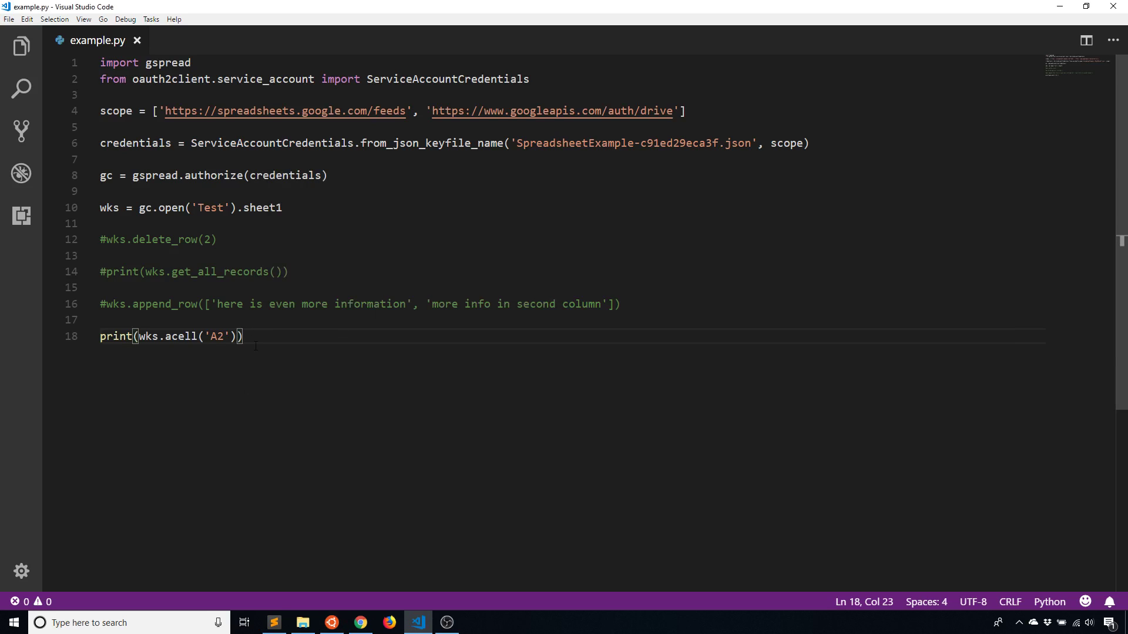
Step: Add print(wks.cell(2,1)), checking the cell layout in the Test sheet
type("print()")
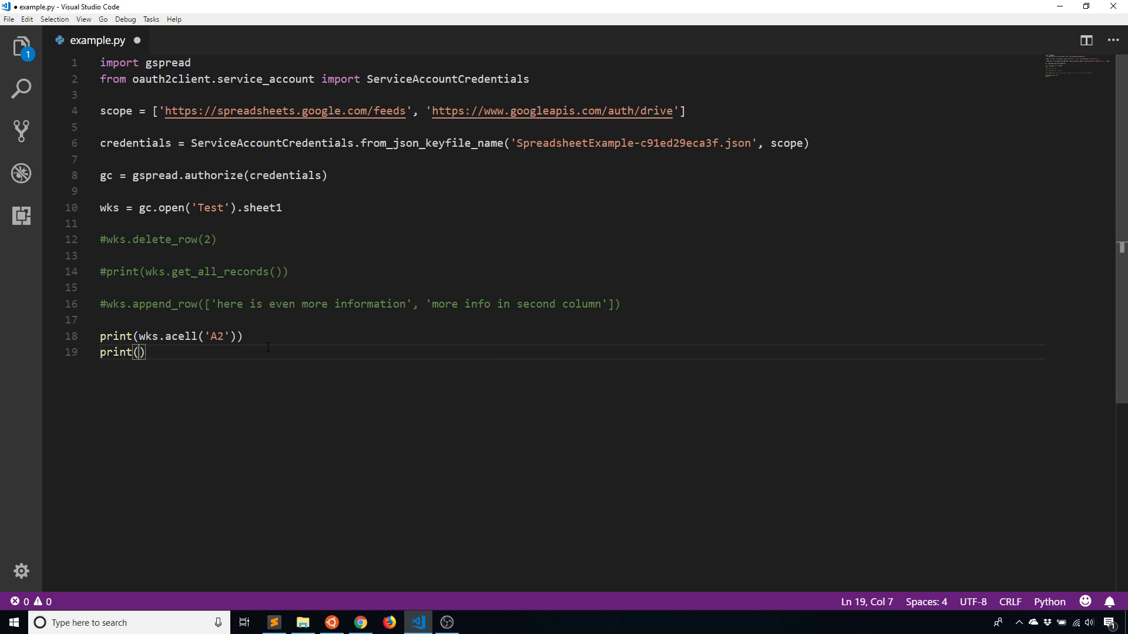
type("wks.cell(")
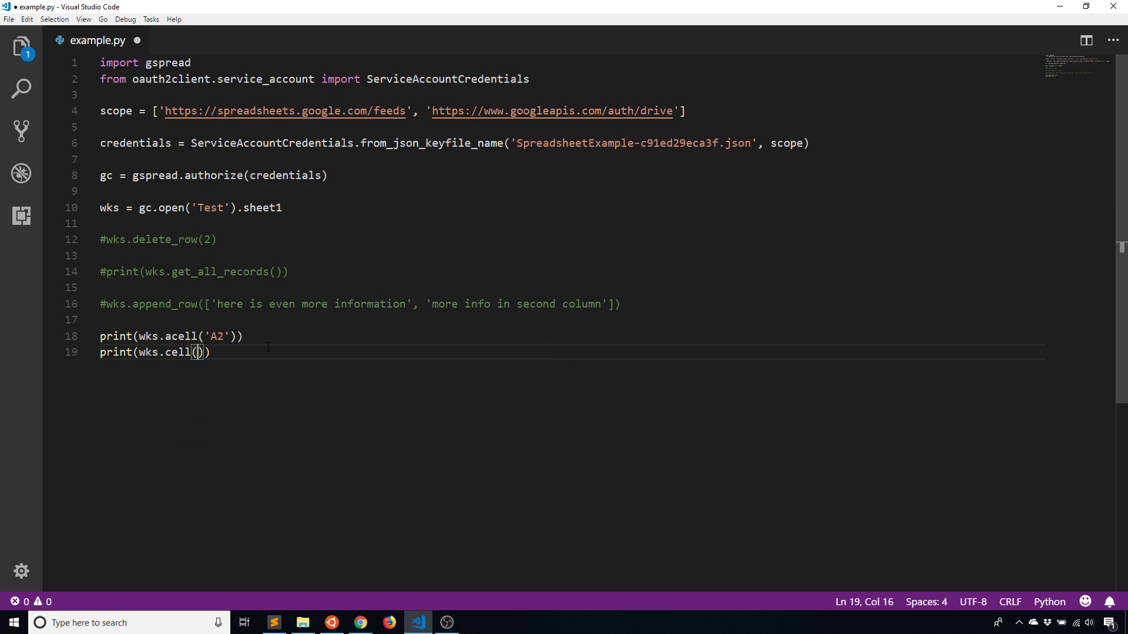
left_click(360, 622)
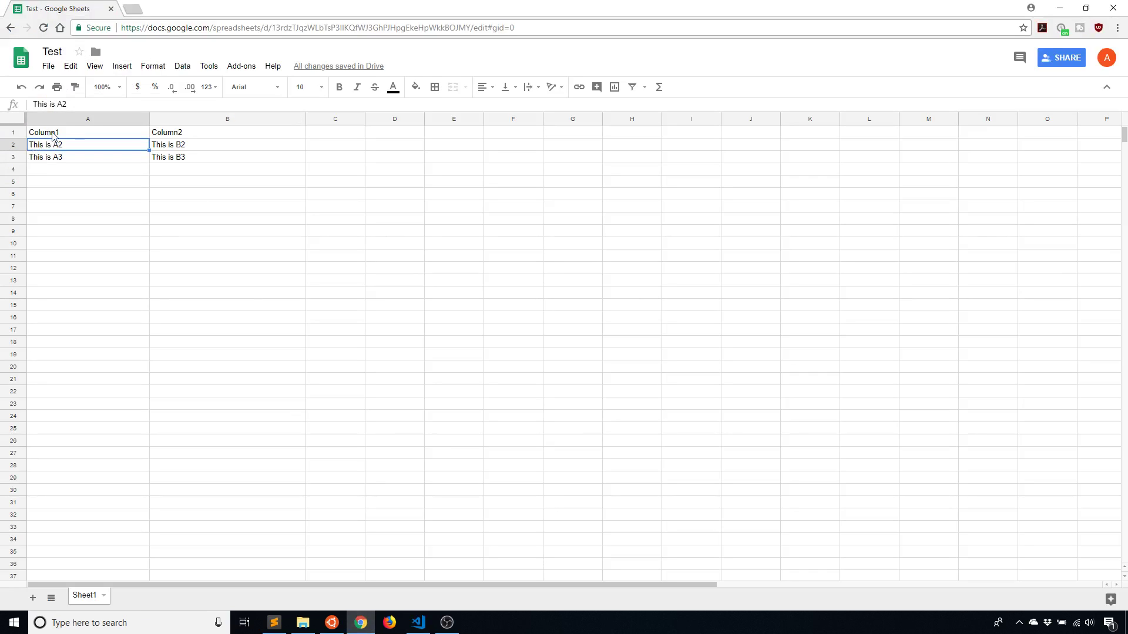
left_click(417, 623)
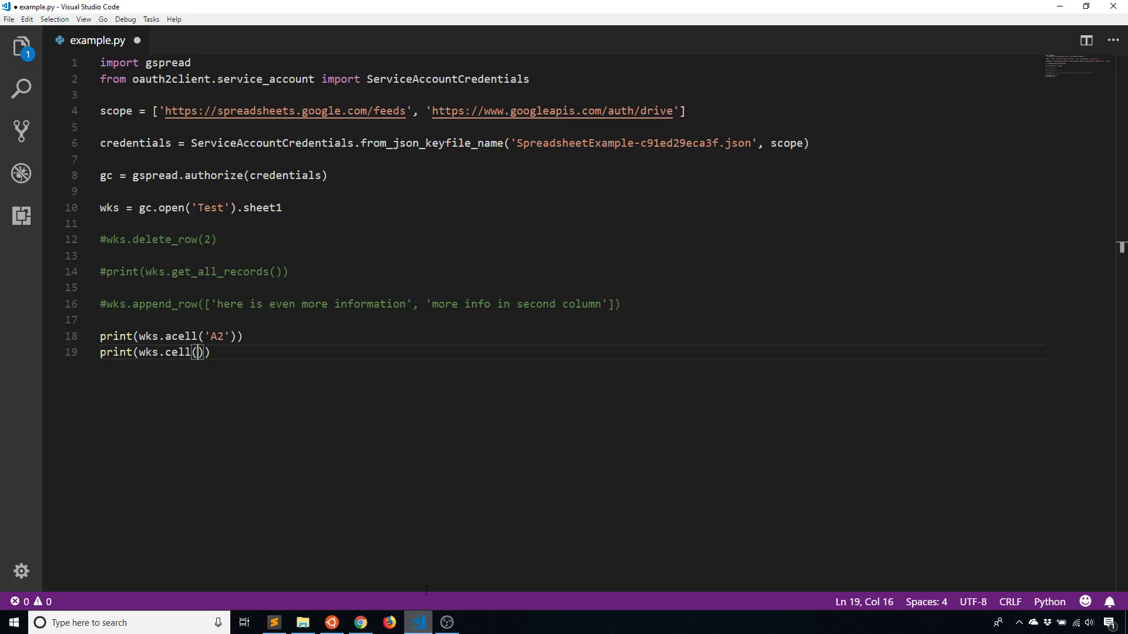
type("2,")
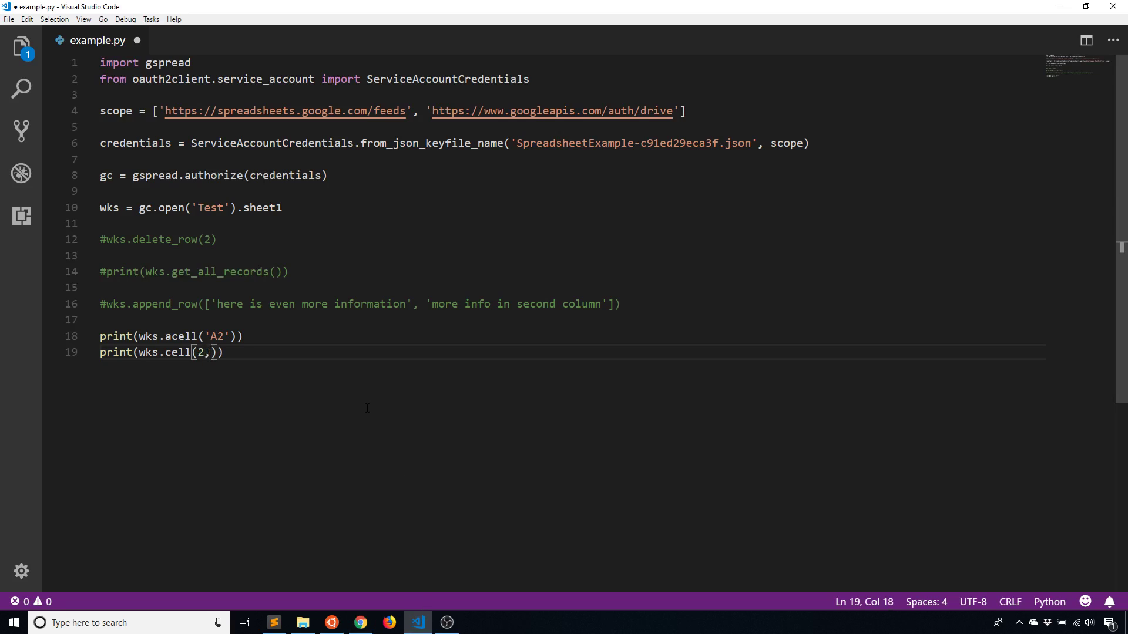
type("1")
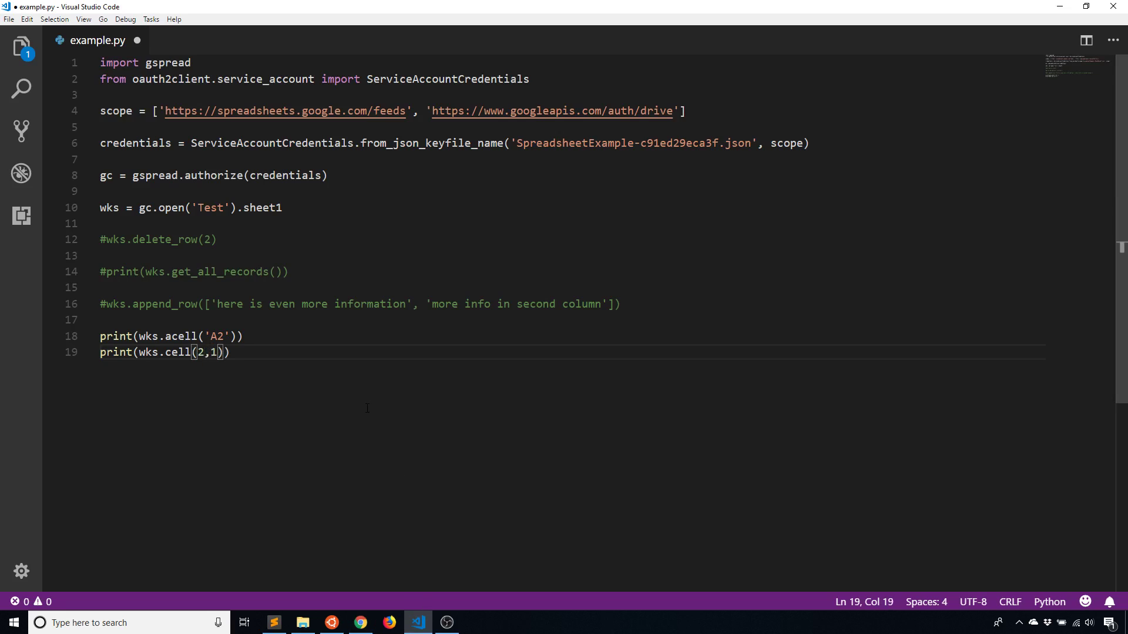
Step: Save, rerun python example.py, and select the acell call on line 18
key("ctrl+s")
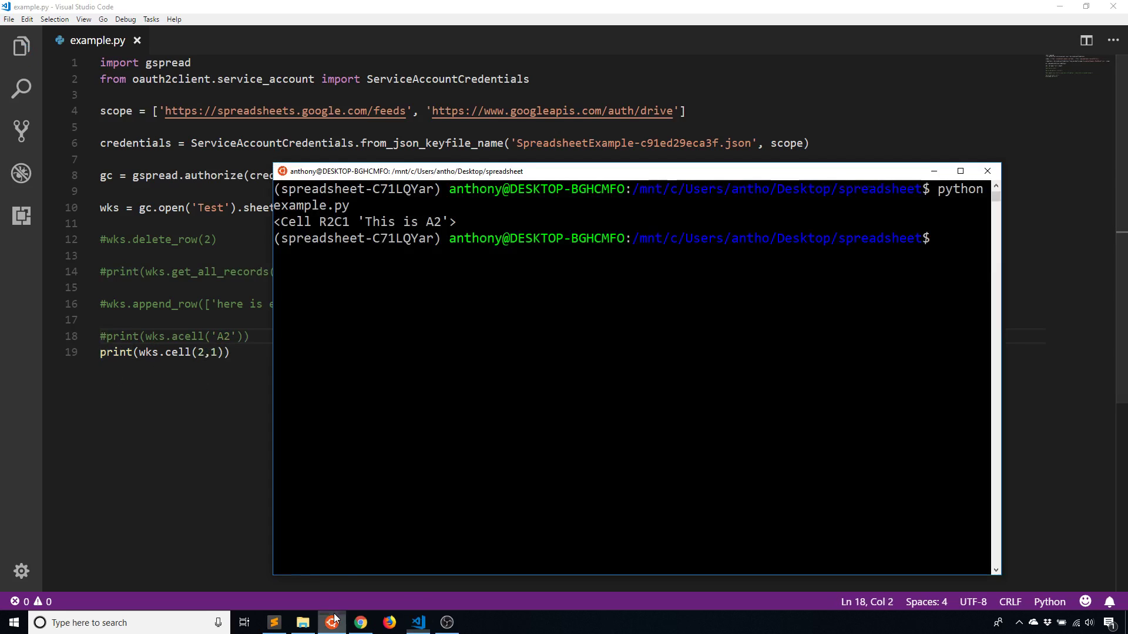
type("python example.py")
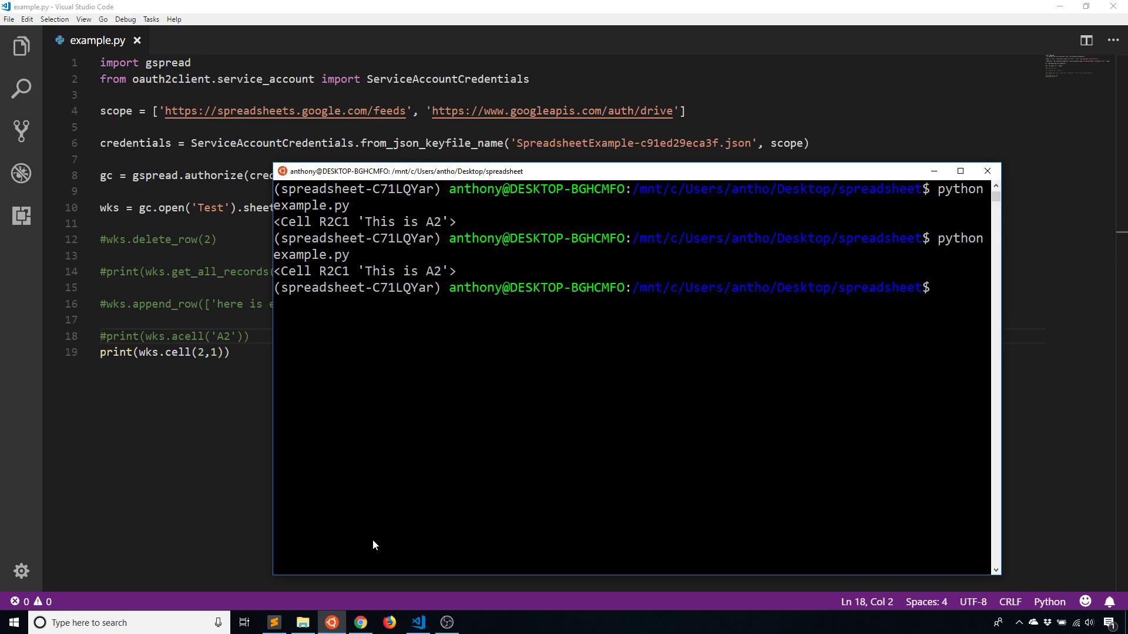
mouse_move(408, 288)
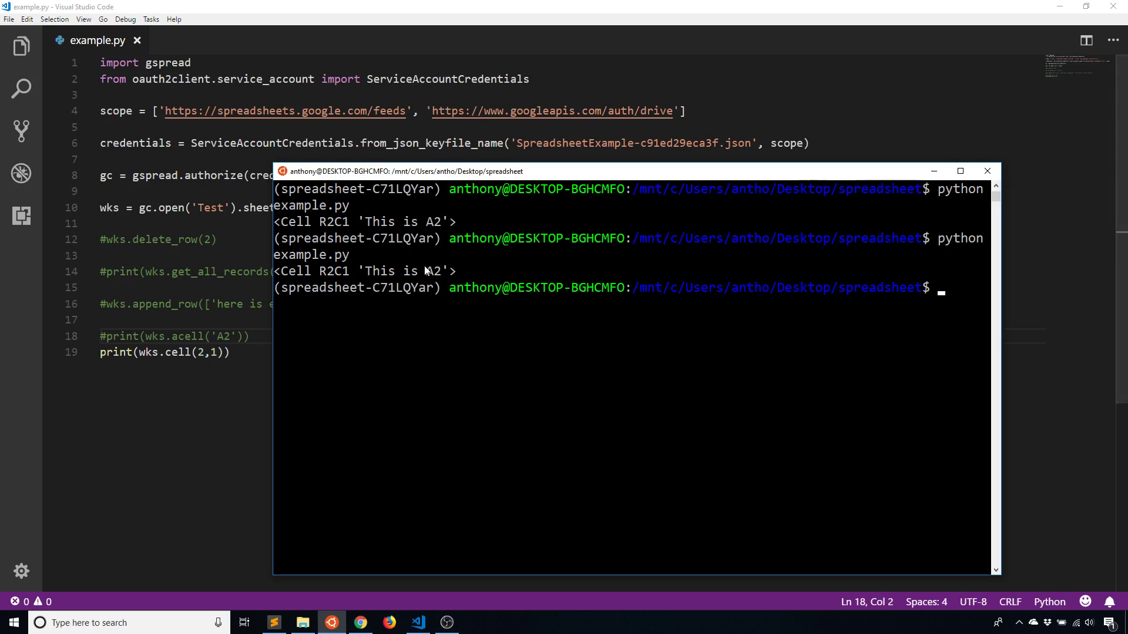
double_click(188, 336)
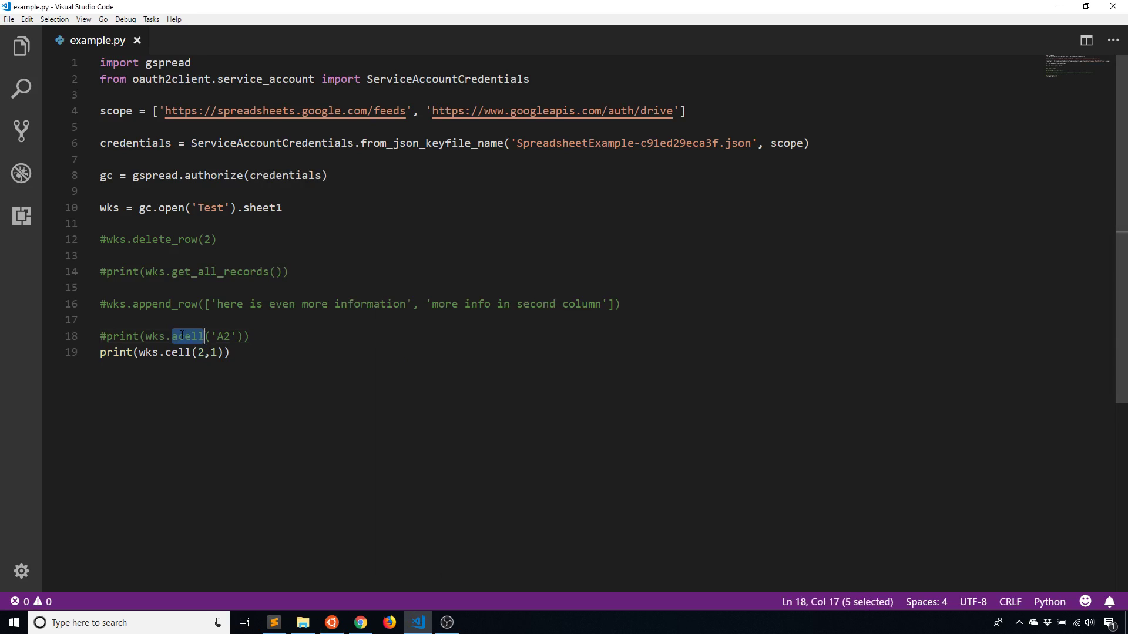
Step: Print cell(2,1).value, then .col, then .row, running the script after each change
left_click(228, 352)
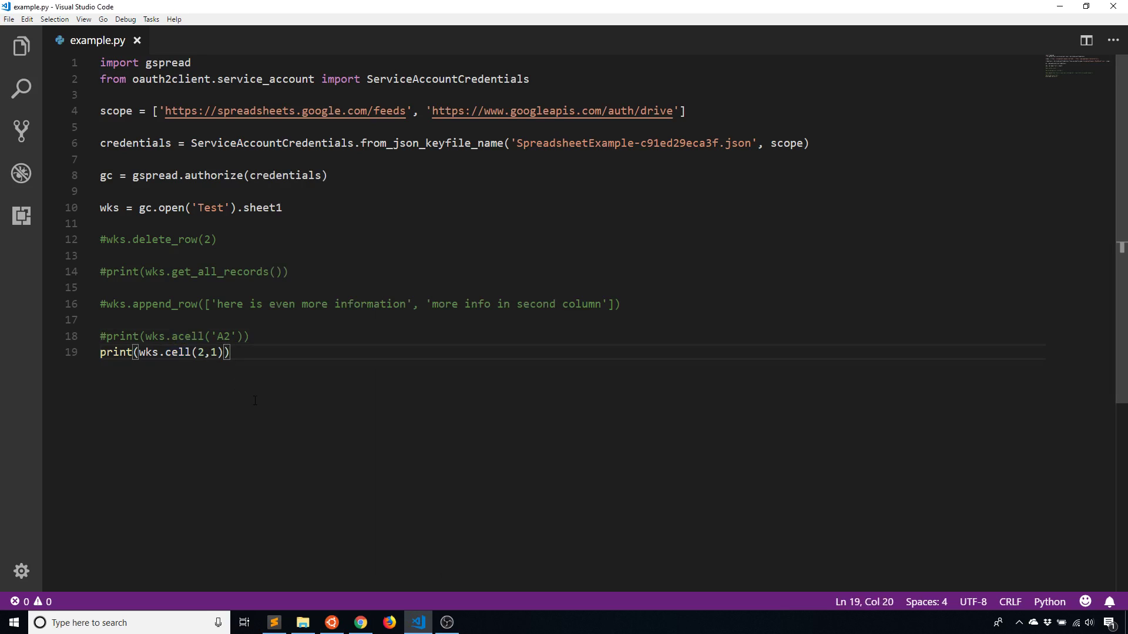
type(".value")
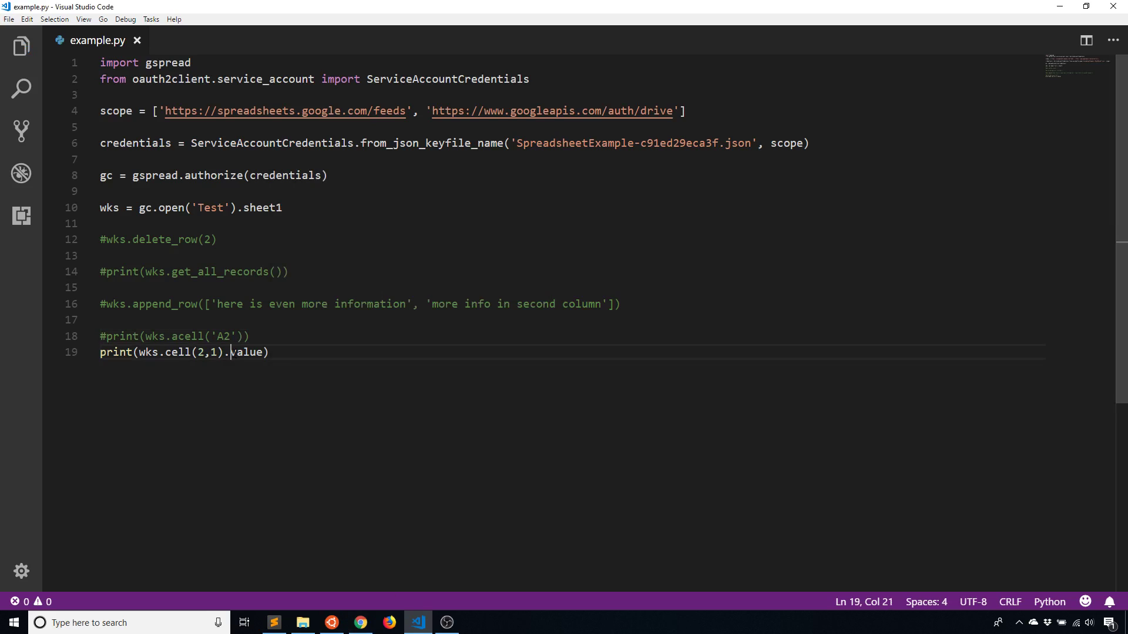
double_click(248, 352)
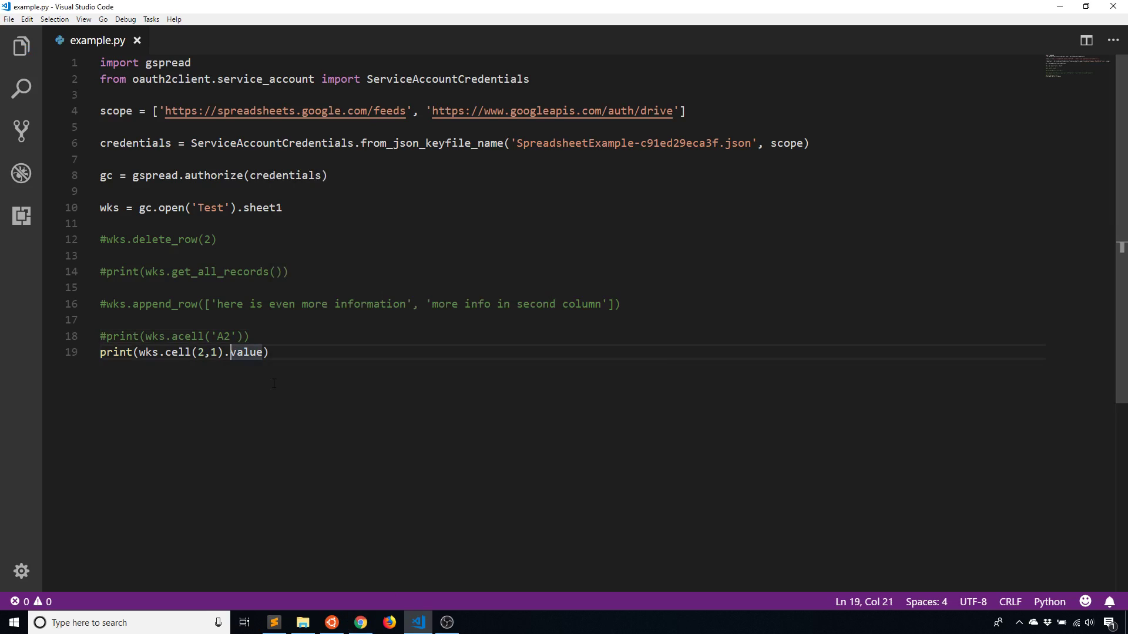
type("col")
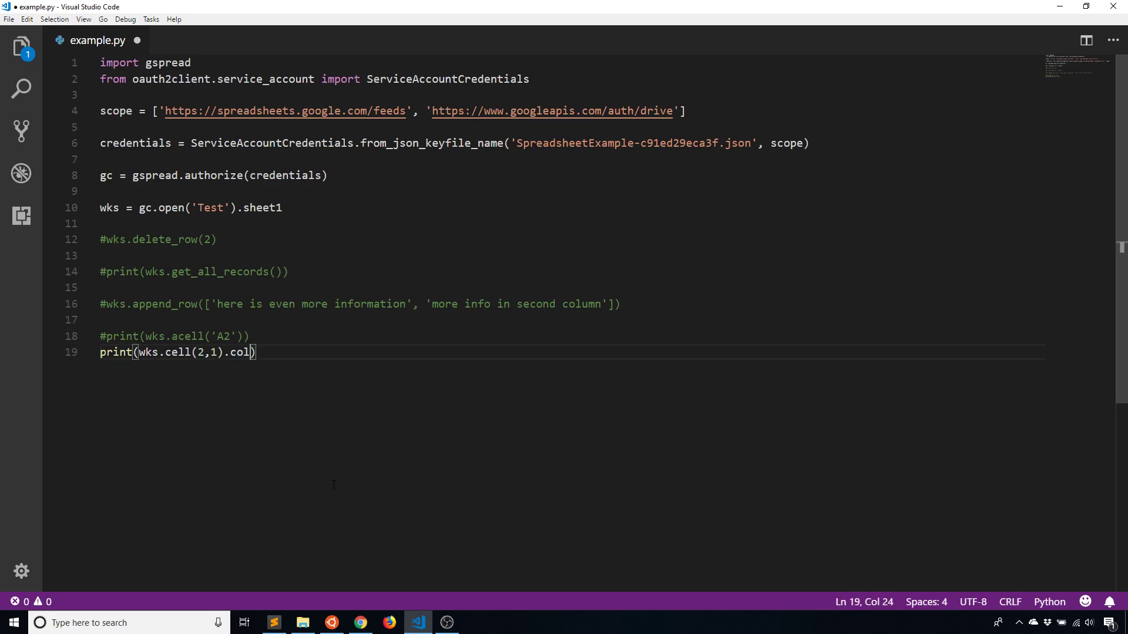
left_click(331, 623)
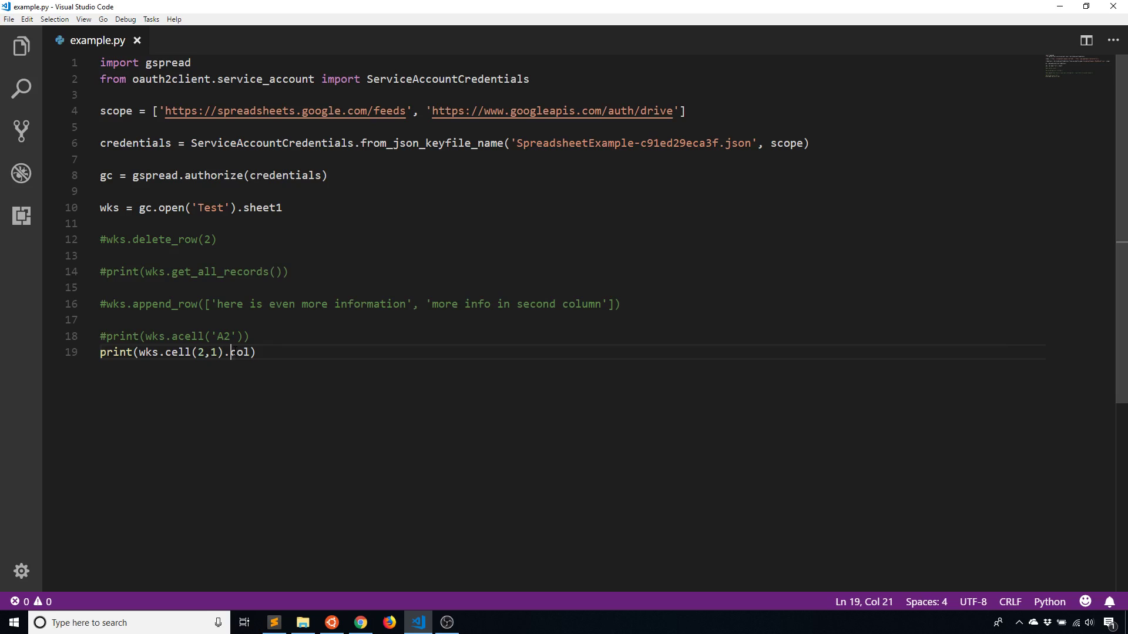
type("row")
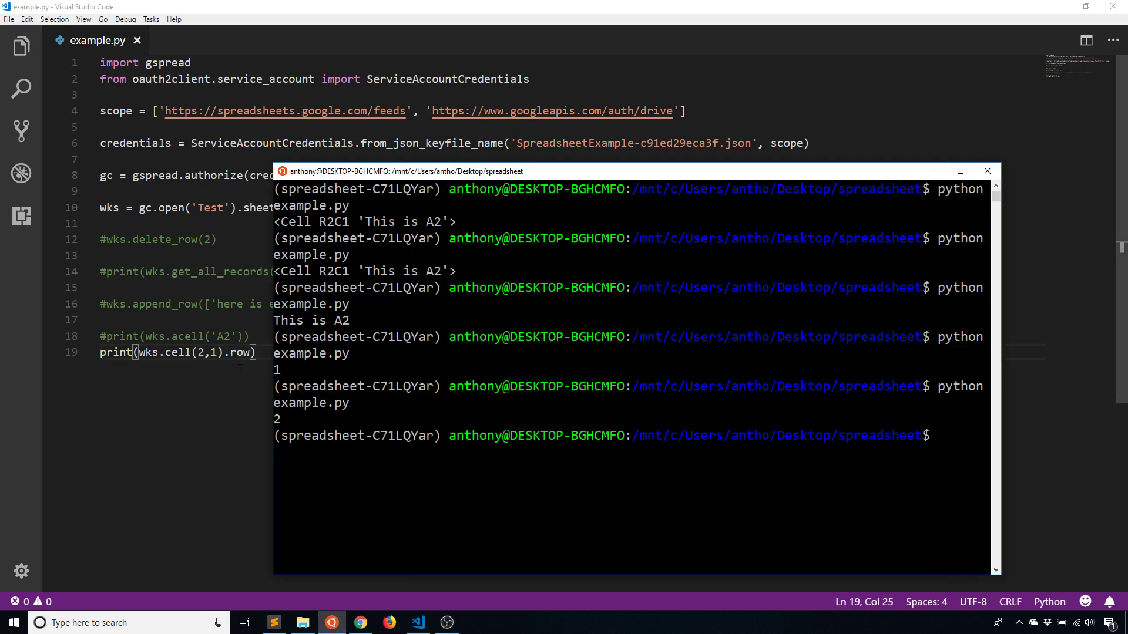
mouse_move(379, 288)
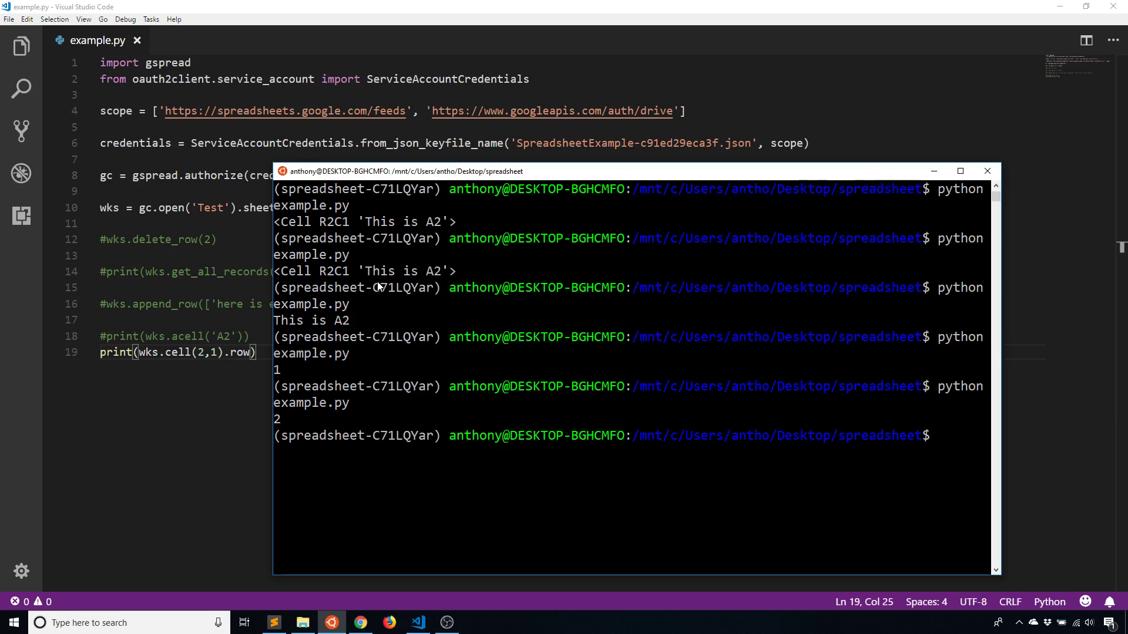
mouse_move(410, 291)
type("#")
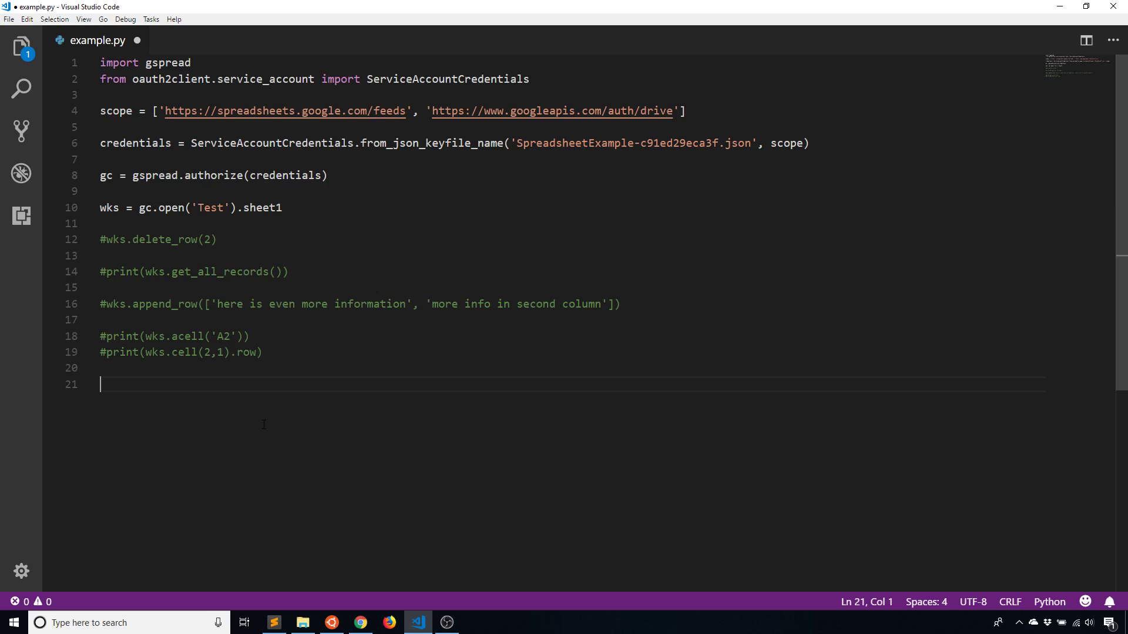
Step: Add wks.update_acell('B2', 'This value for B2') to the script
type("wks.")
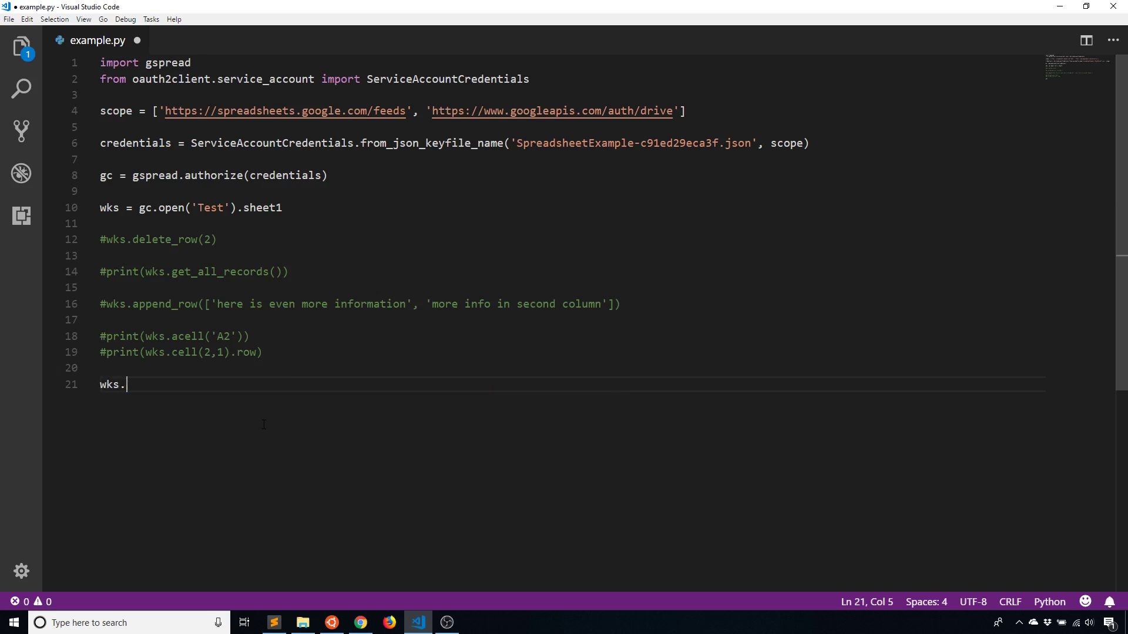
type("update_a")
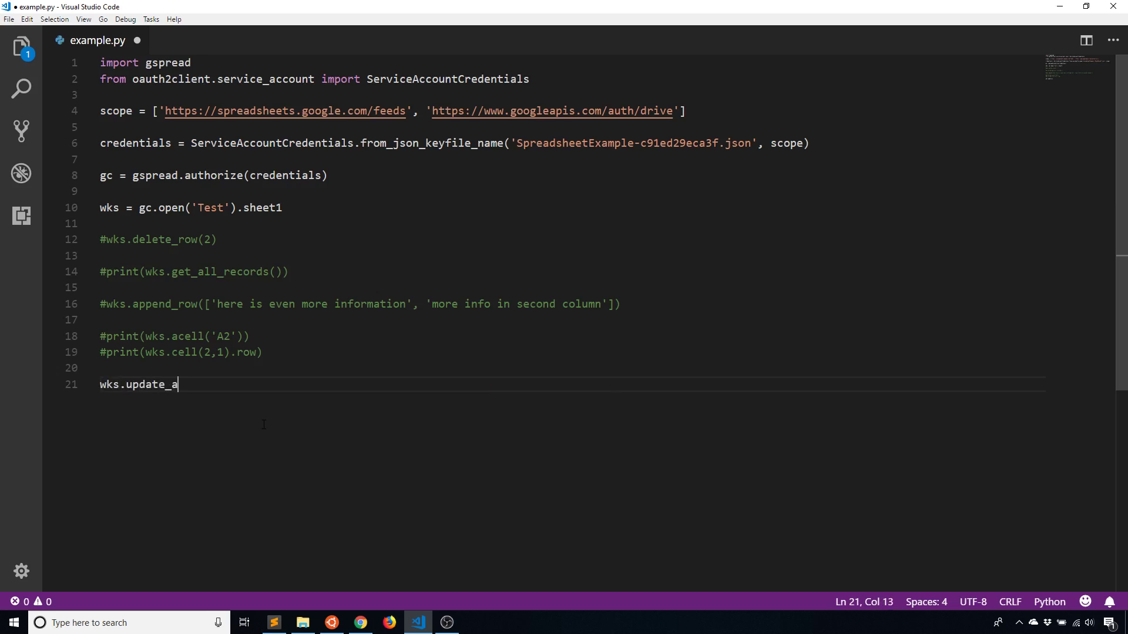
type("cell('B2')")
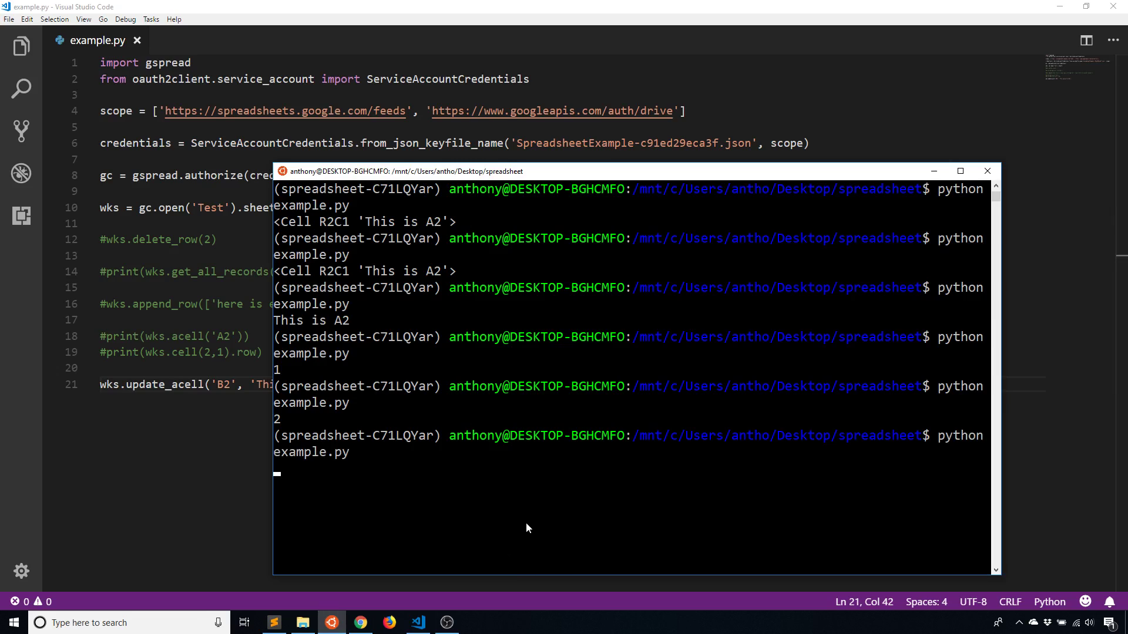
Step: Run the script and confirm cell B2 now shows 'This value for B2'
left_click(359, 623)
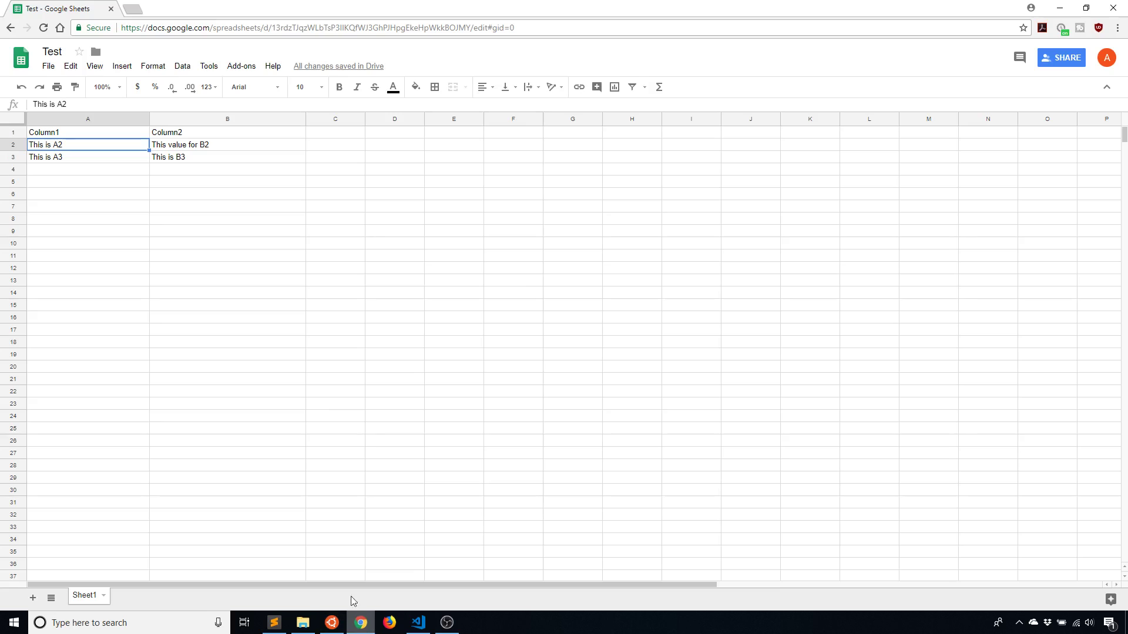
mouse_move(222, 159)
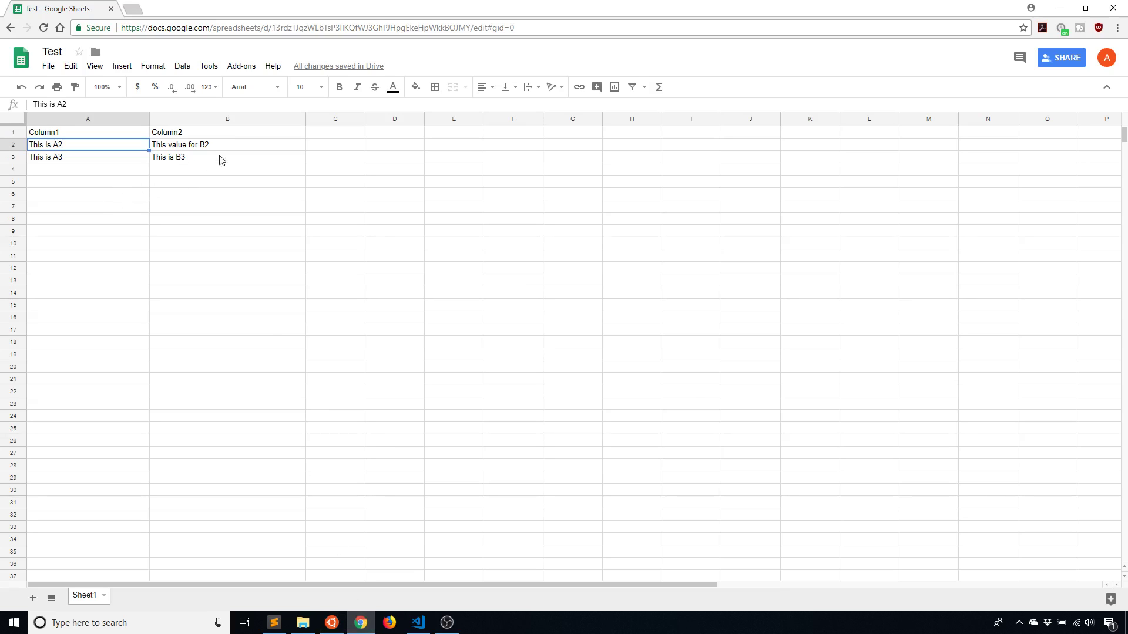
left_click(331, 623)
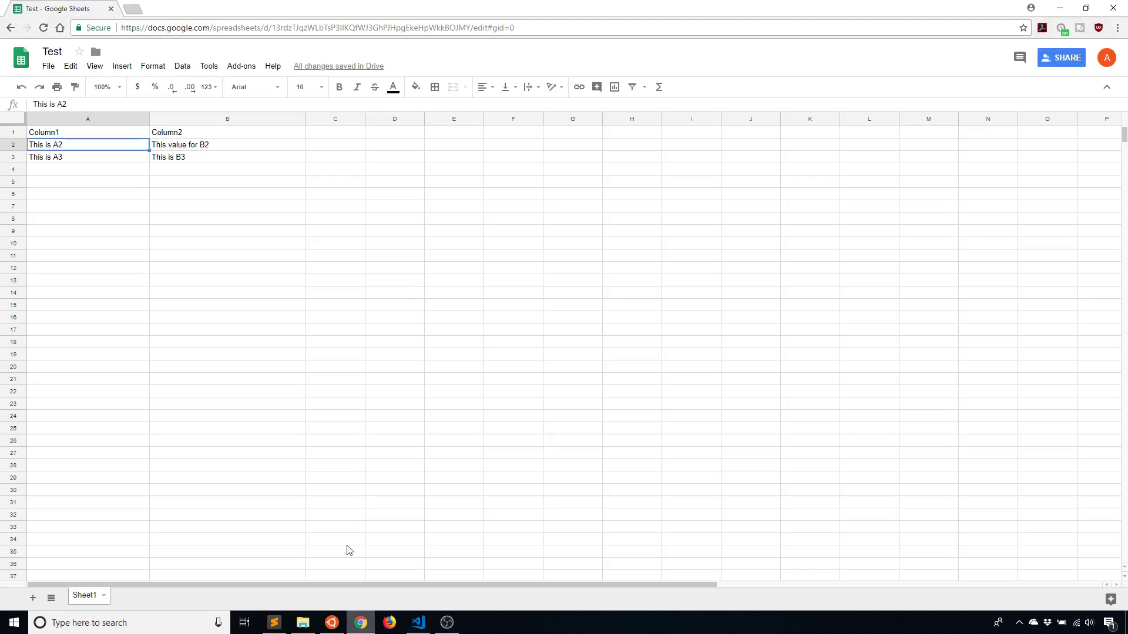
left_click(227, 145)
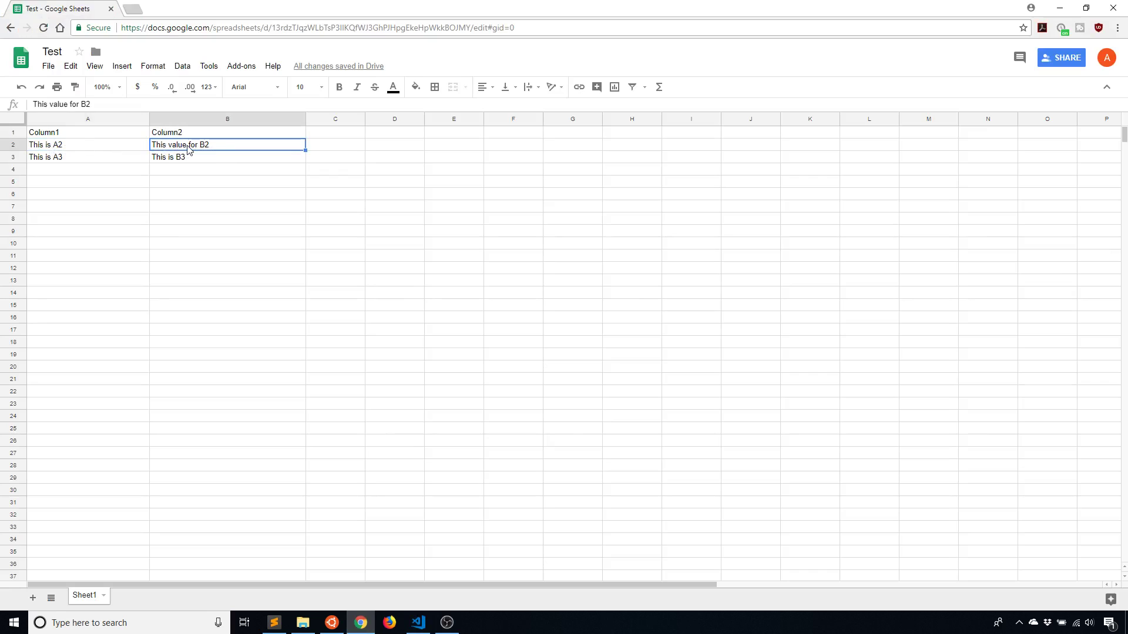
left_click(417, 622)
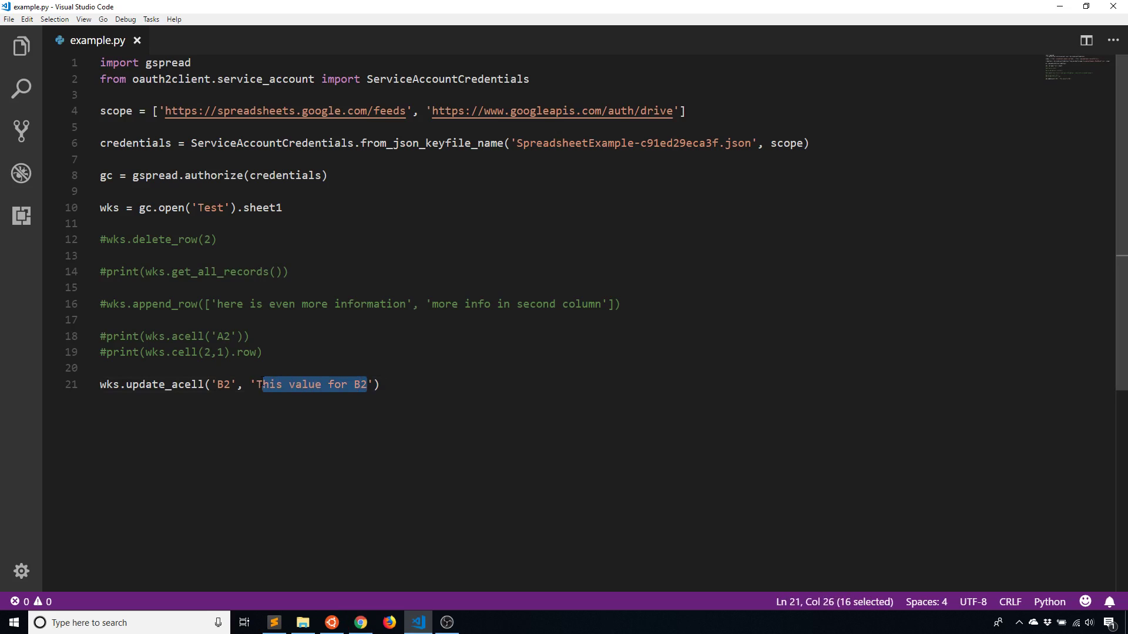
Step: Change the B2 text to 'A completely different value for B2' and run the script
type("A compl")
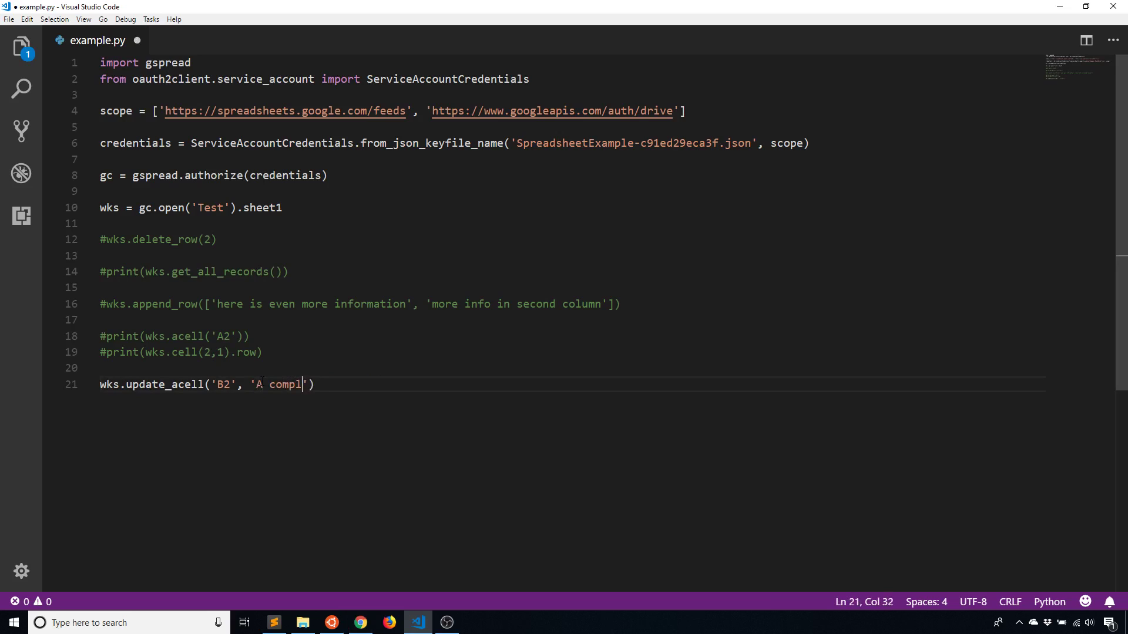
type("etely different")
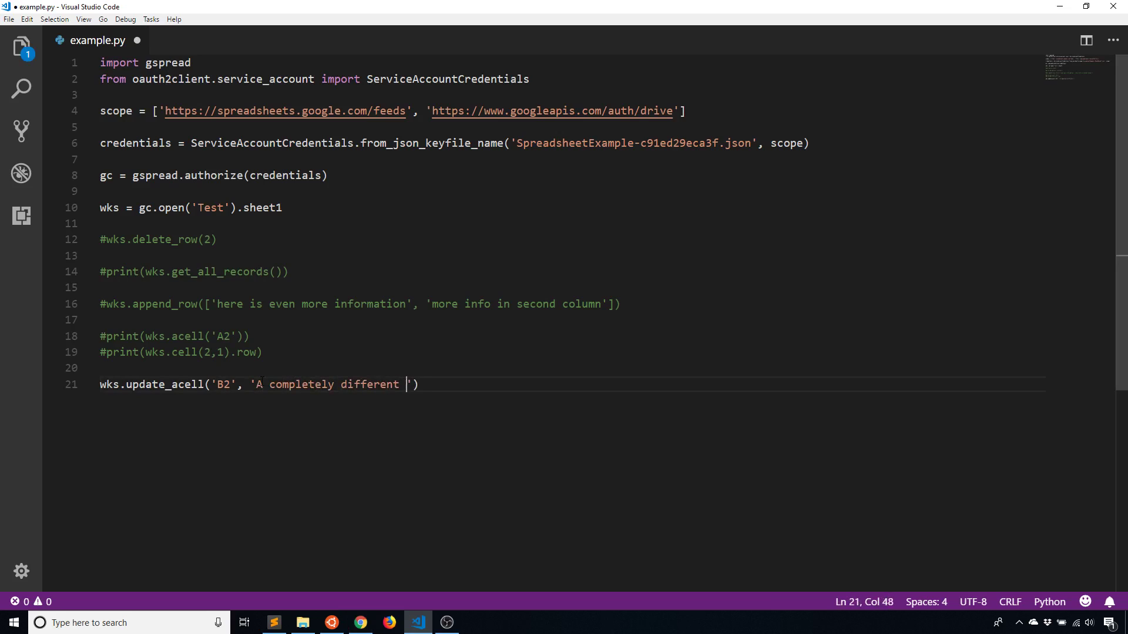
type("value for B2")
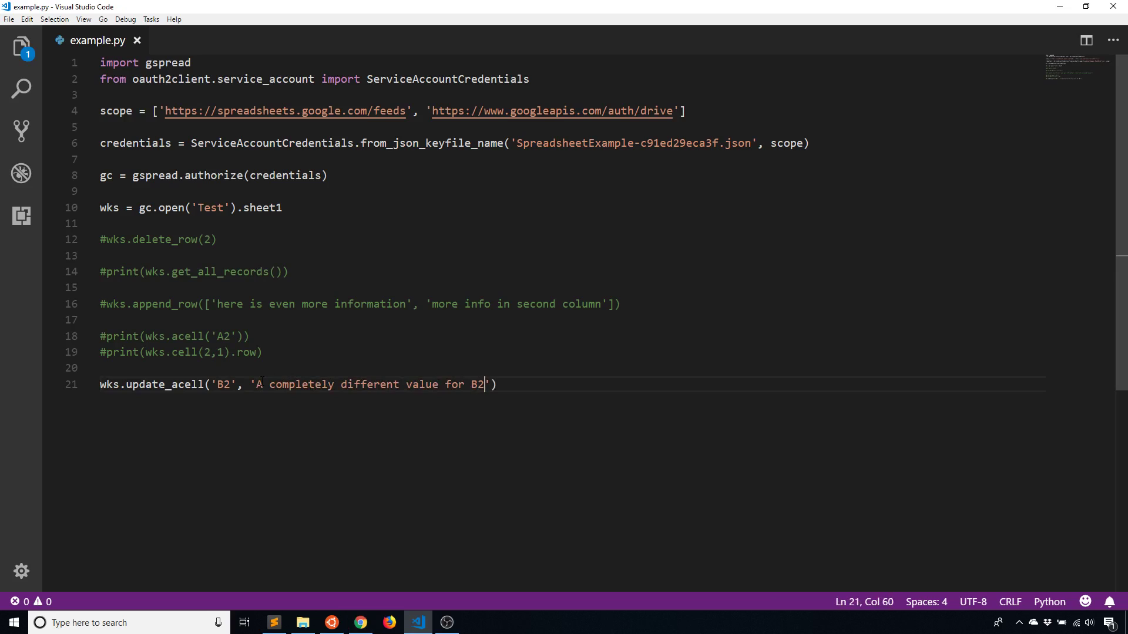
left_click(331, 622)
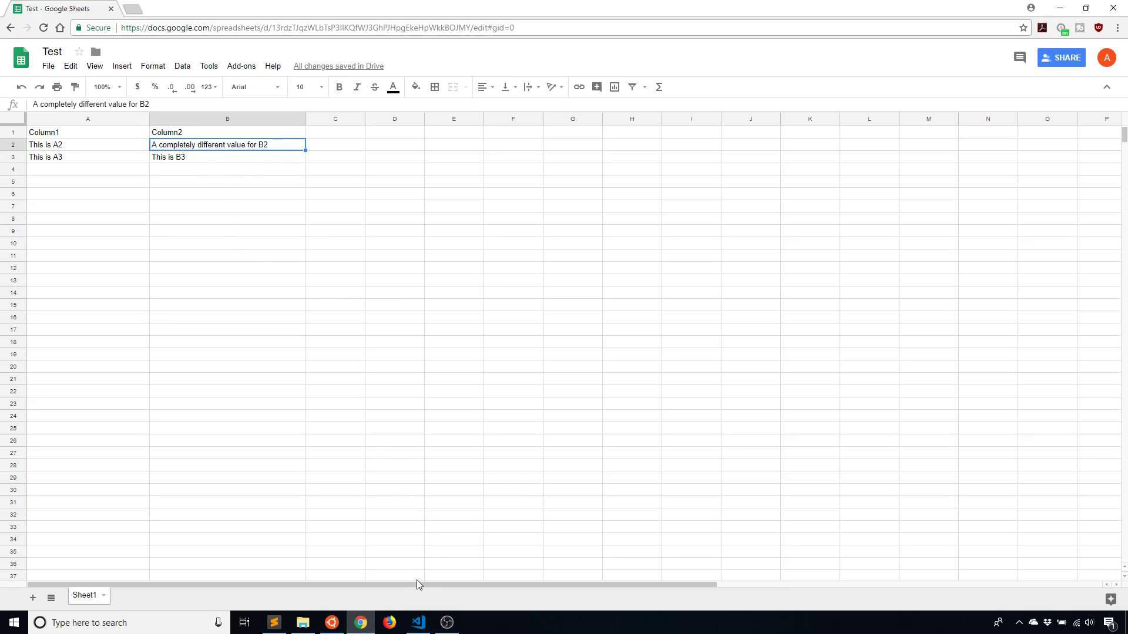
left_click(417, 622)
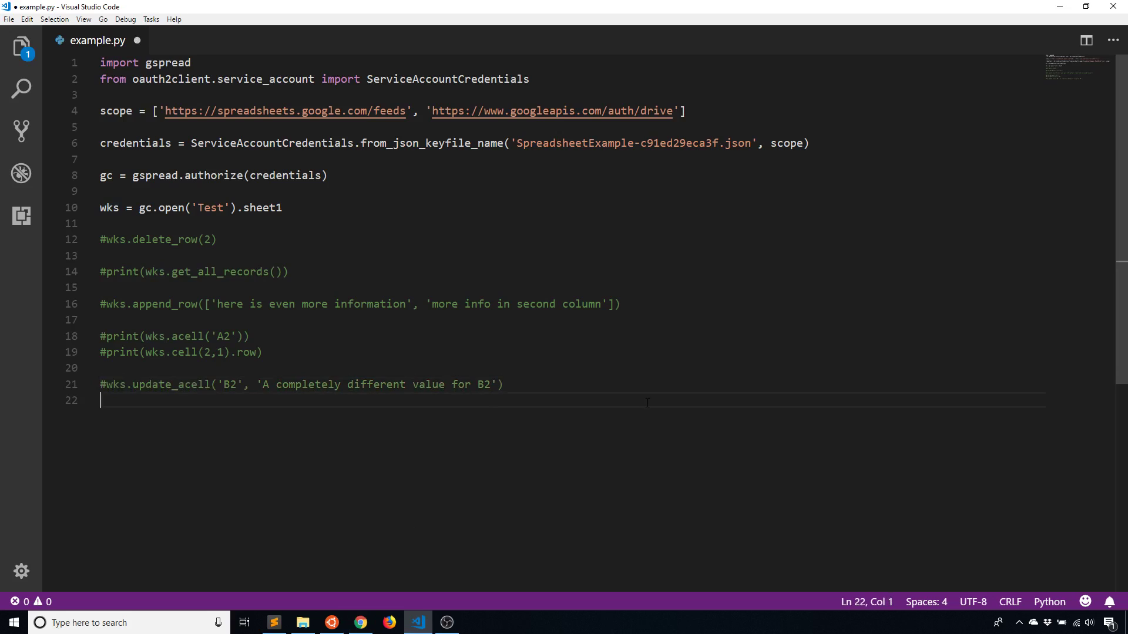
Step: Write wks.update_cell(3, 2, 'New value for B3'), checking cell positions in the sheet
type("wks.update_")
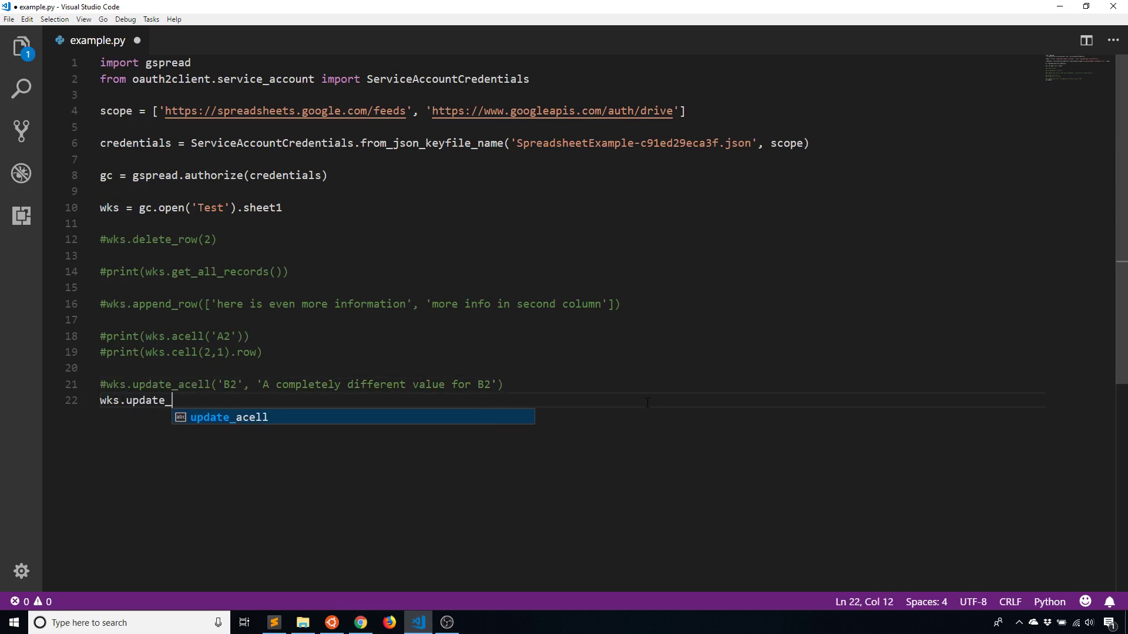
type("cell()")
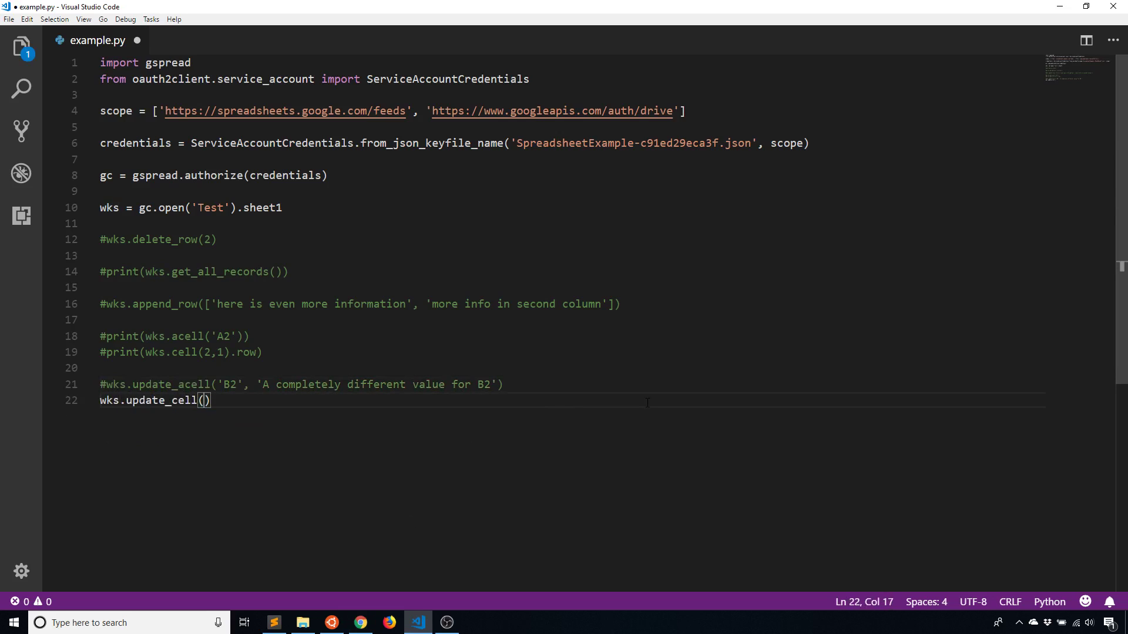
left_click(359, 622)
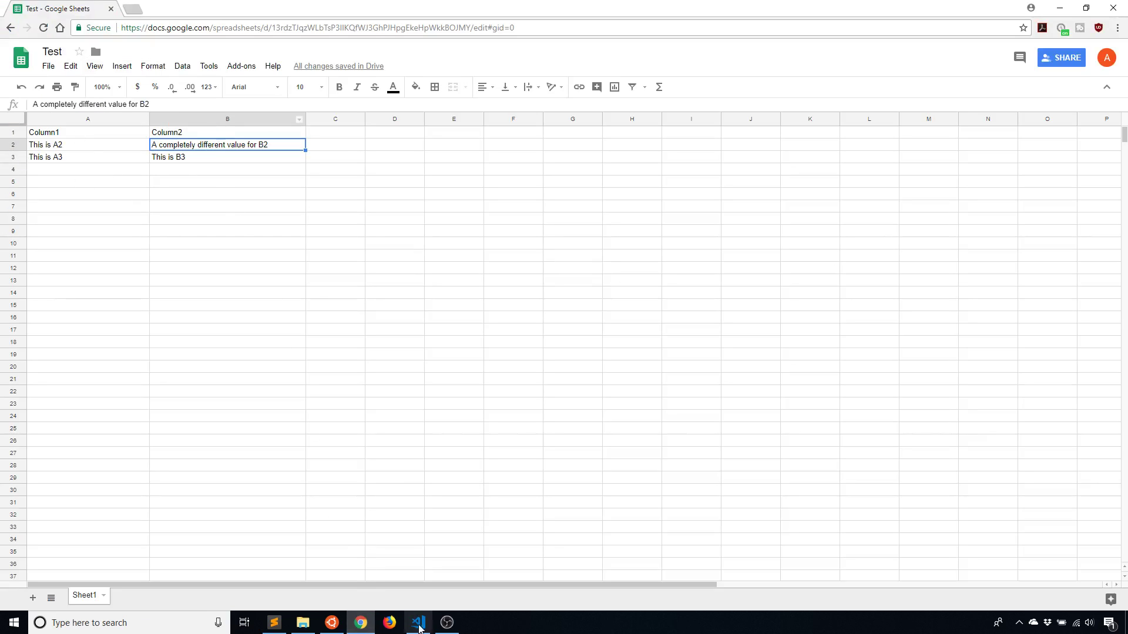
left_click(417, 623)
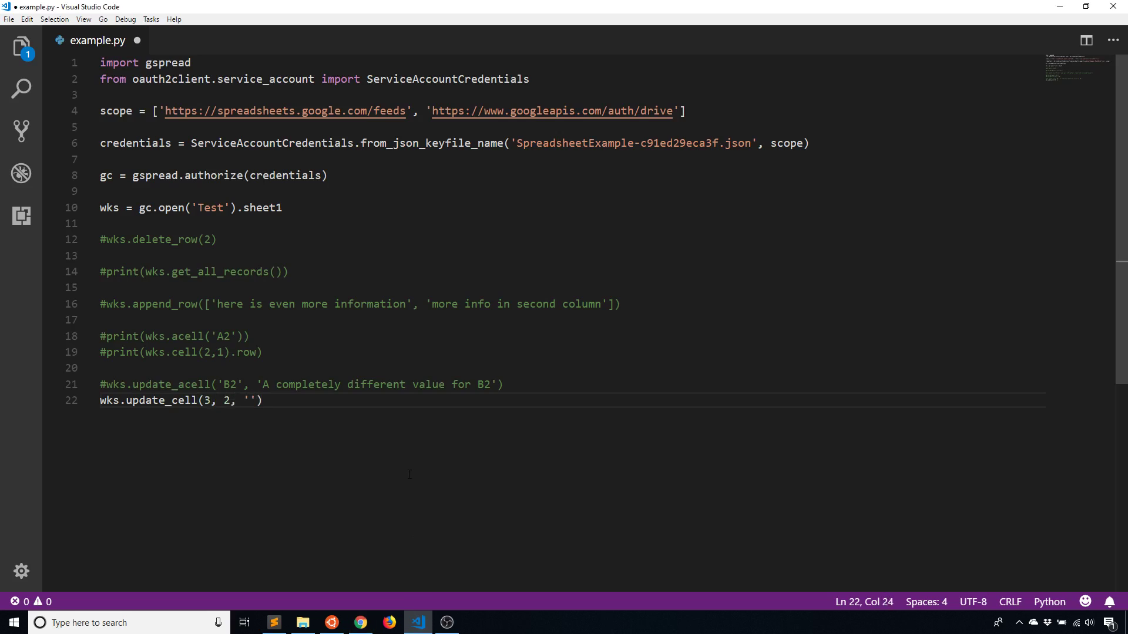
type("New value for")
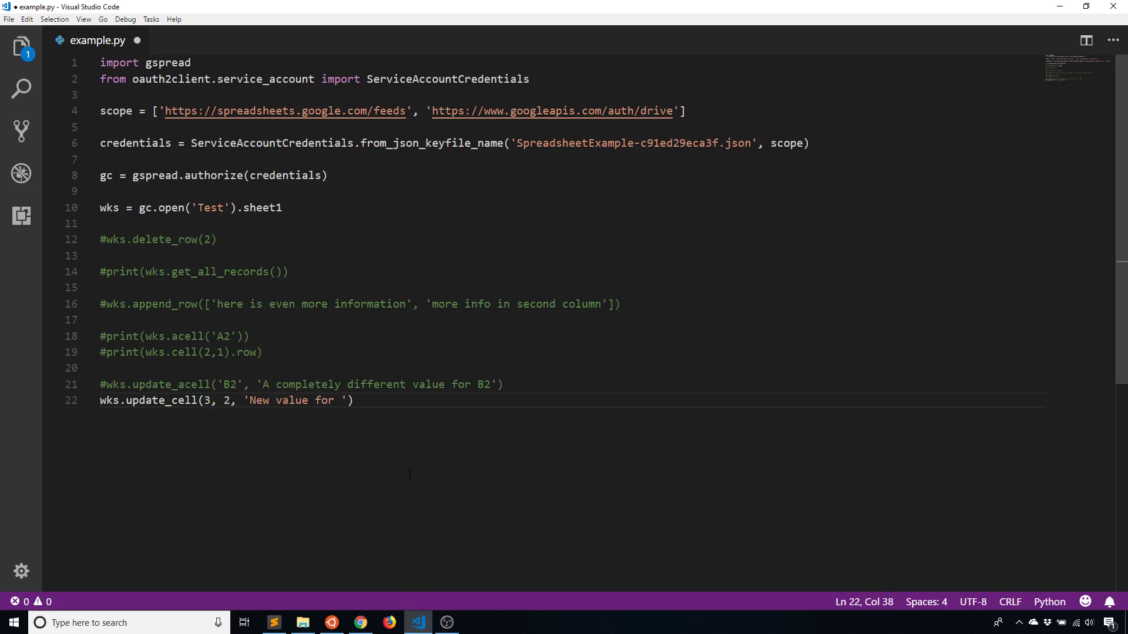
type("B3")
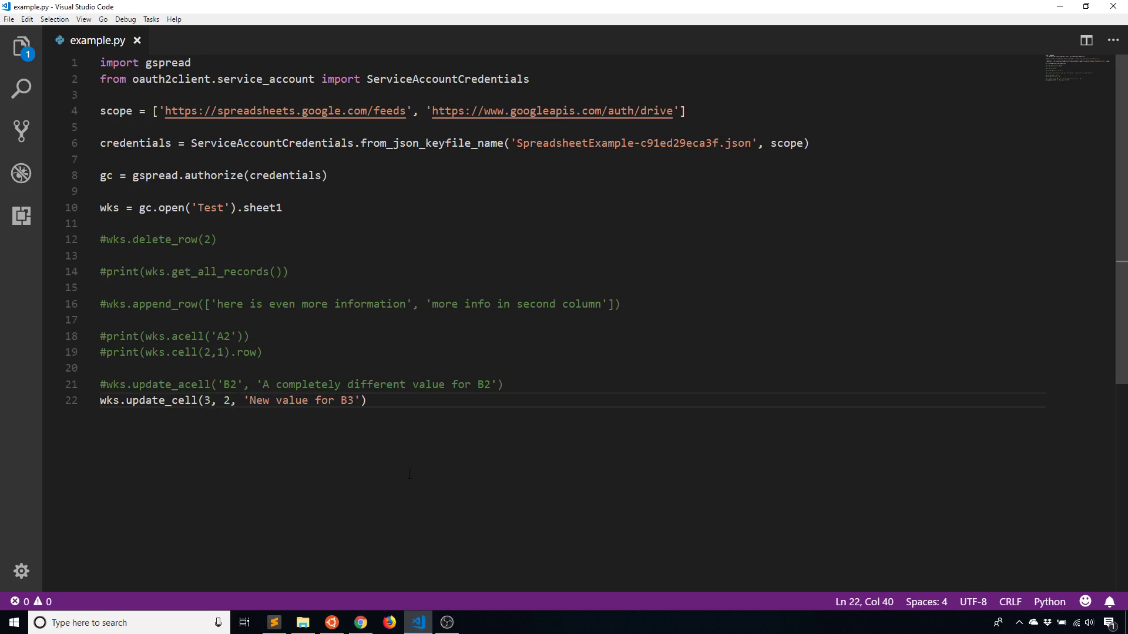
Step: Run the script and inspect B3 in the Test sheet
left_click(331, 623)
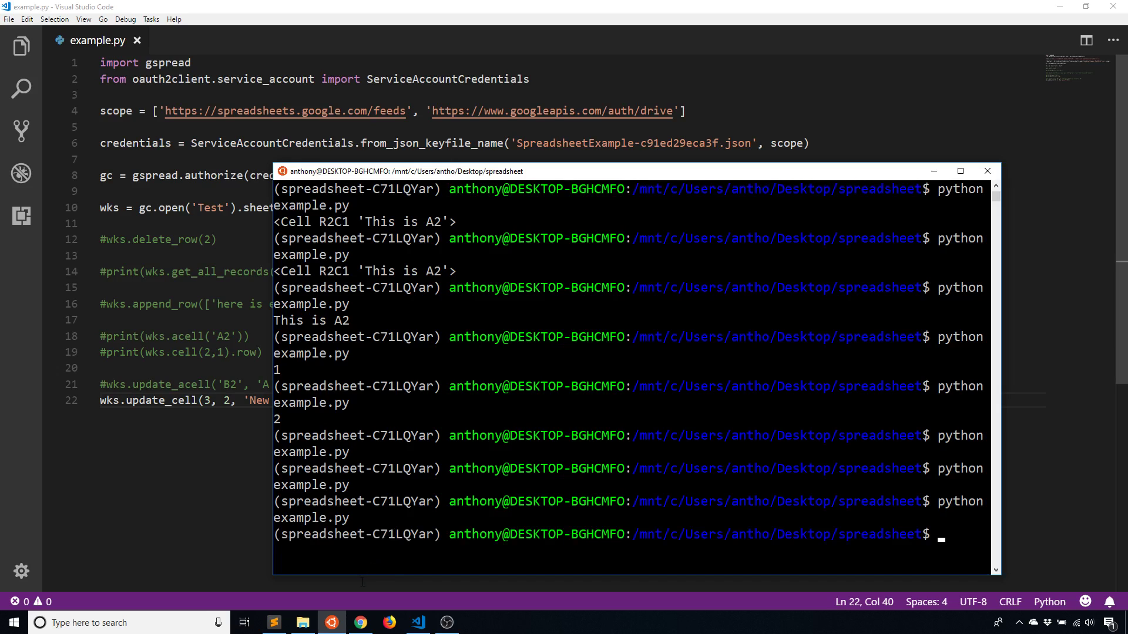
left_click(359, 622)
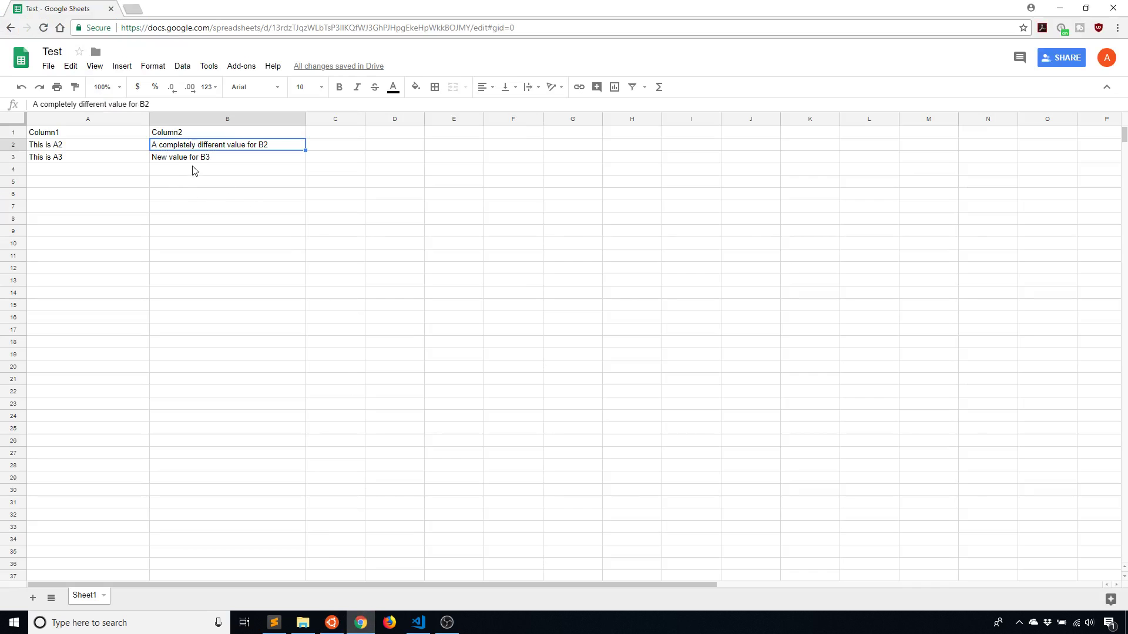
left_click(227, 157)
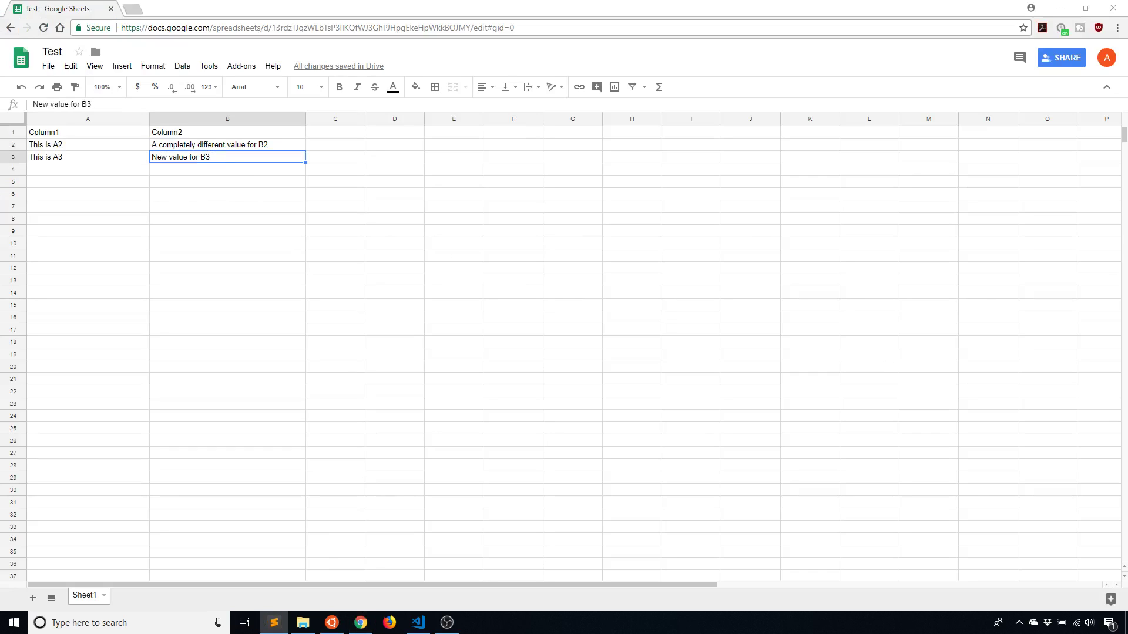
mouse_move(241, 358)
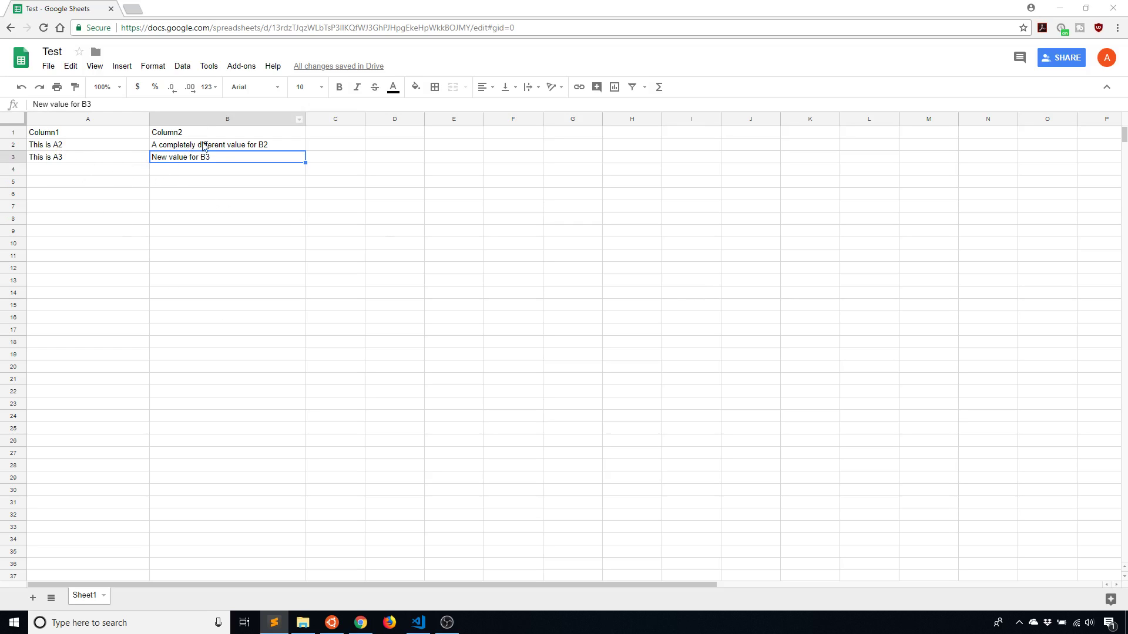
mouse_move(453, 347)
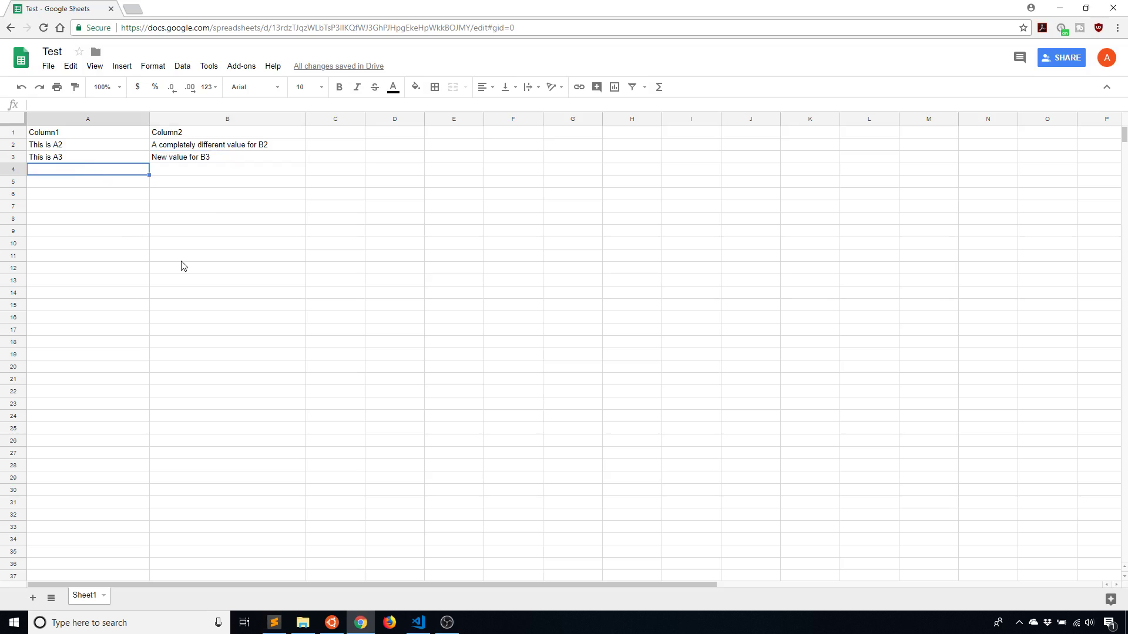
Step: Type 'Test' into cells A4, B4, A5 and B5
type("Test")
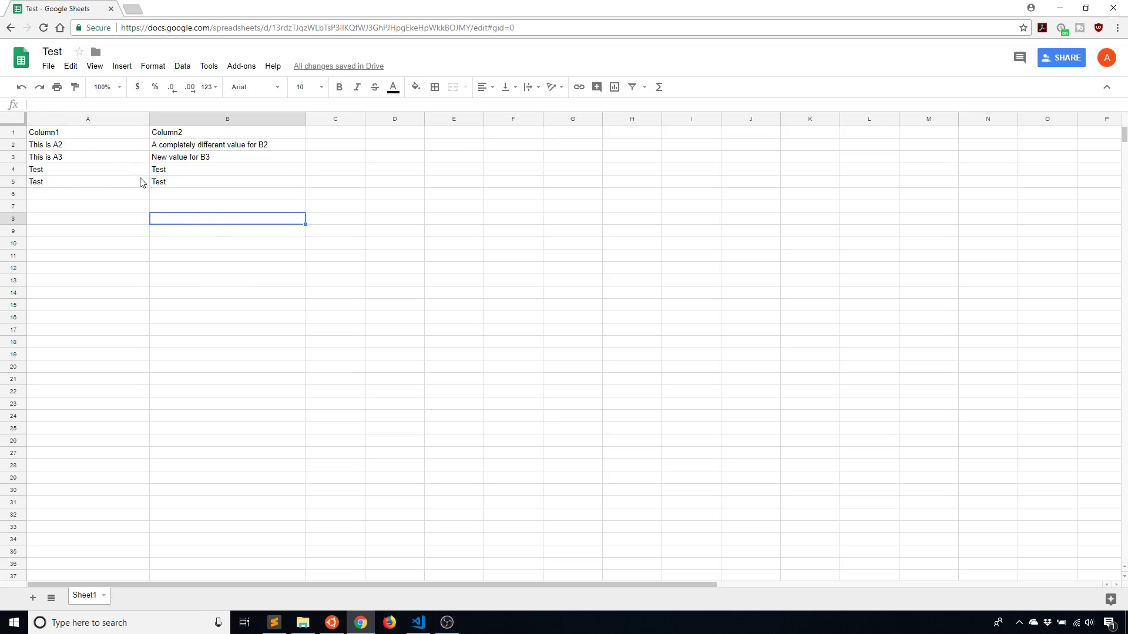
mouse_move(366, 543)
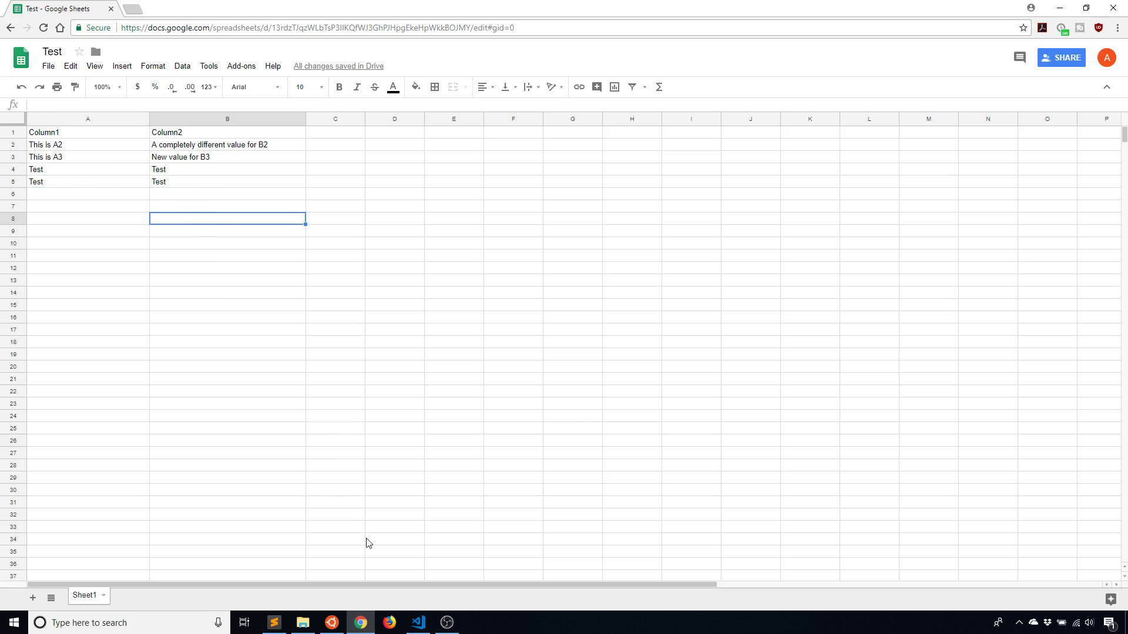
mouse_move(366, 540)
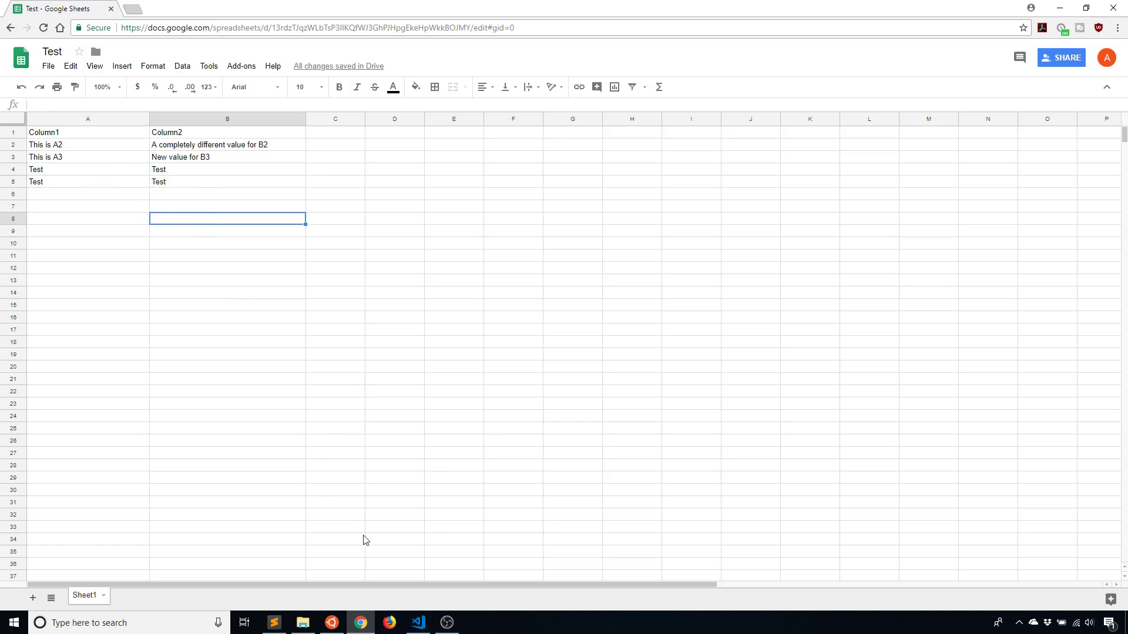
mouse_move(372, 577)
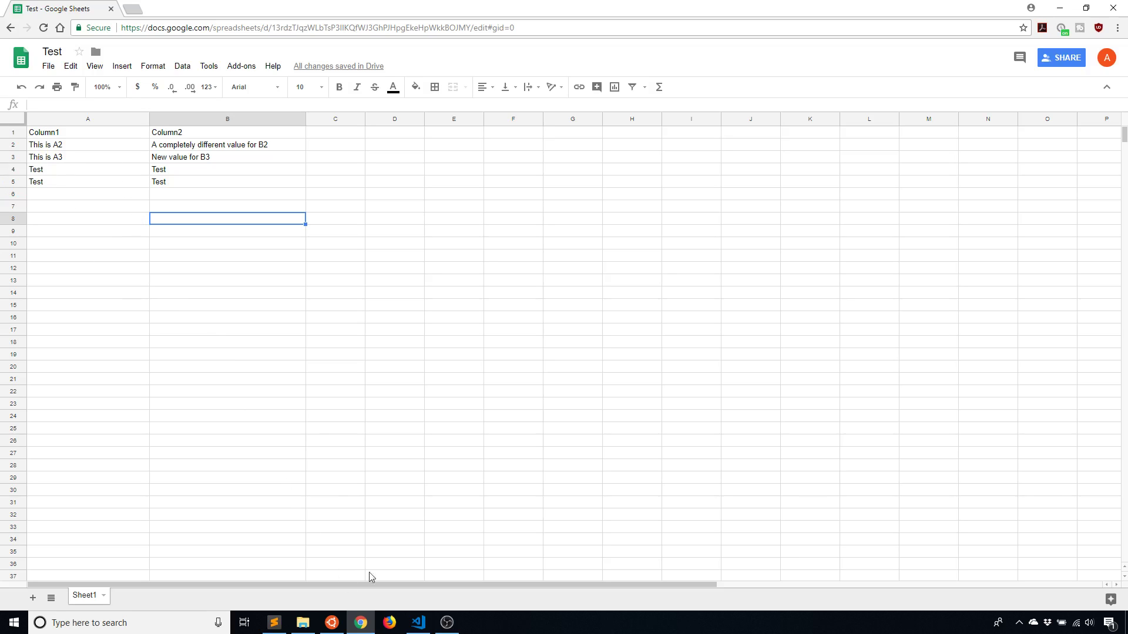
mouse_move(417, 622)
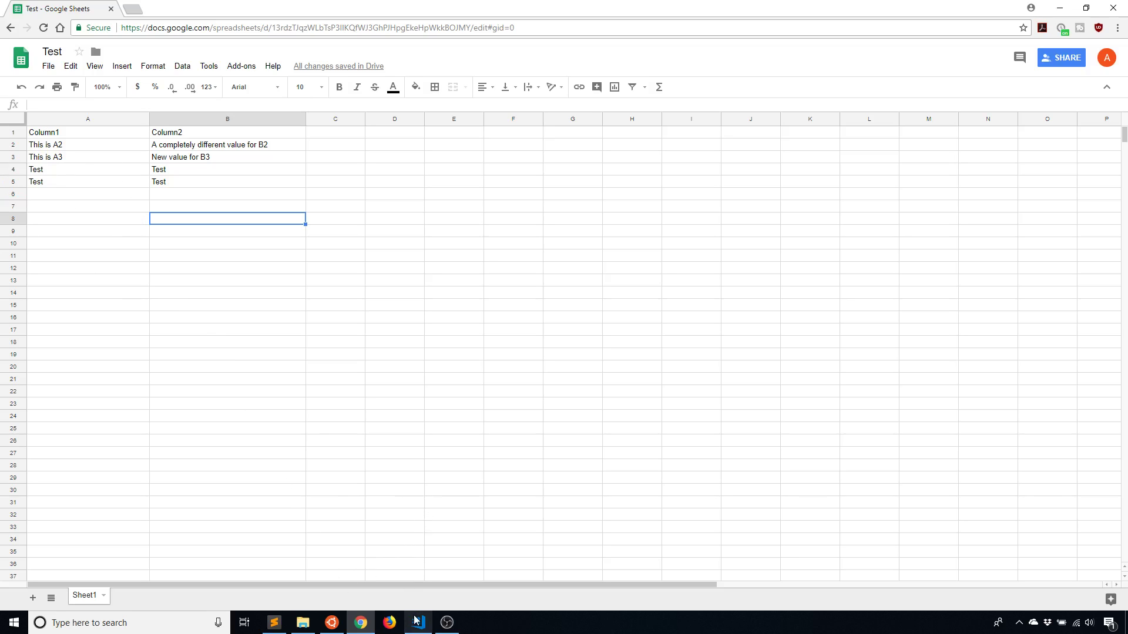
Step: Add print(wks.find('This is A3')) and run it in the terminal, getting R3C1
left_click(417, 622)
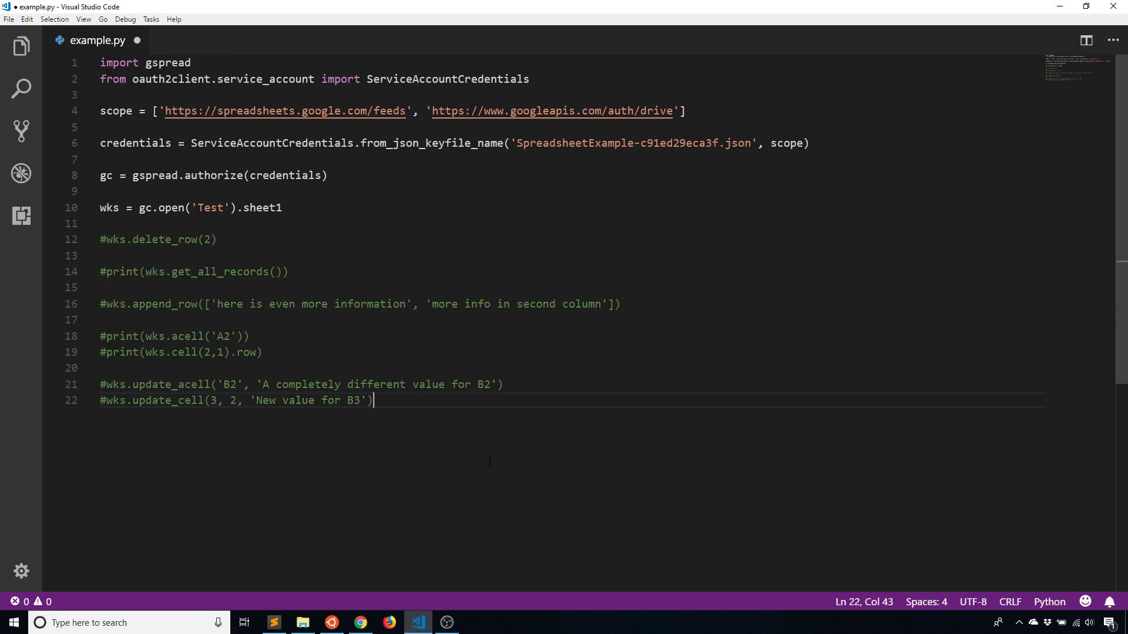
type("pri")
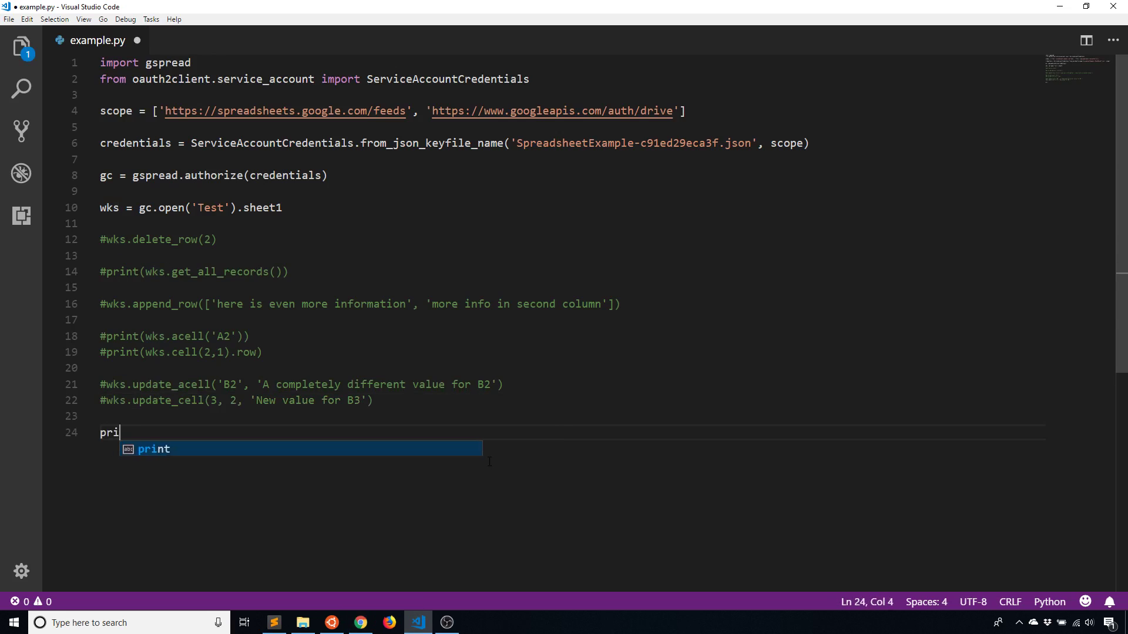
key("Tab")
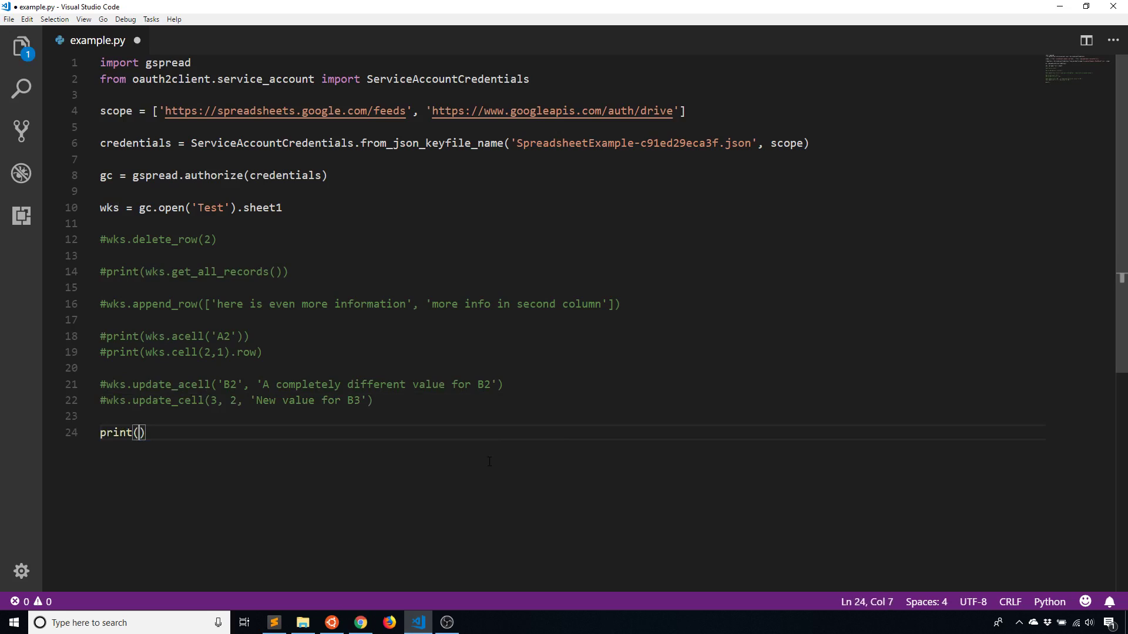
type("wks.find('T")
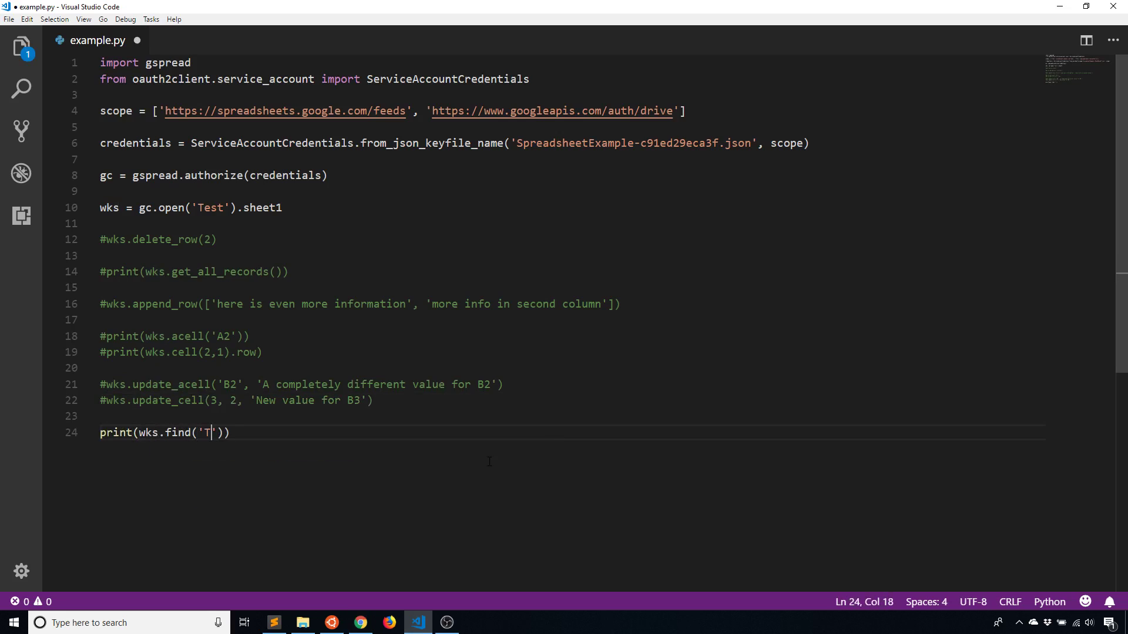
left_click(360, 622)
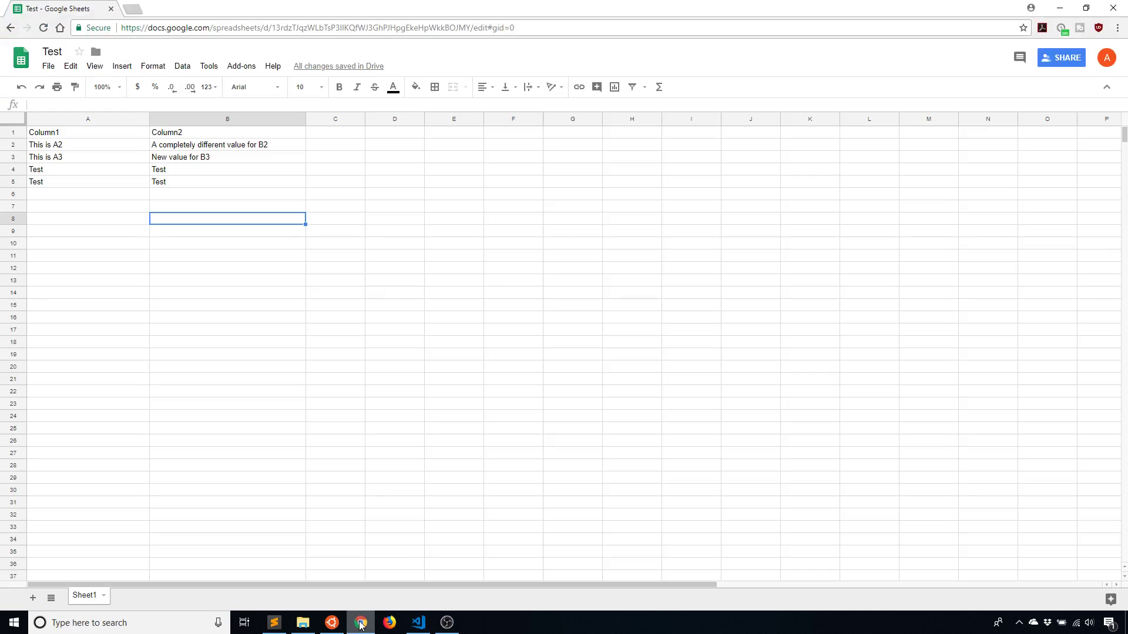
left_click(417, 622)
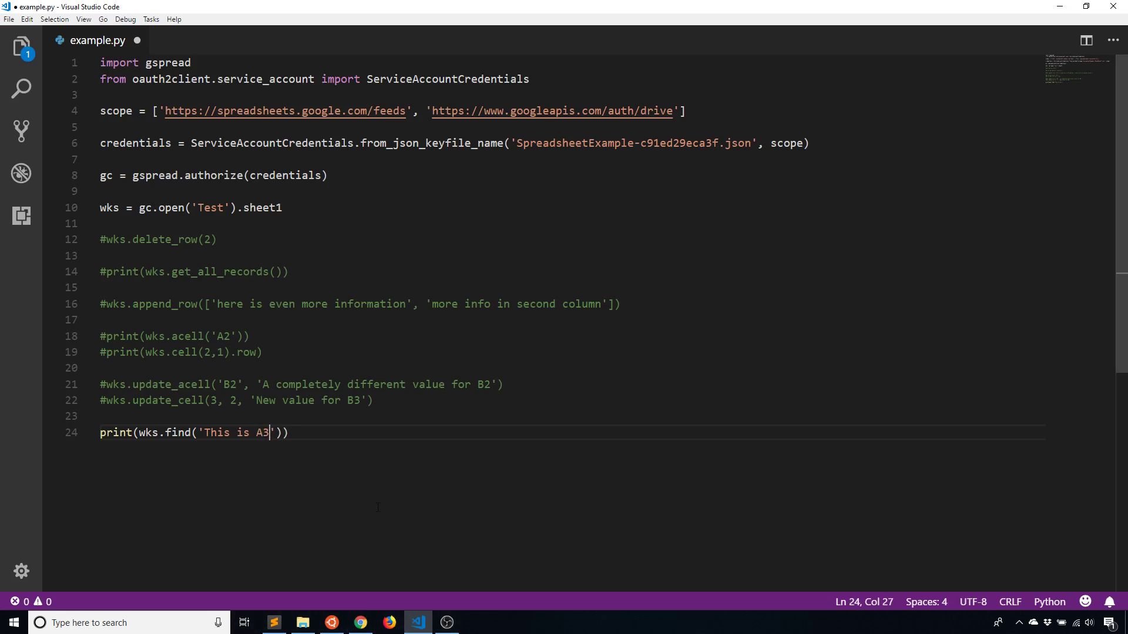
left_click(331, 622)
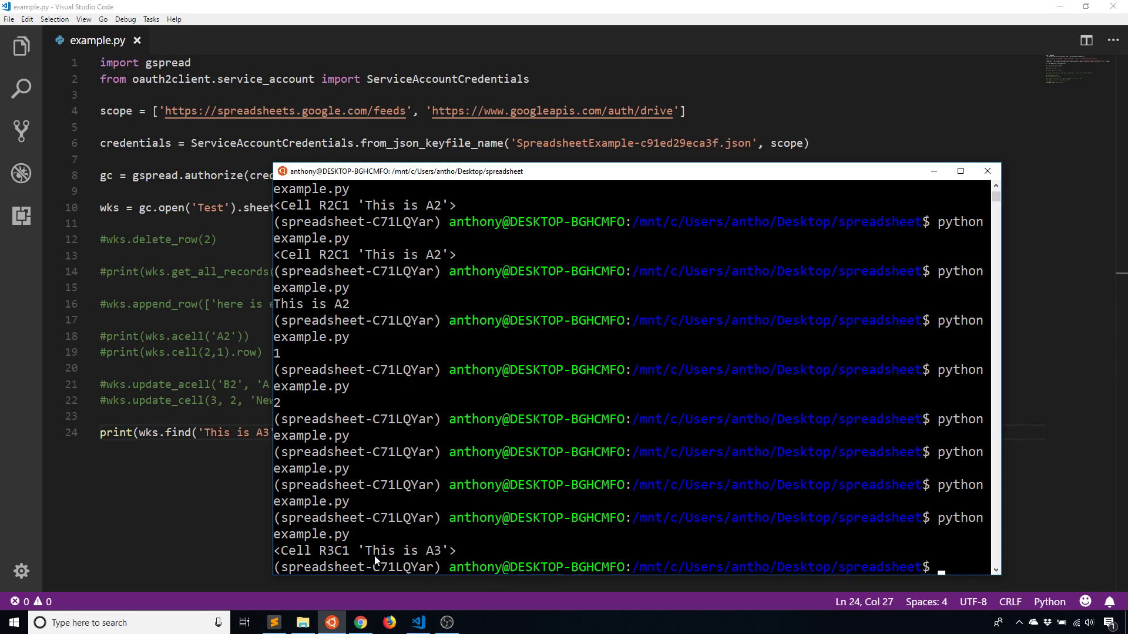
mouse_move(420, 561)
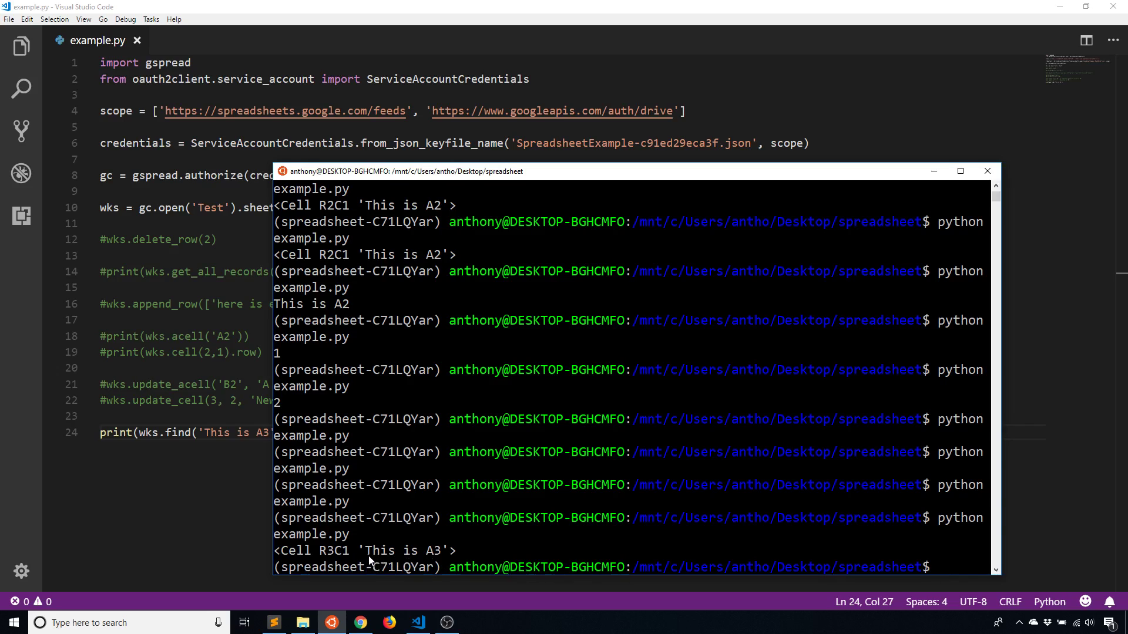
mouse_move(235, 510)
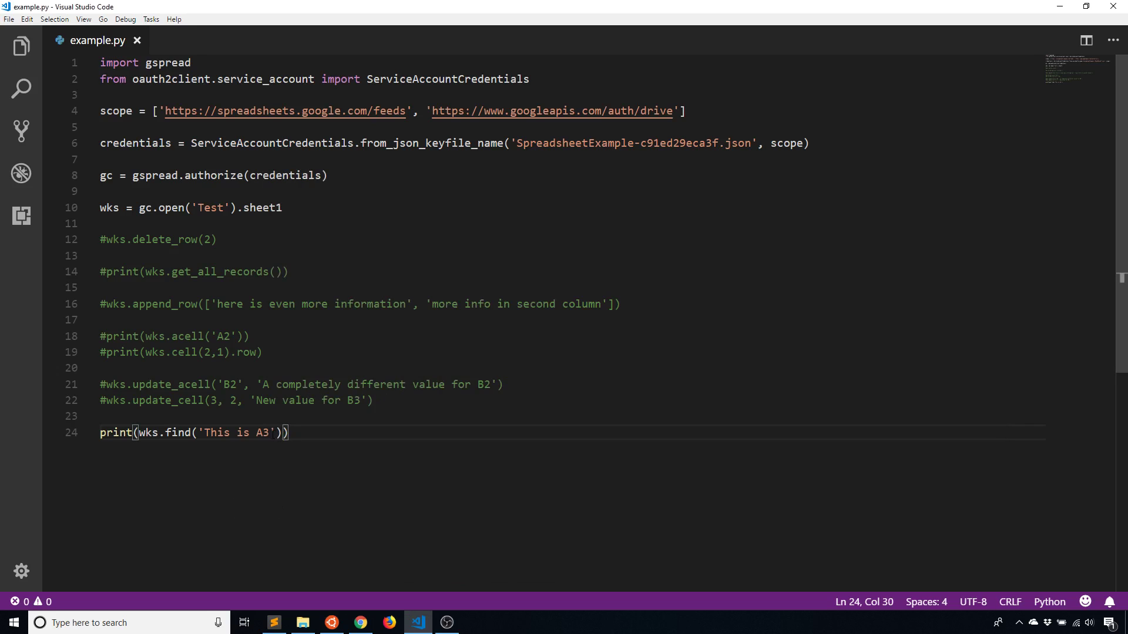
Step: Search for 'Test' with wks.find and compare against the Test cells in Google Sheets
type("Test")
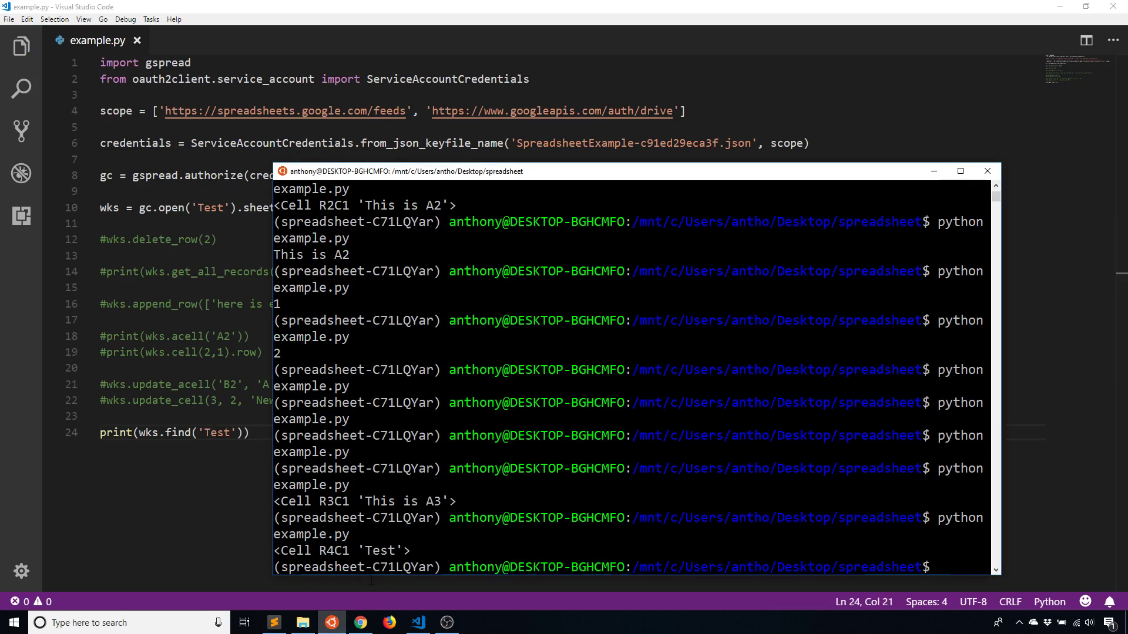
left_click(360, 622)
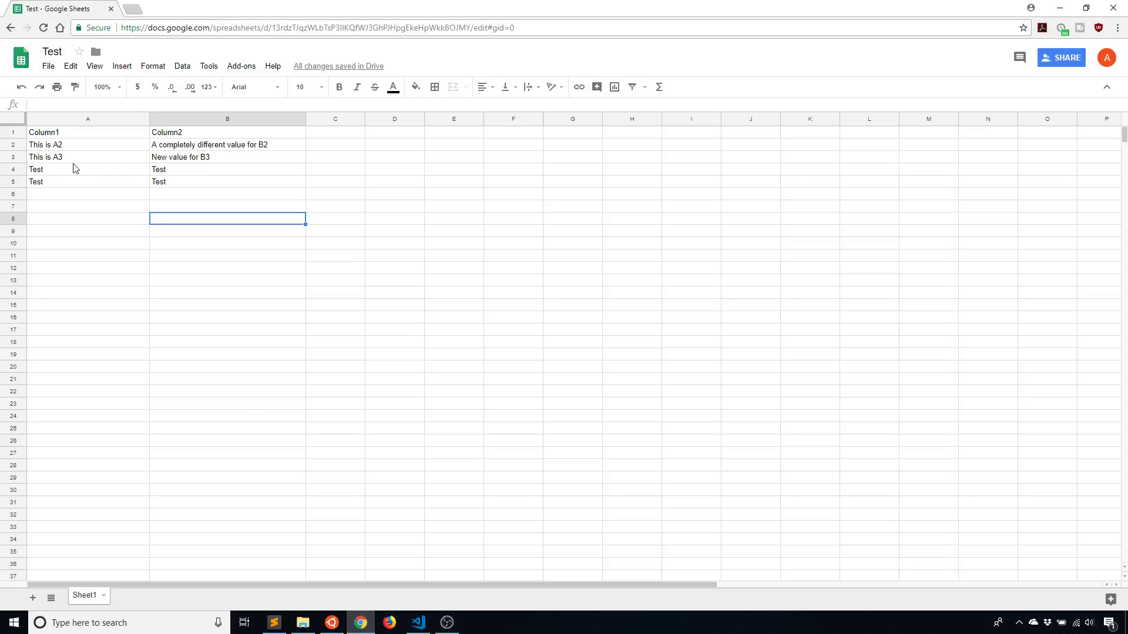
mouse_move(118, 171)
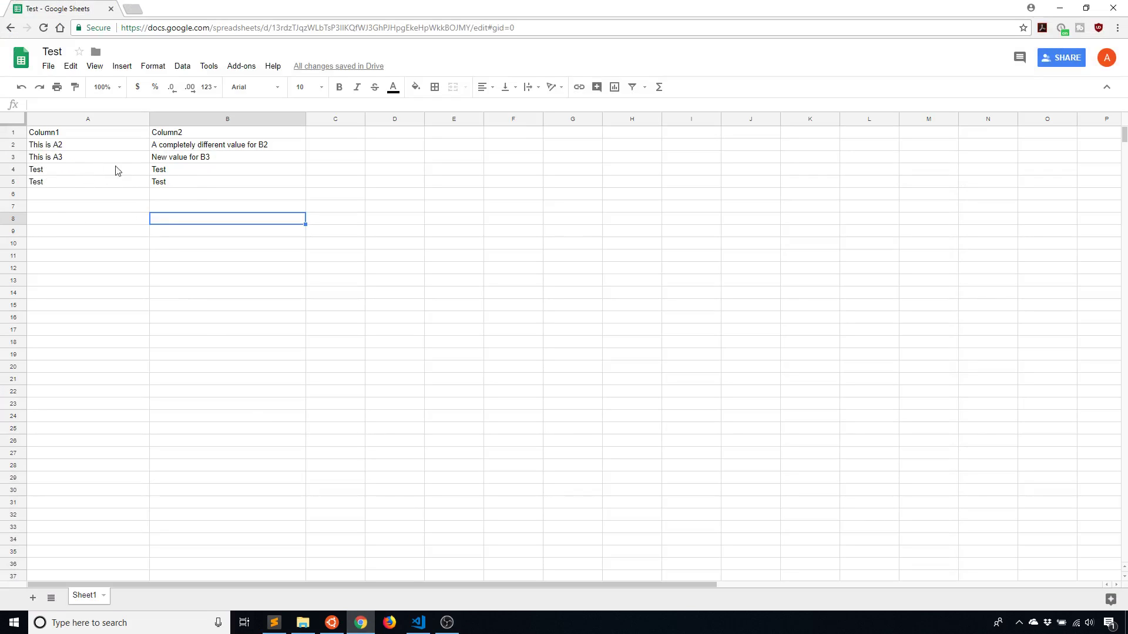
left_click(417, 623)
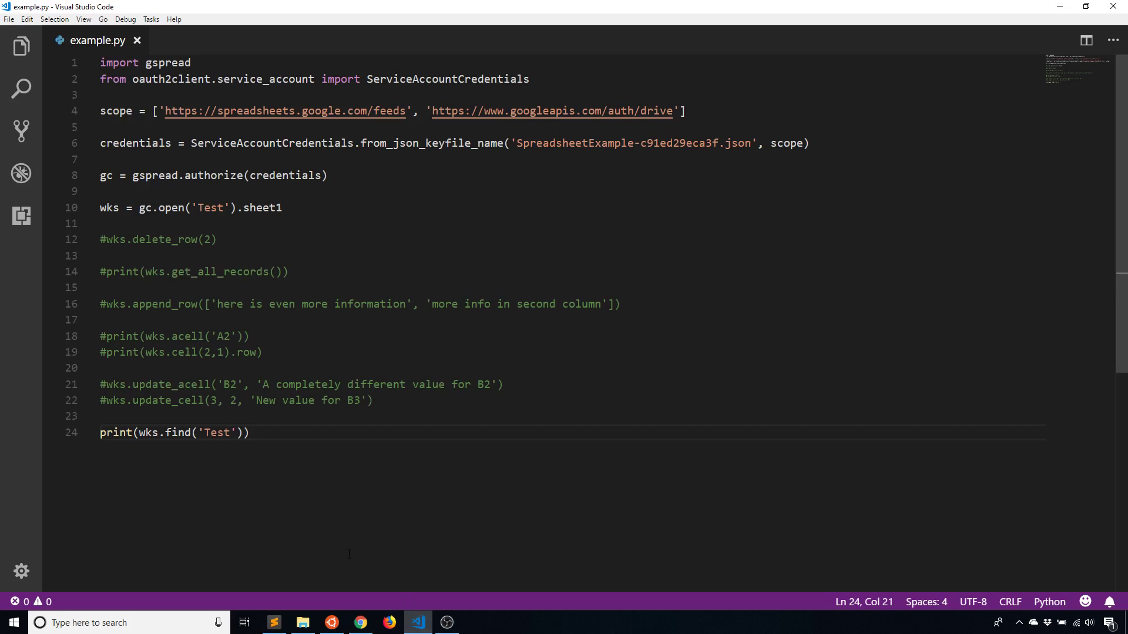
mouse_move(332, 524)
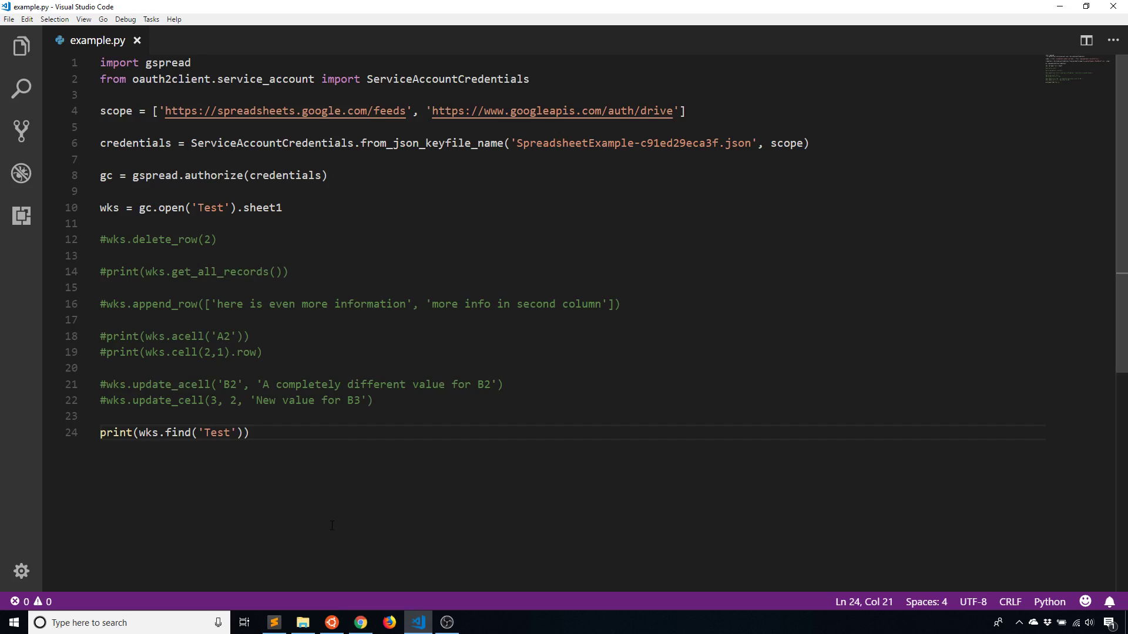
Step: Switch to wks.findall('Test') and rerun python example.py to list the four matching cells
type("a")
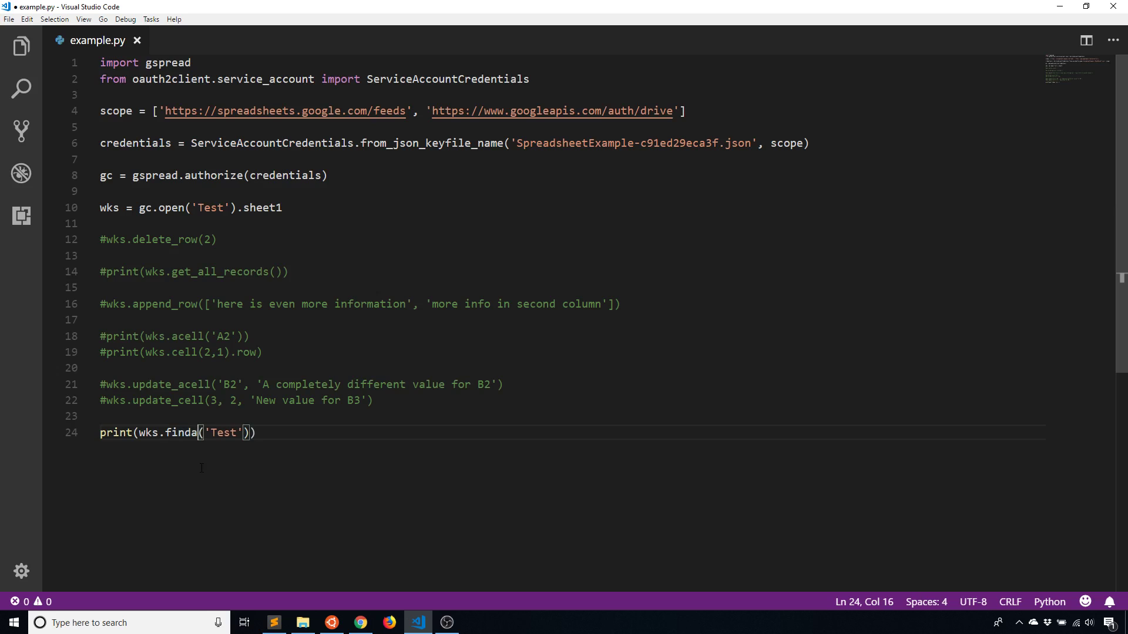
type("ll")
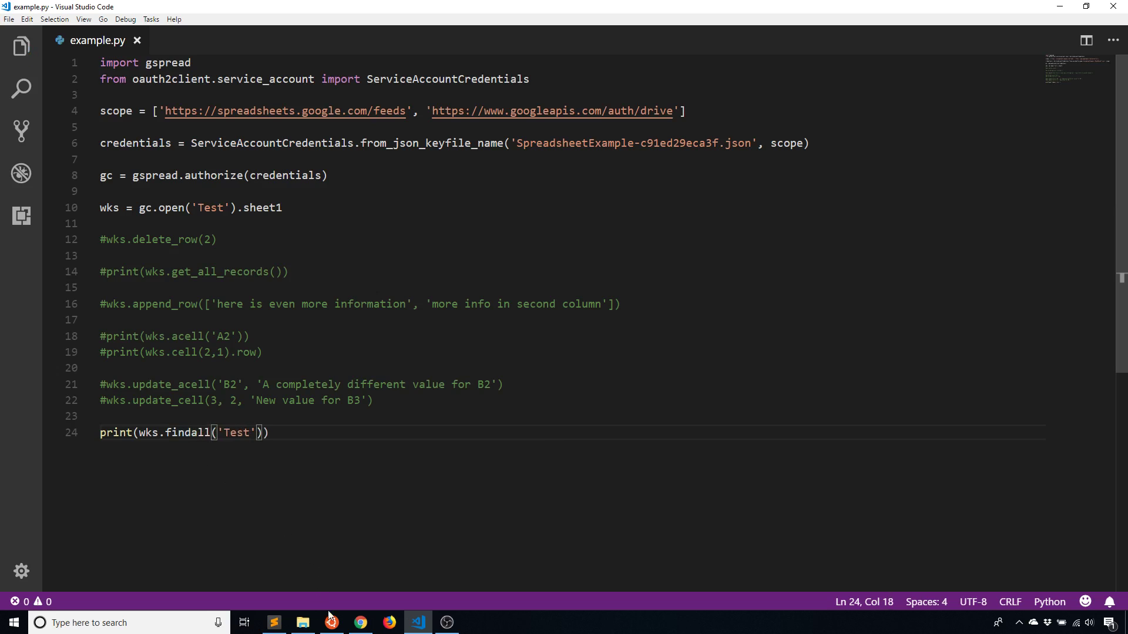
left_click(330, 622)
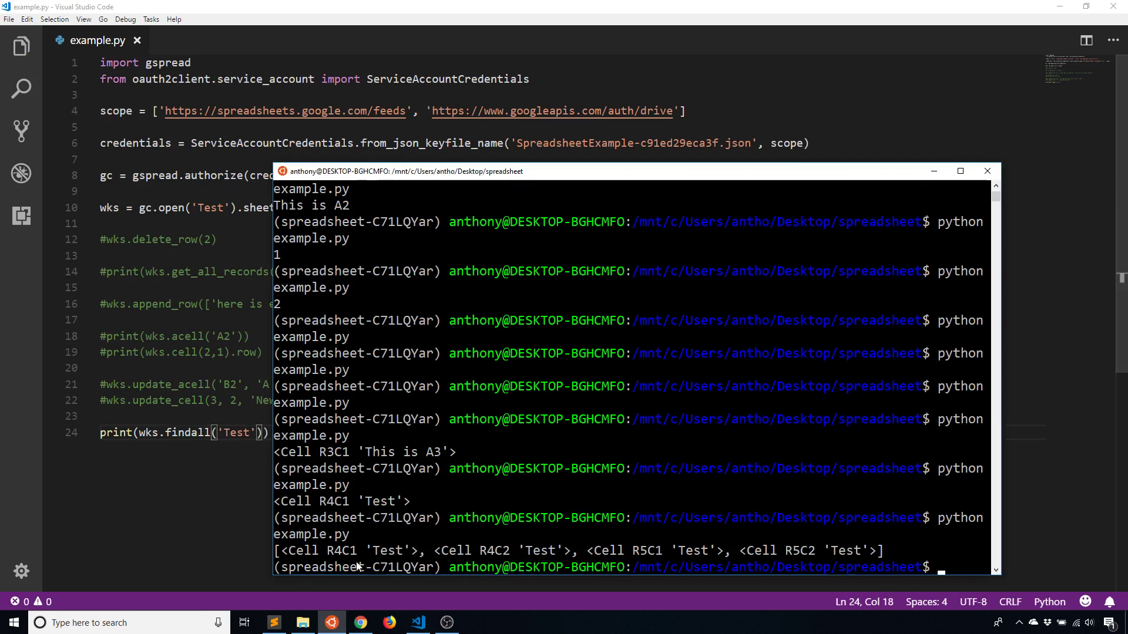
mouse_move(810, 607)
type("python example.py")
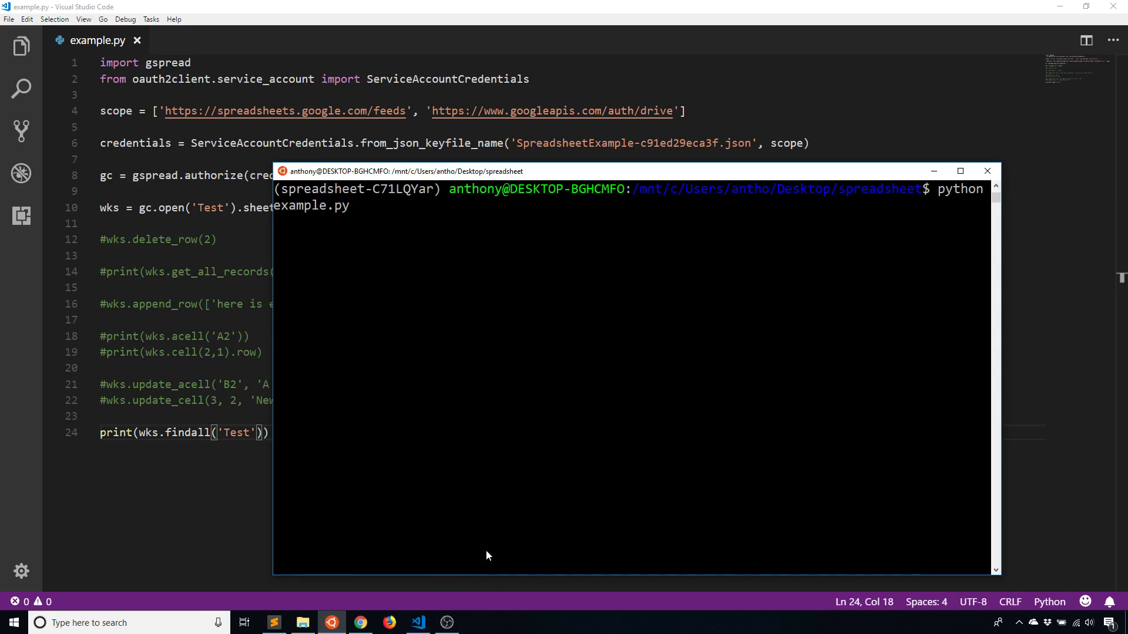
key("enter")
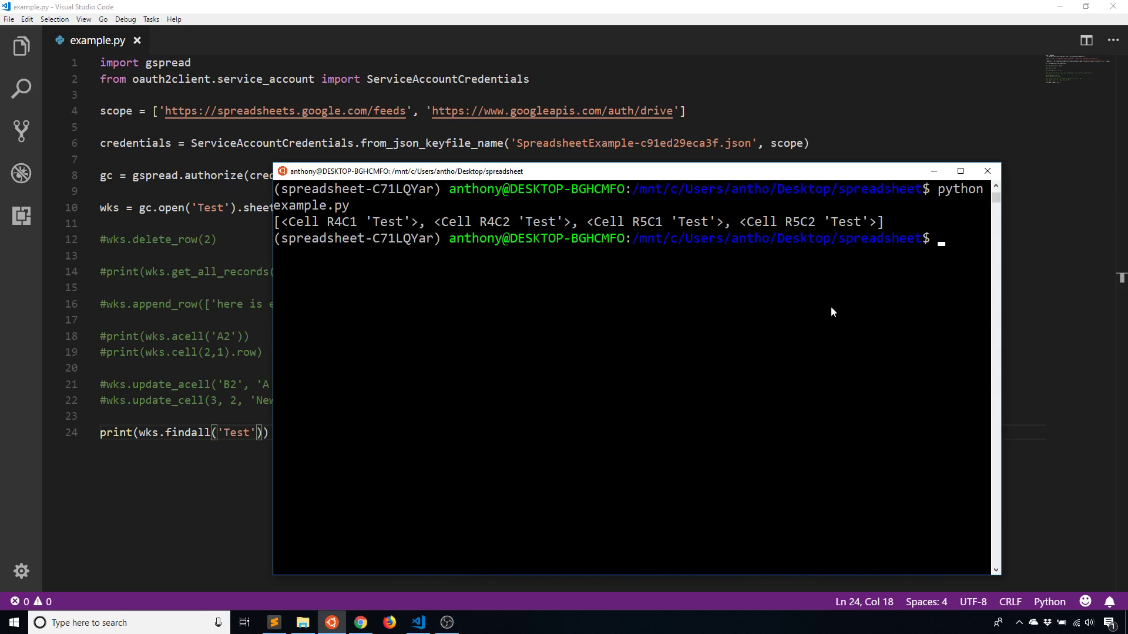
mouse_move(875, 263)
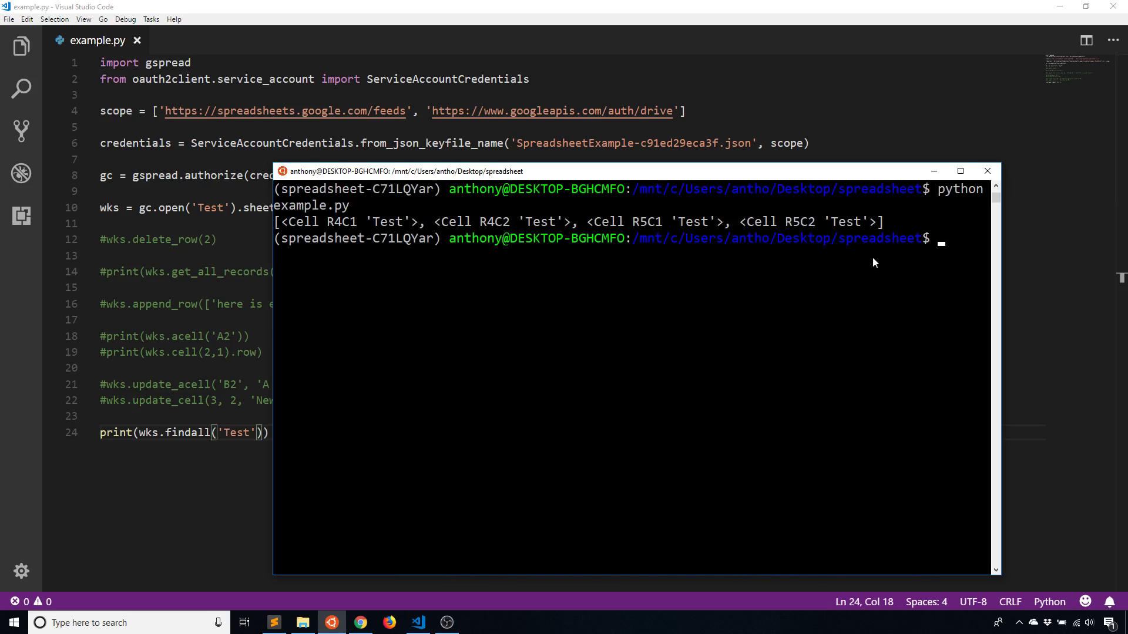
mouse_move(841, 239)
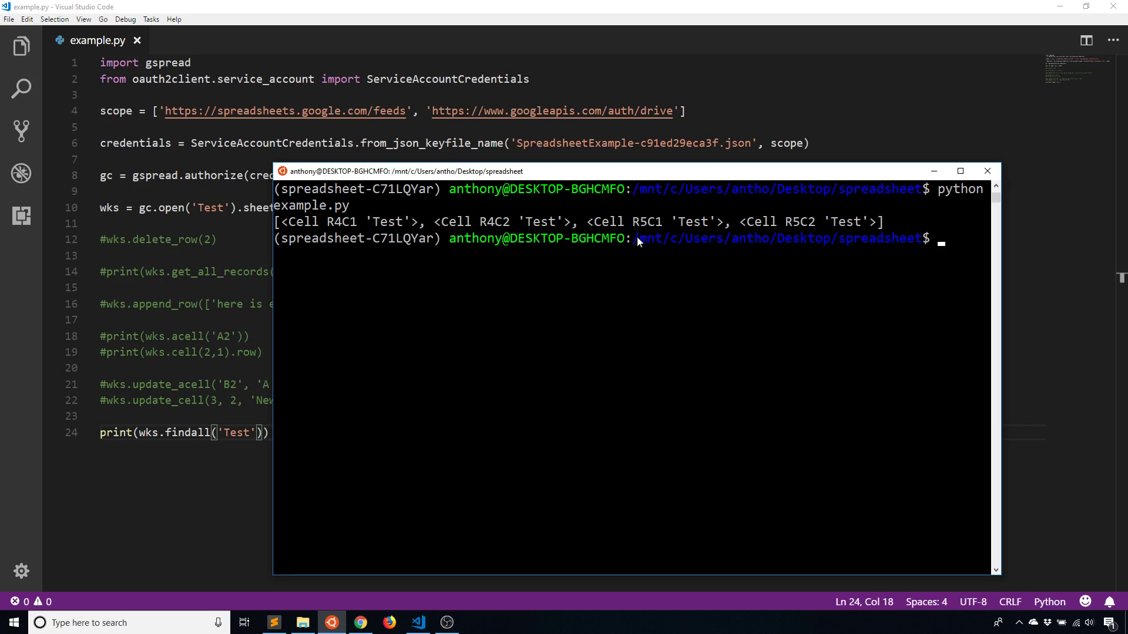
mouse_move(836, 276)
type("lis")
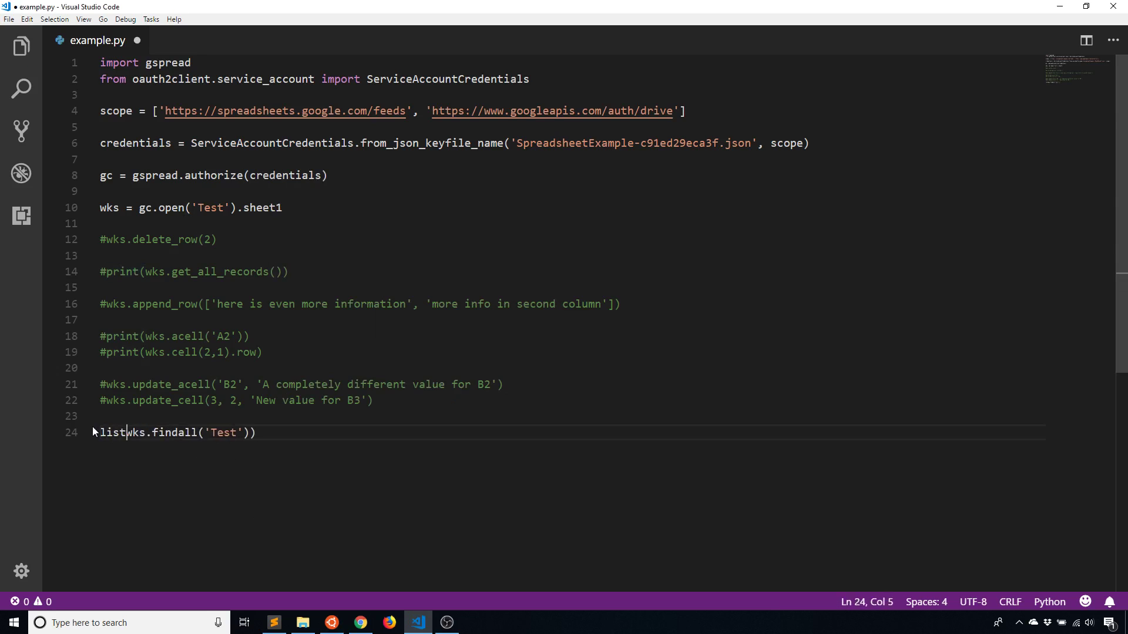
Step: Store findall results in list_of_cells, set list_of_cells[2].value to 'New value', and call wks.update_cells
type("_of_cells =")
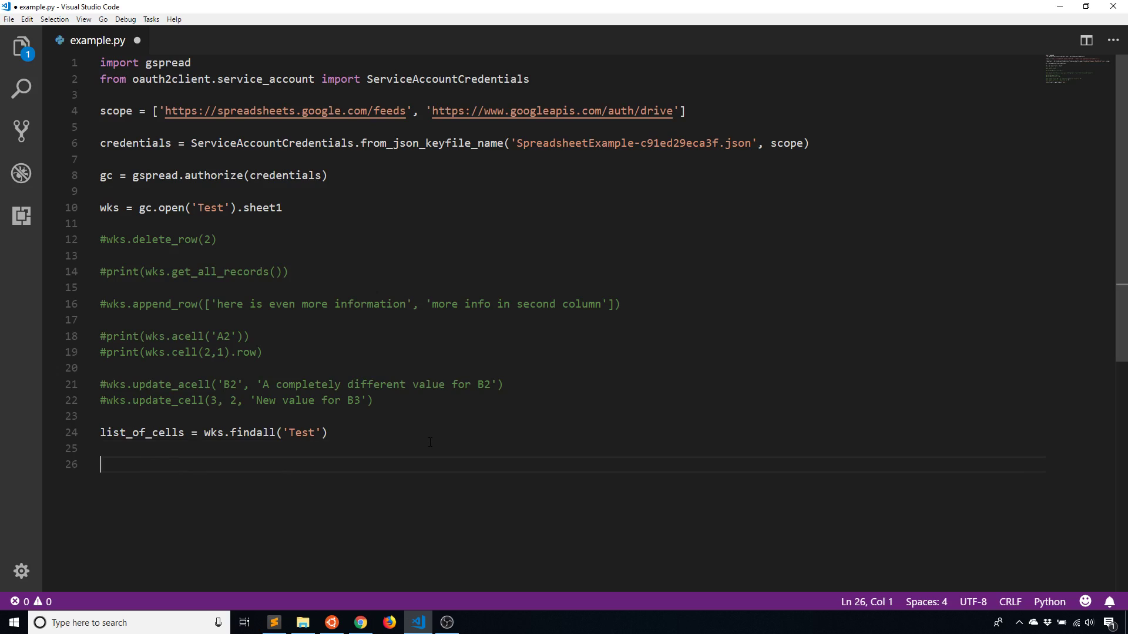
type("list_of_cells[")
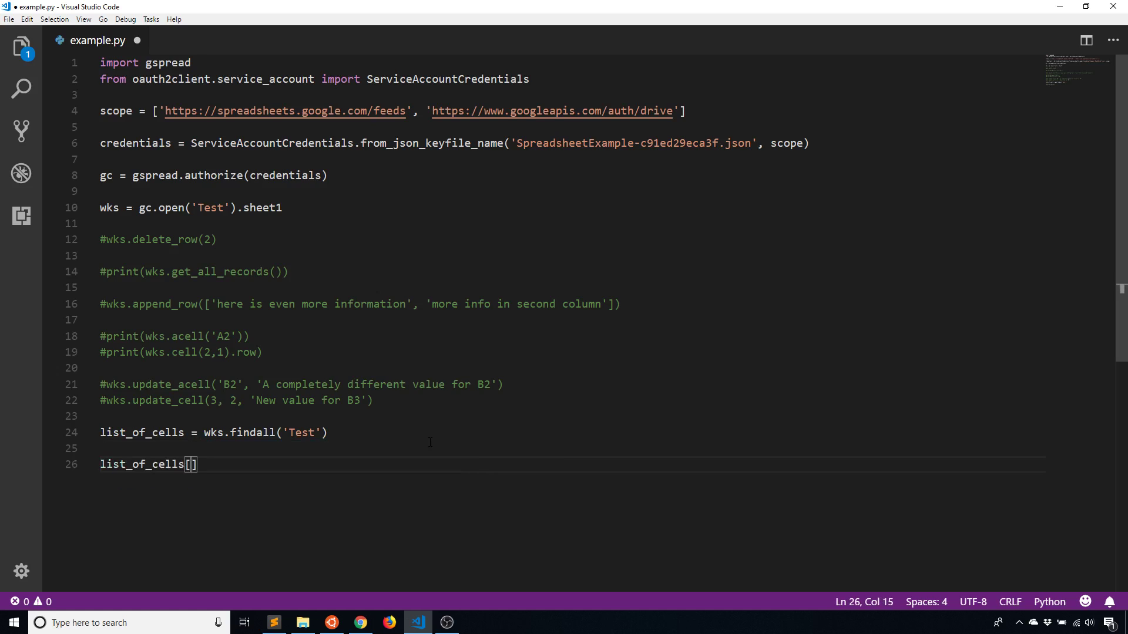
type("2")
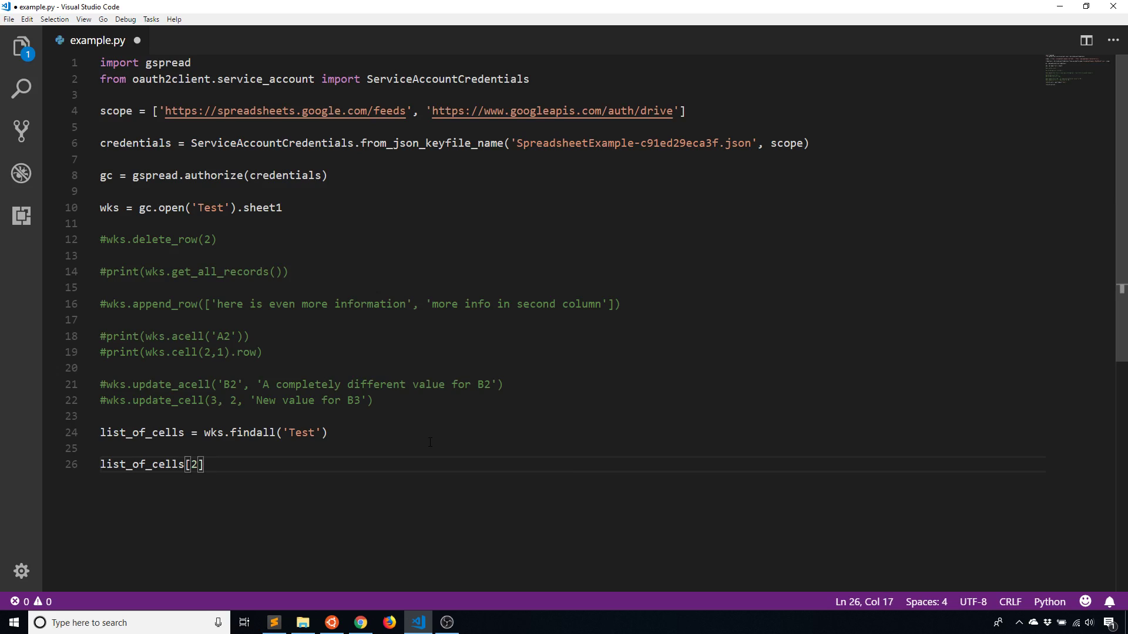
type(".value")
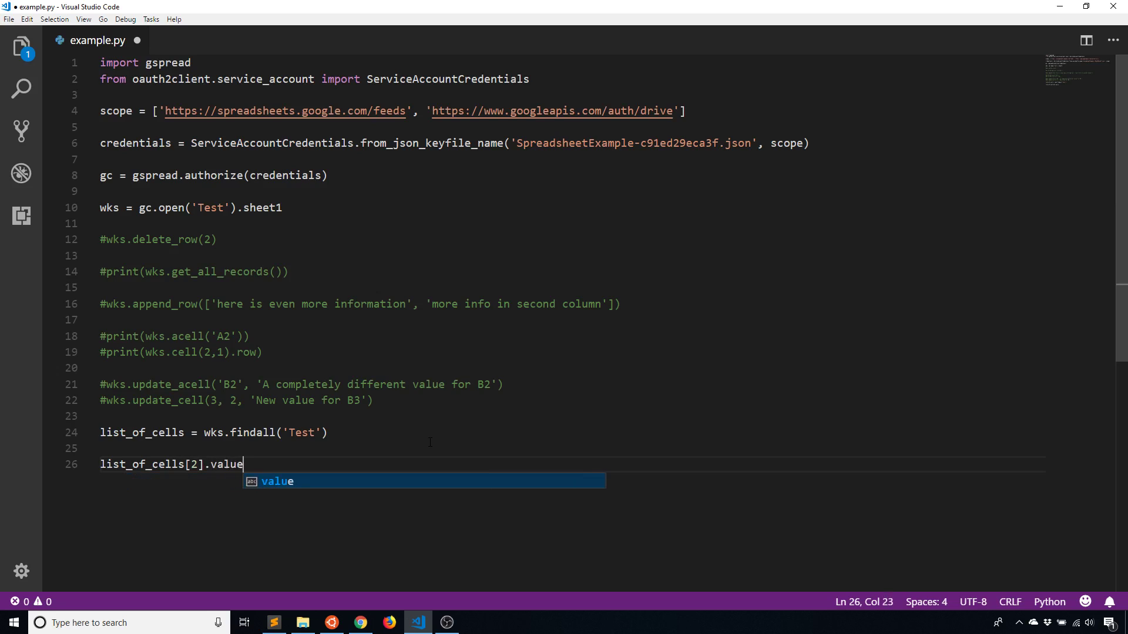
type("= 'New value")
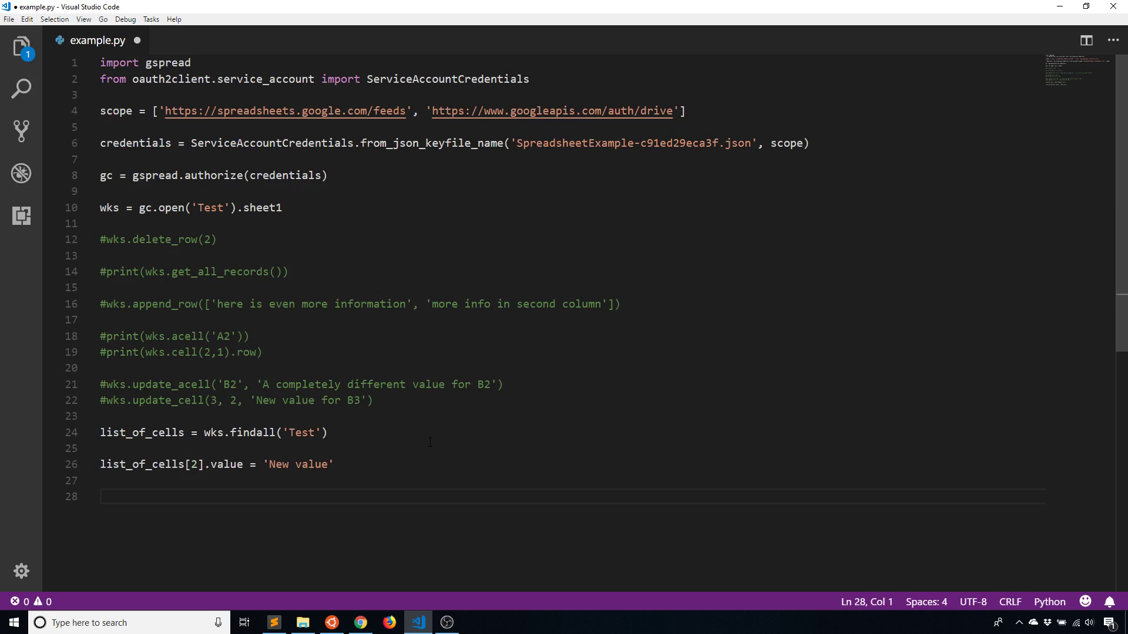
type("wks")
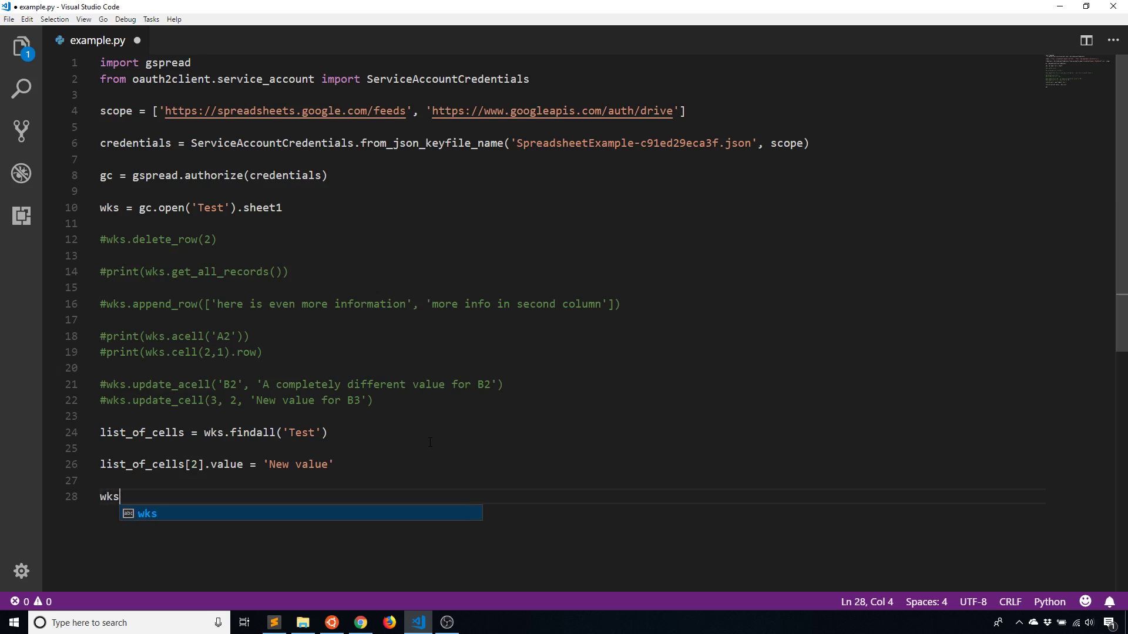
type(".udpate")
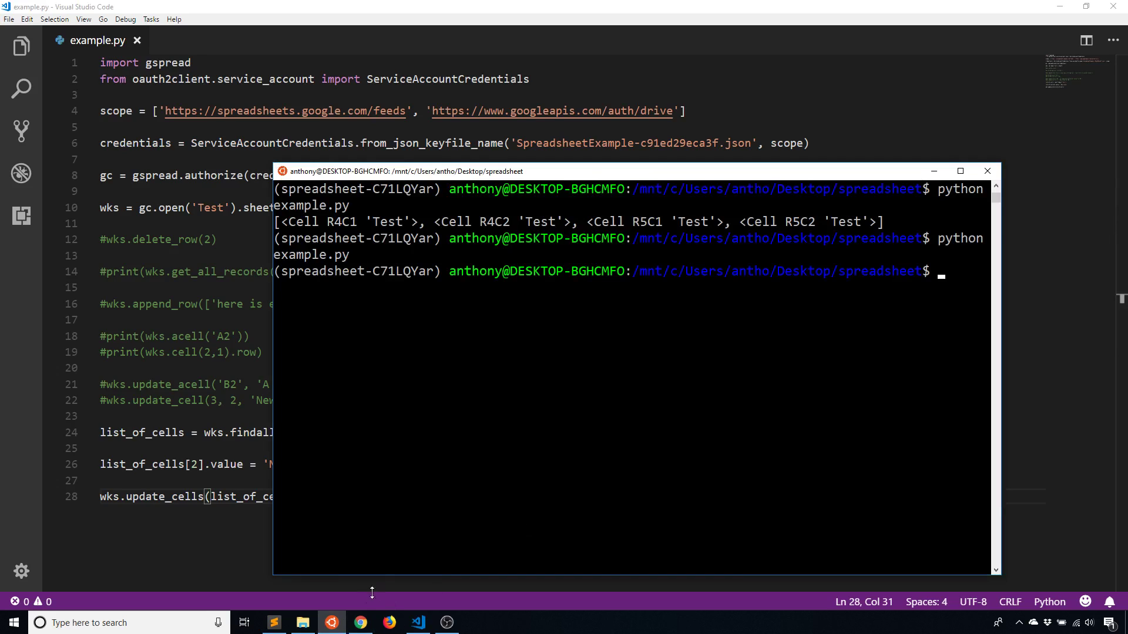
Step: Confirm cell A5 in the Test sheet reads 'New value', then return to example.py
left_click(359, 622)
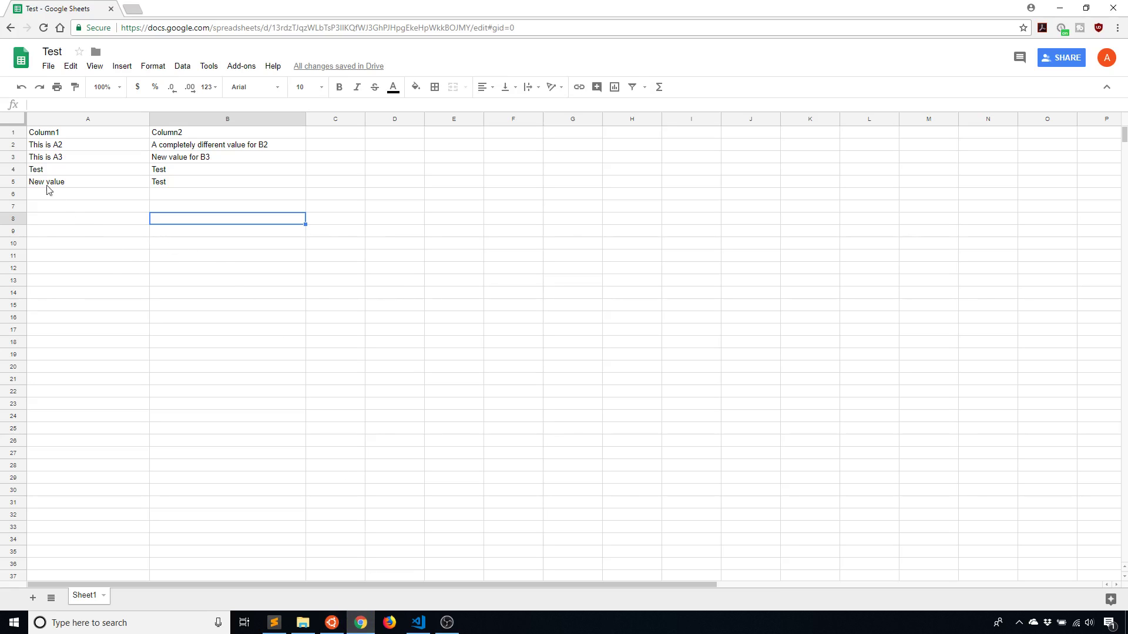
mouse_move(52, 192)
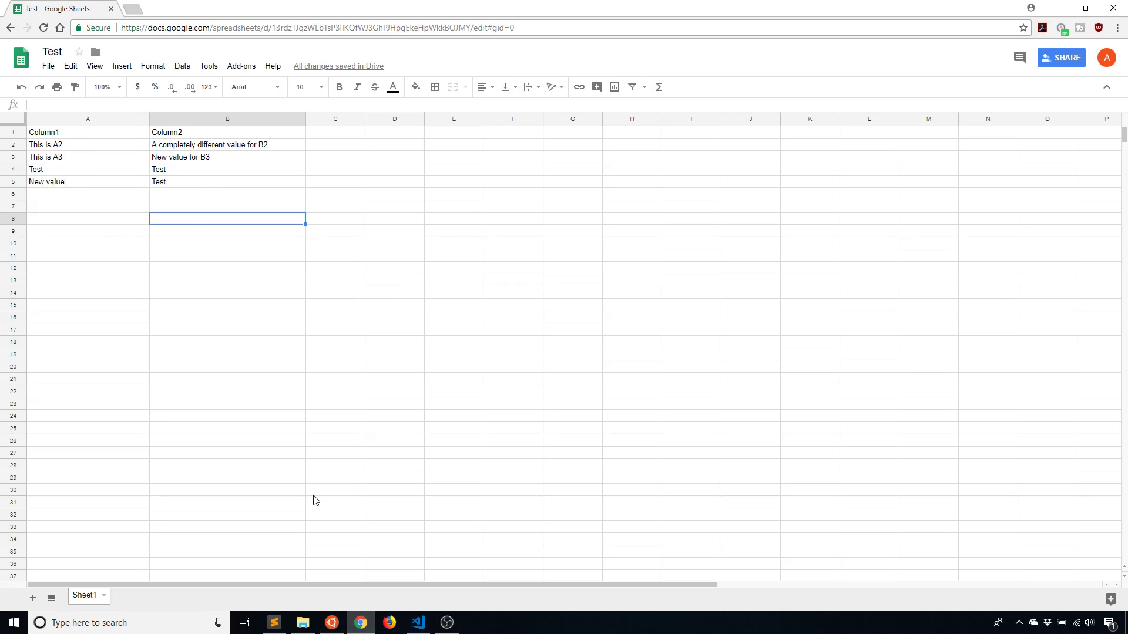
left_click(417, 623)
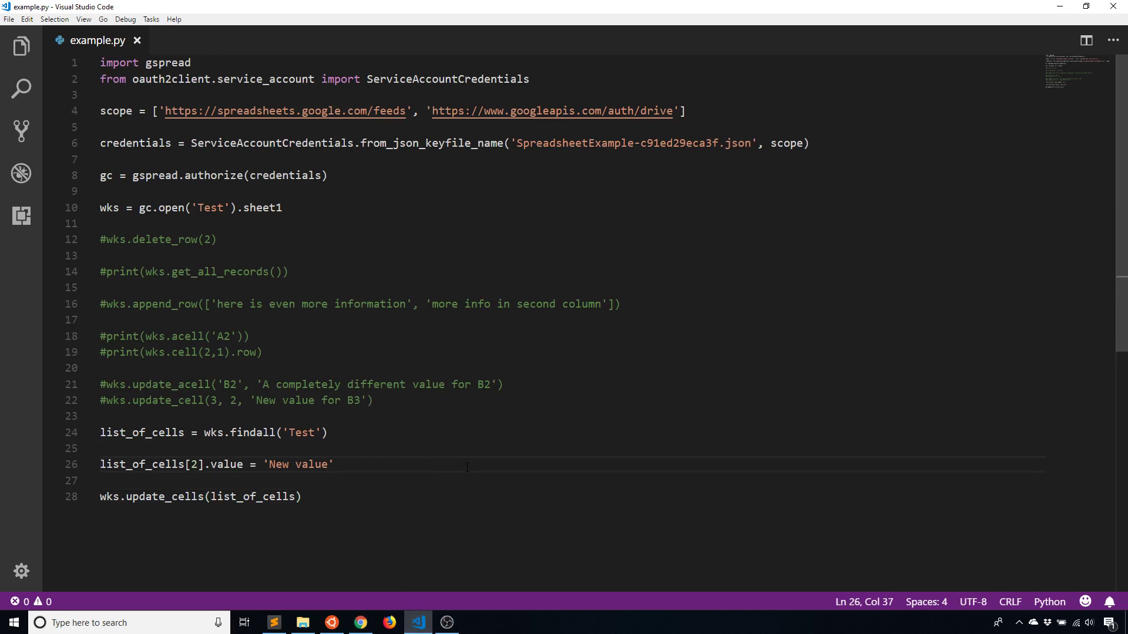
Step: Add a loop setting every cell in list_of_cells to 'Looped value' before wks.update_cells, and save
key("Enter")
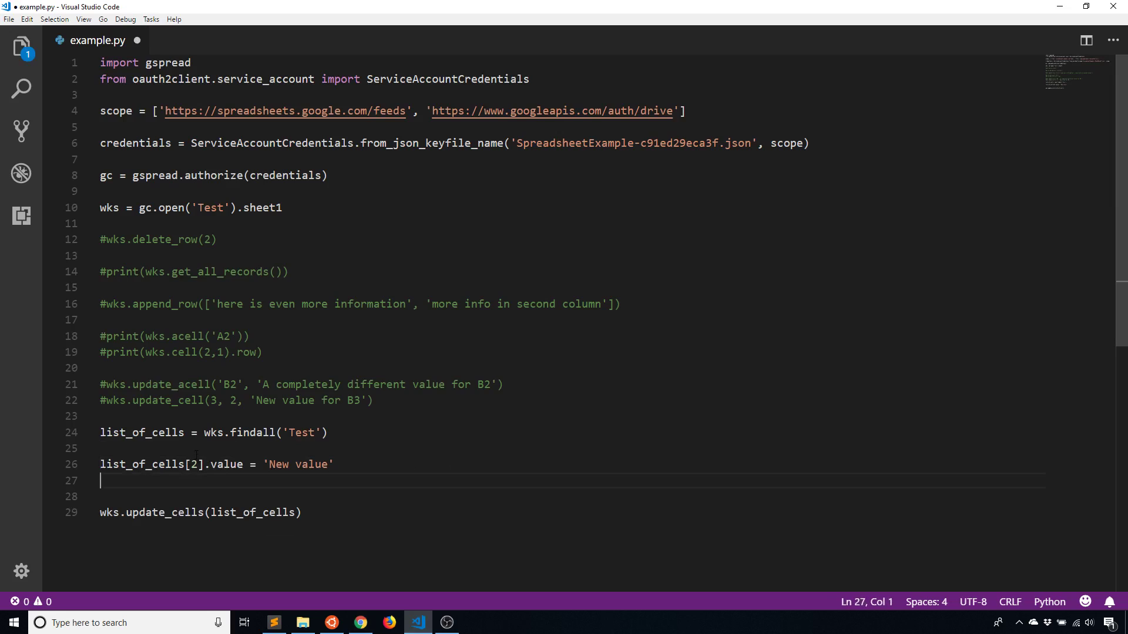
key("Enter")
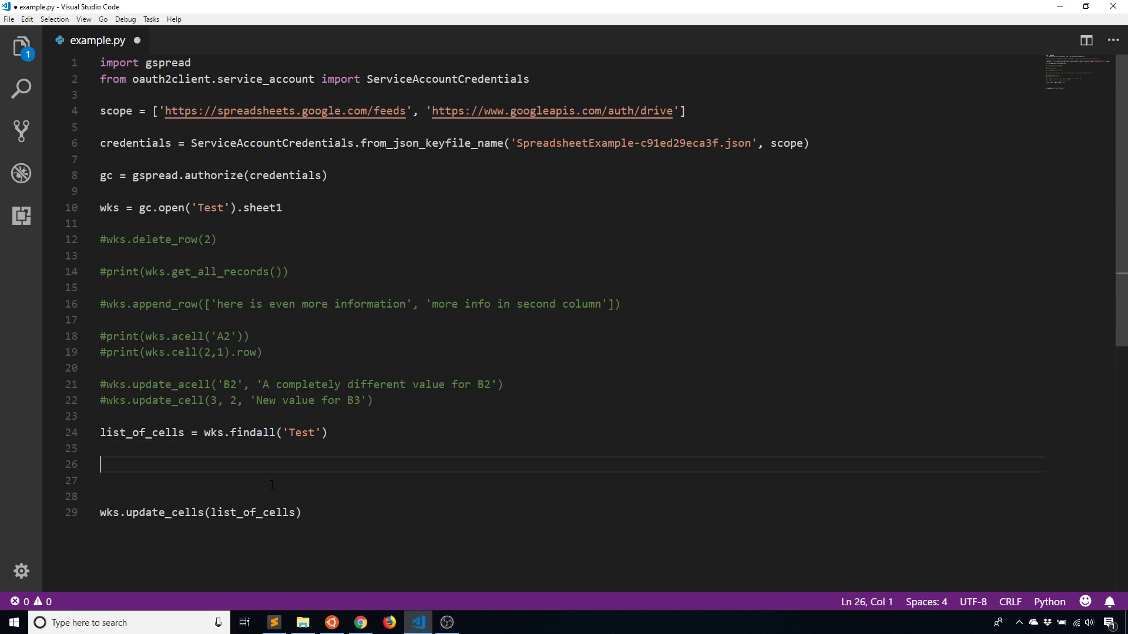
key("enter")
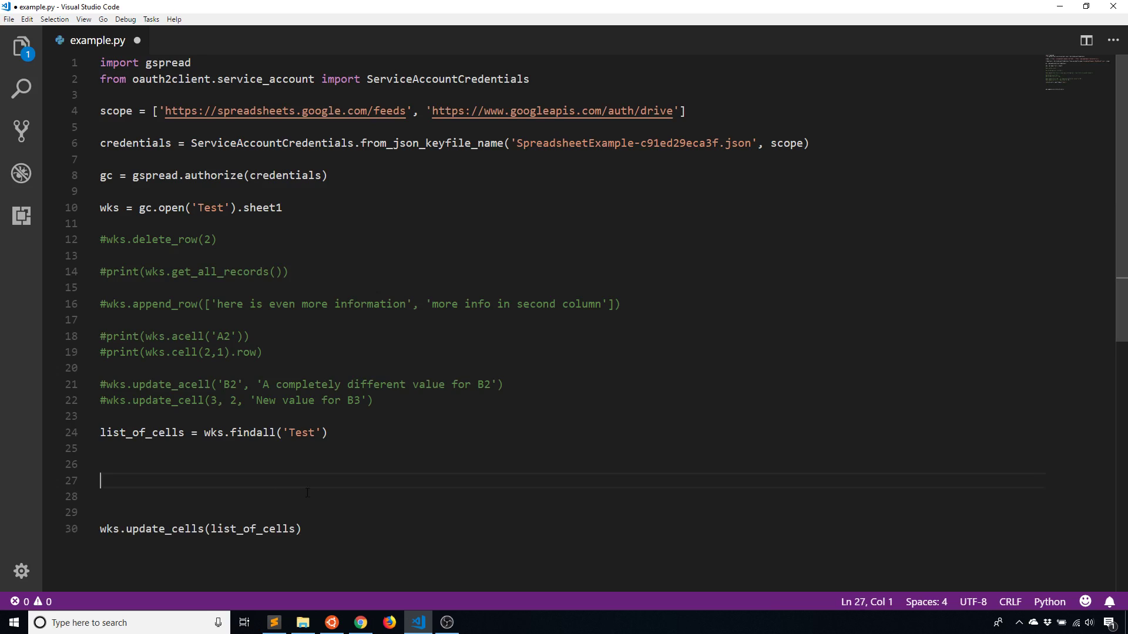
type("list_of_cells[2].value = 'New value'")
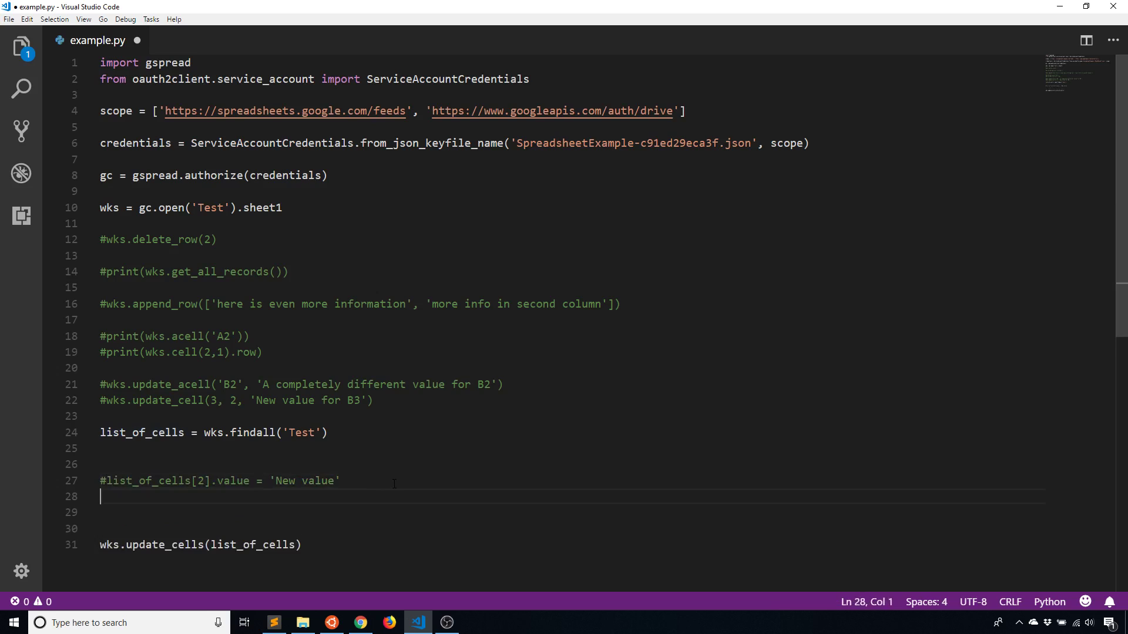
scroll("down", 3)
type("for cell")
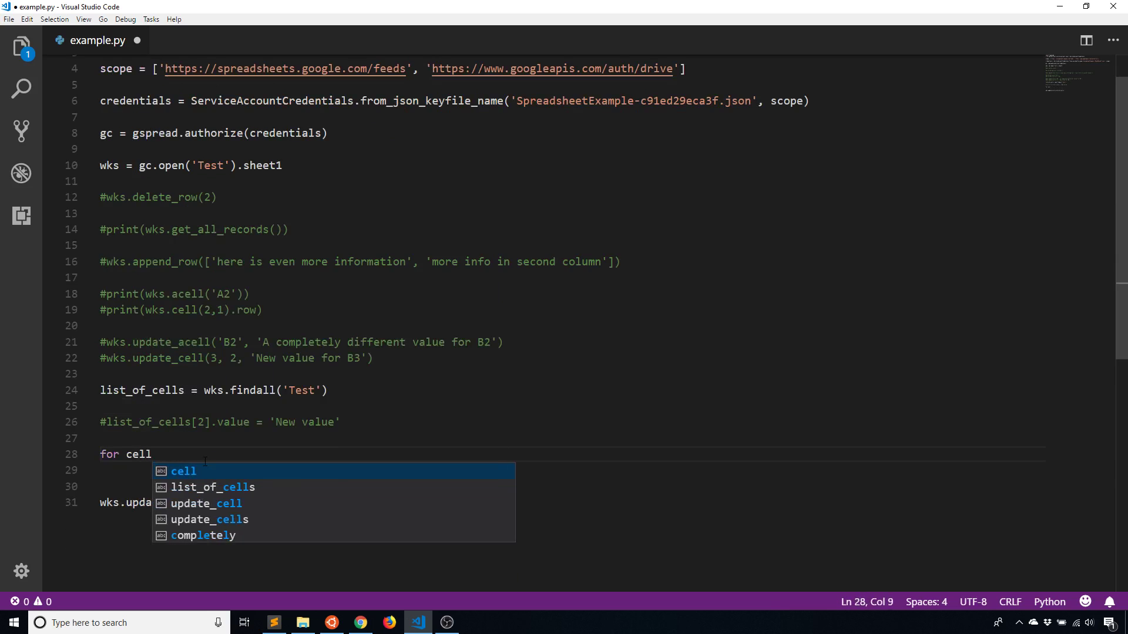
type("in list_of_cells:")
left_click(572, 470)
type("cell.value = '")
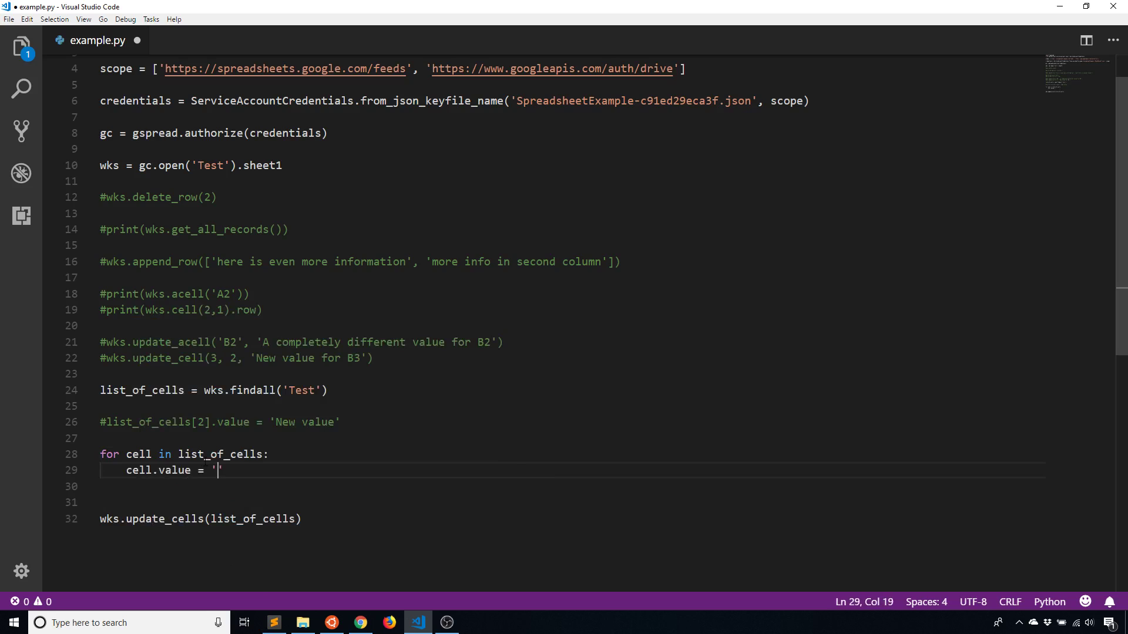
type("L")
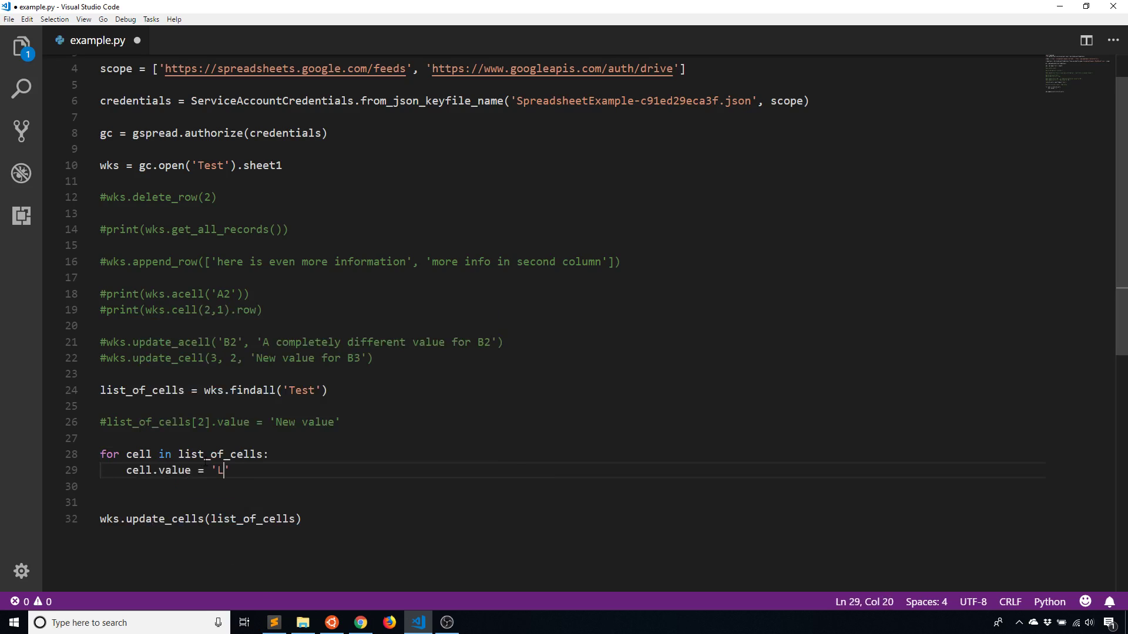
type("ooped value")
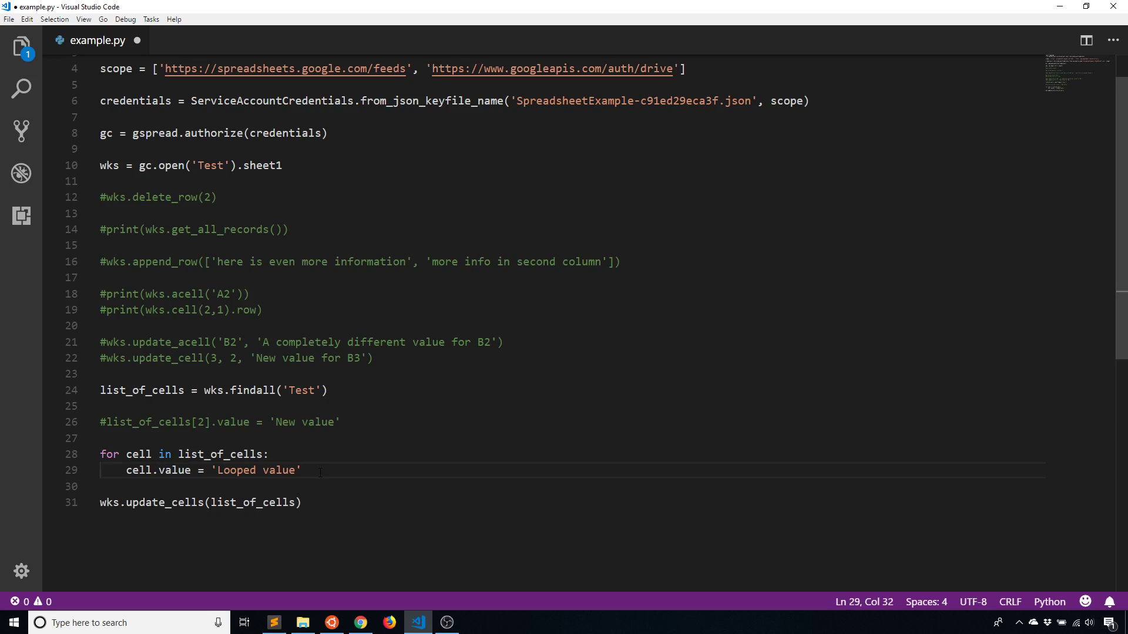
key("ctrl+s")
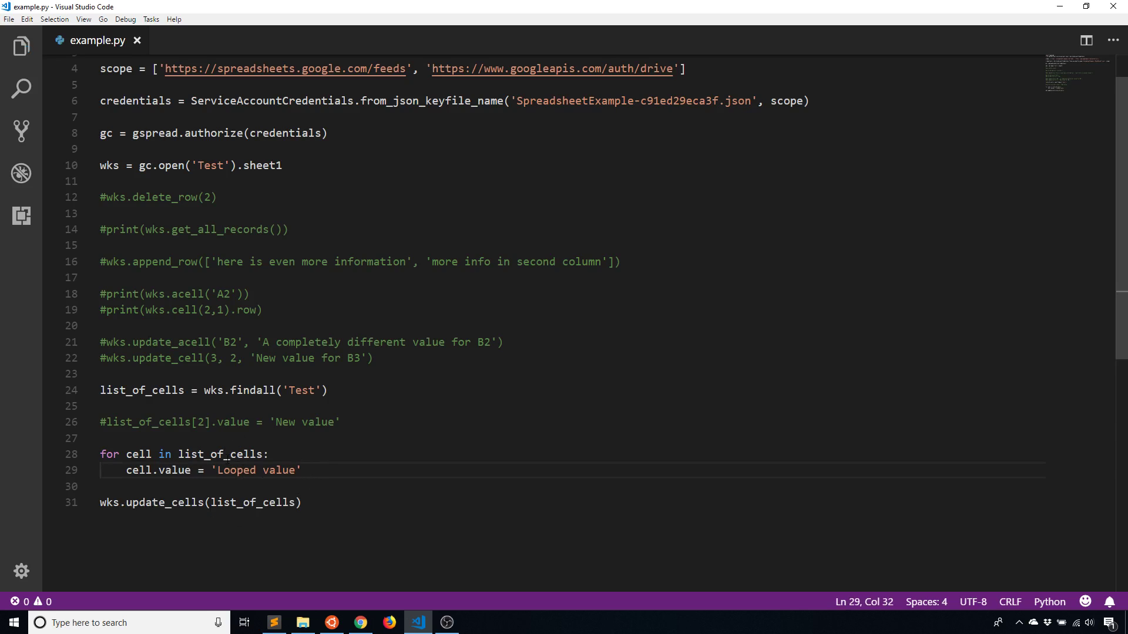
double_click(219, 454)
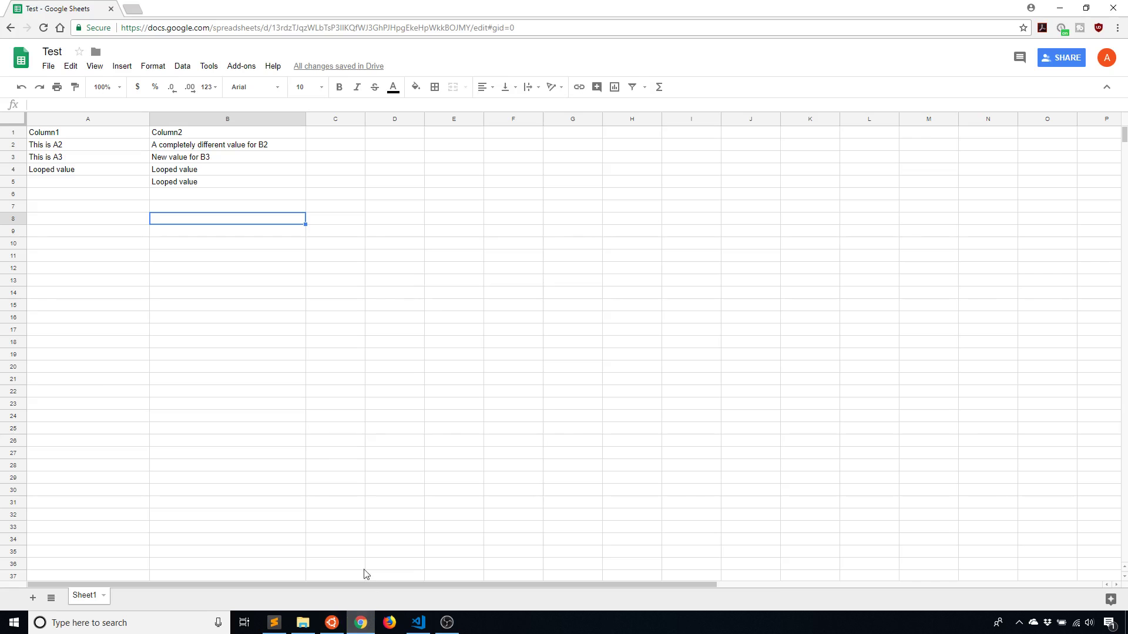
mouse_move(180, 199)
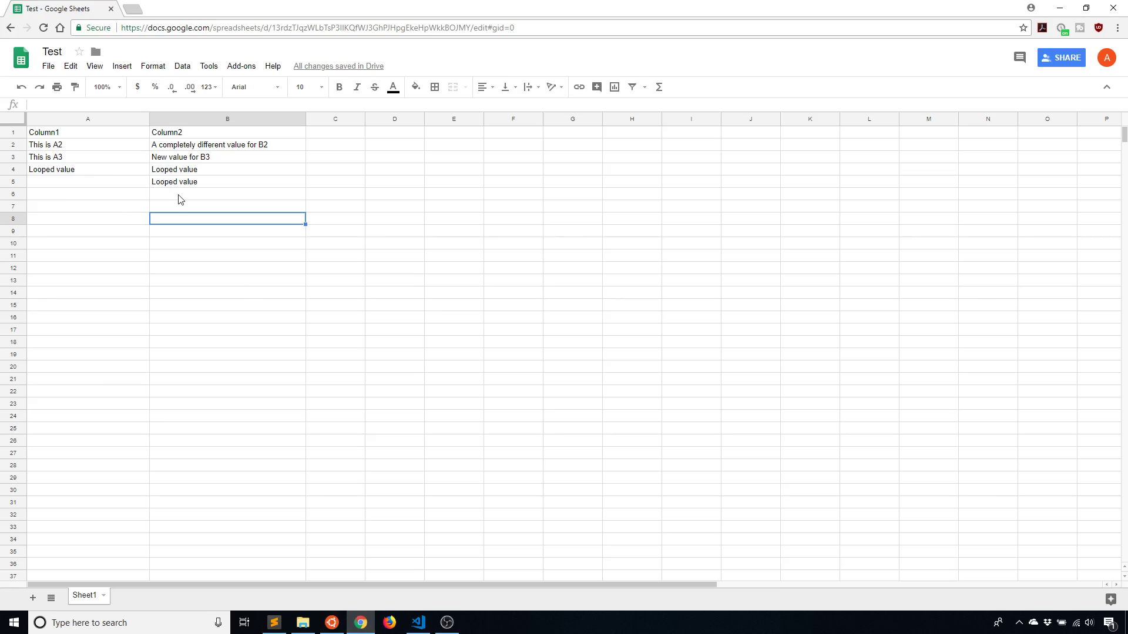
mouse_move(353, 547)
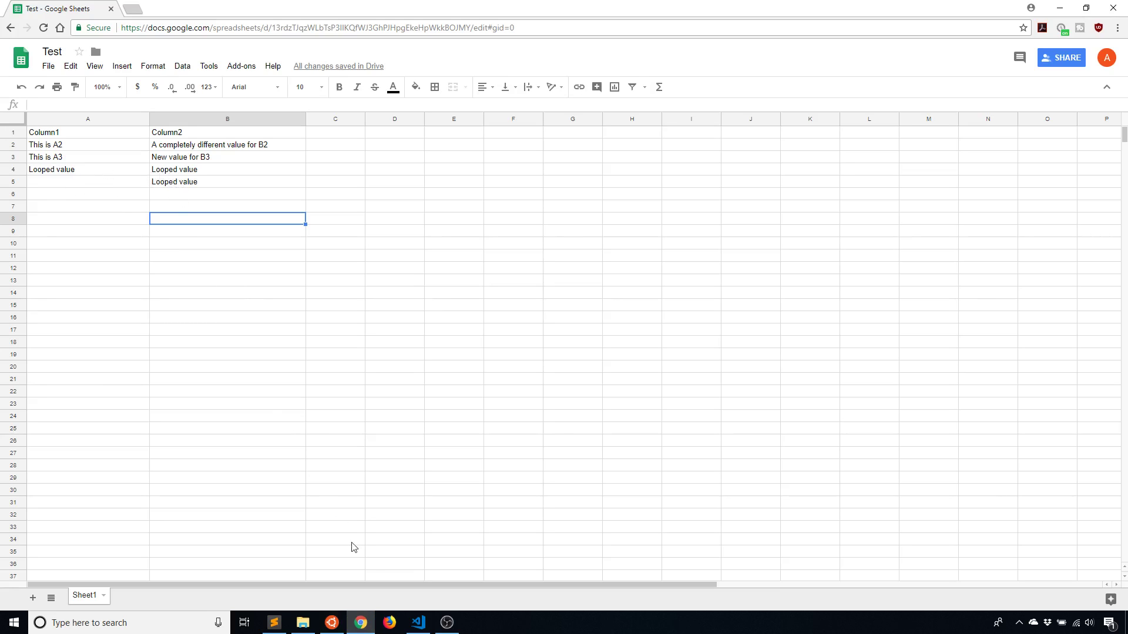
Step: Retype 'Test' into cell A5 of the Test sheet and go back to example.py
left_click(417, 622)
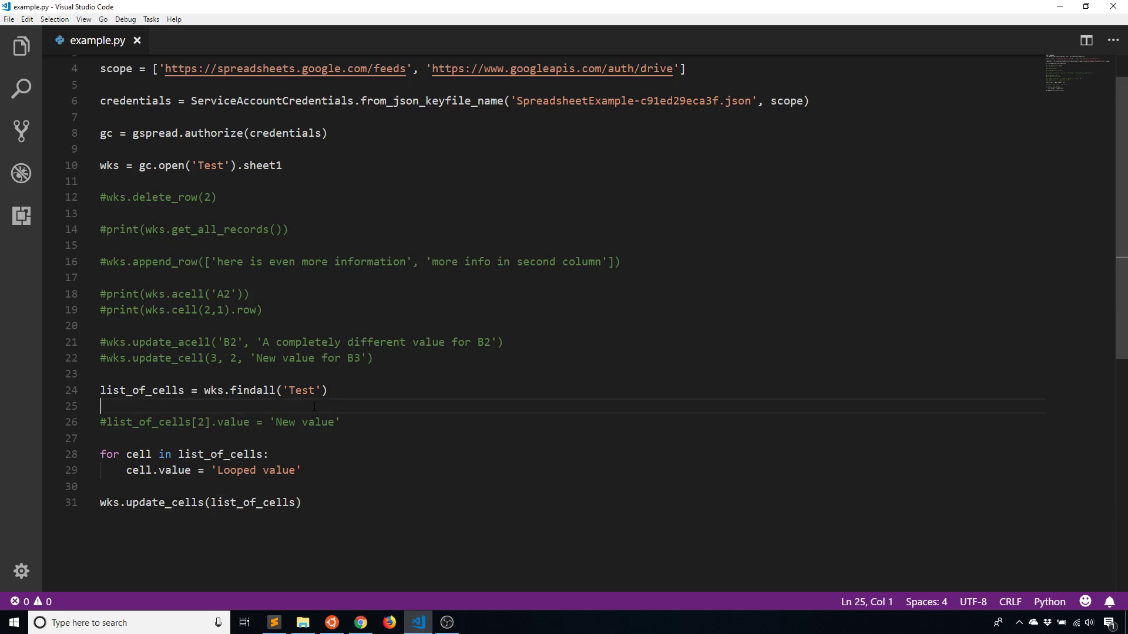
left_click(359, 622)
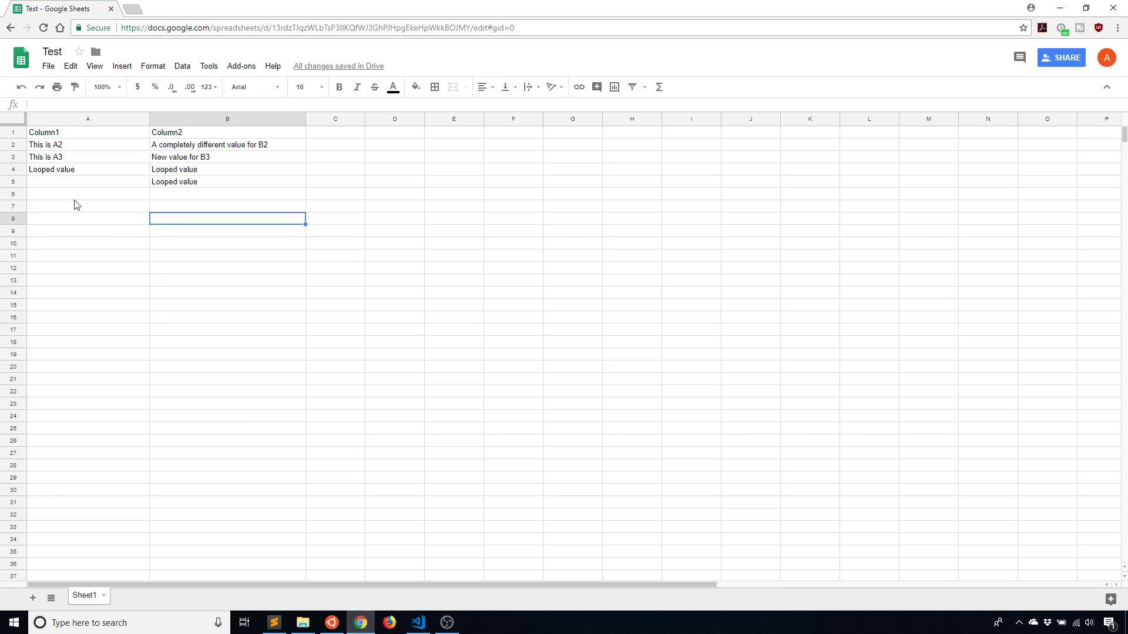
left_click(88, 182)
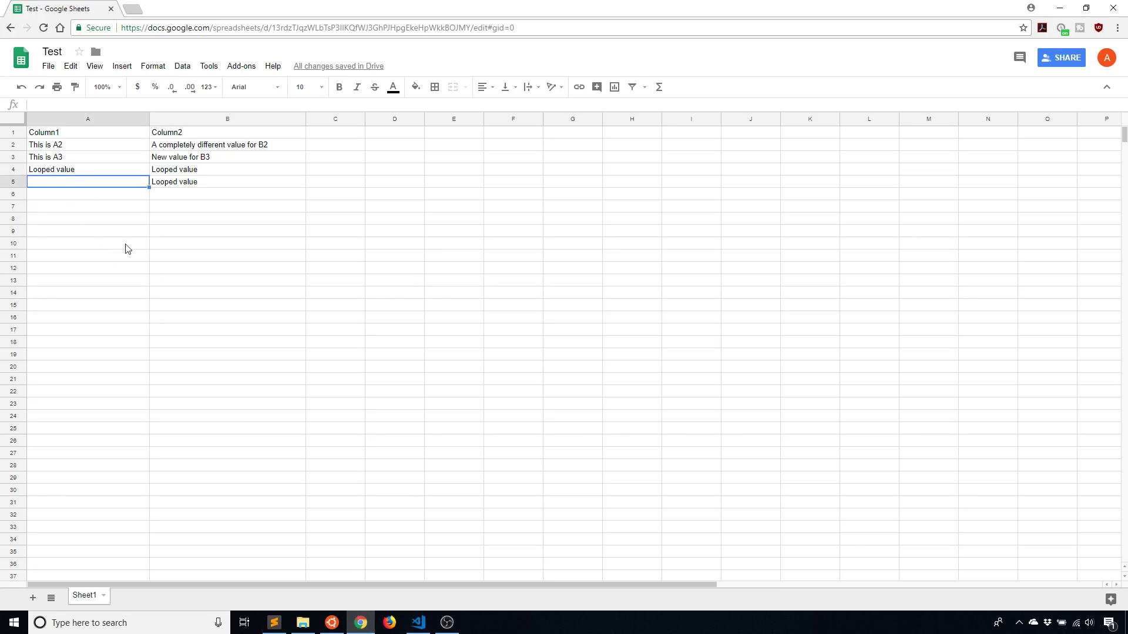
mouse_move(133, 256)
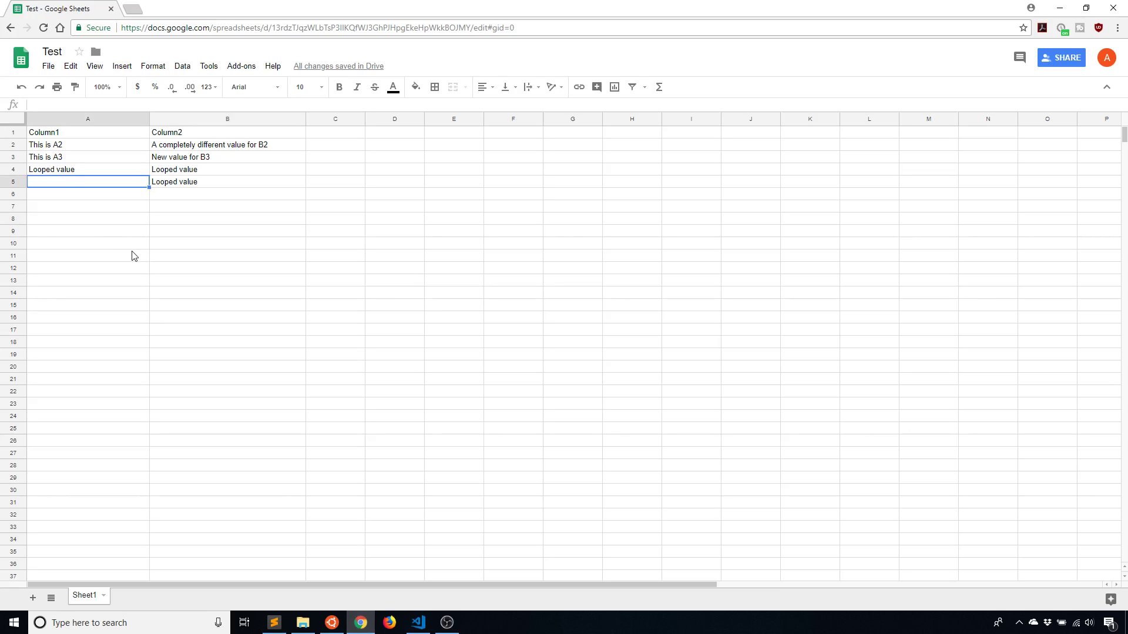
type("Test")
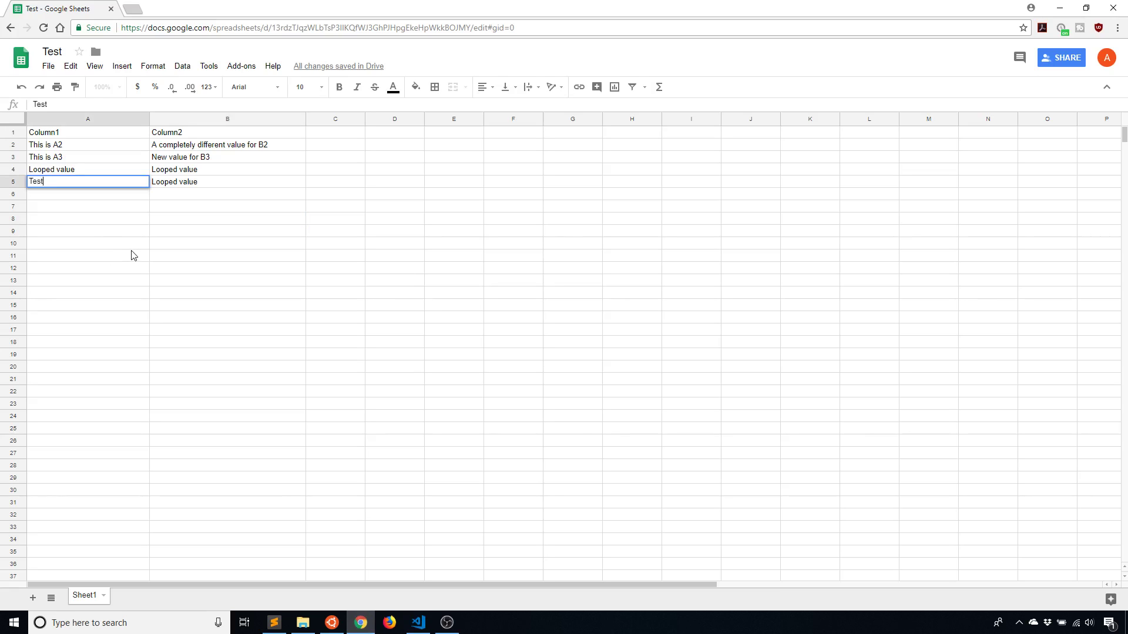
left_click(418, 623)
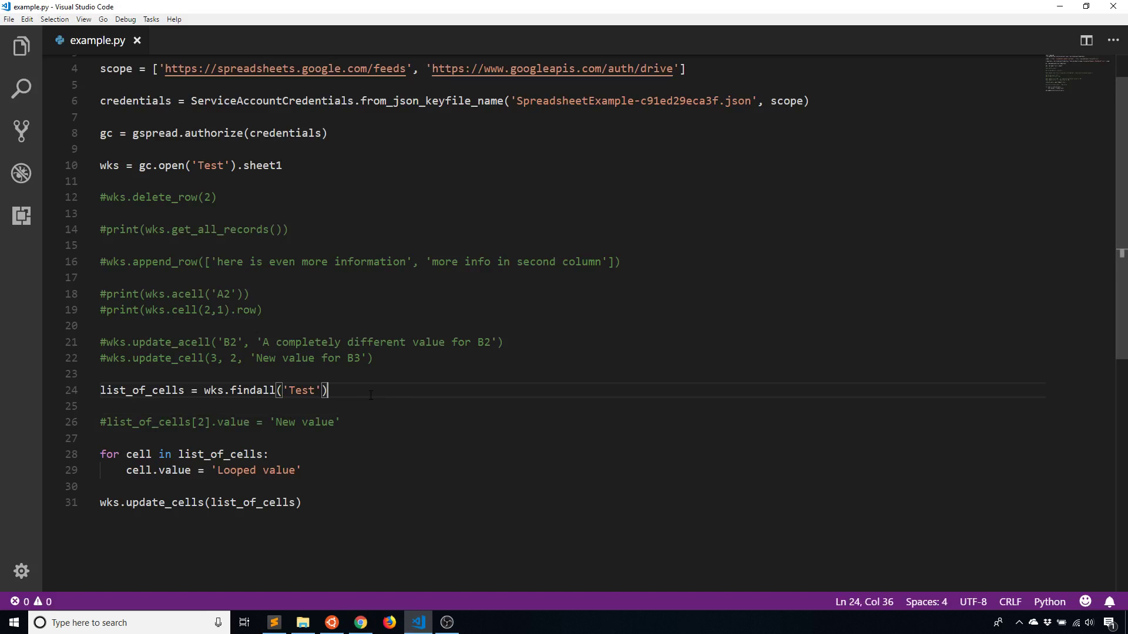
Step: Rerun python example.py and verify A5 now also shows 'Looped value' in the sheet
left_click(330, 622)
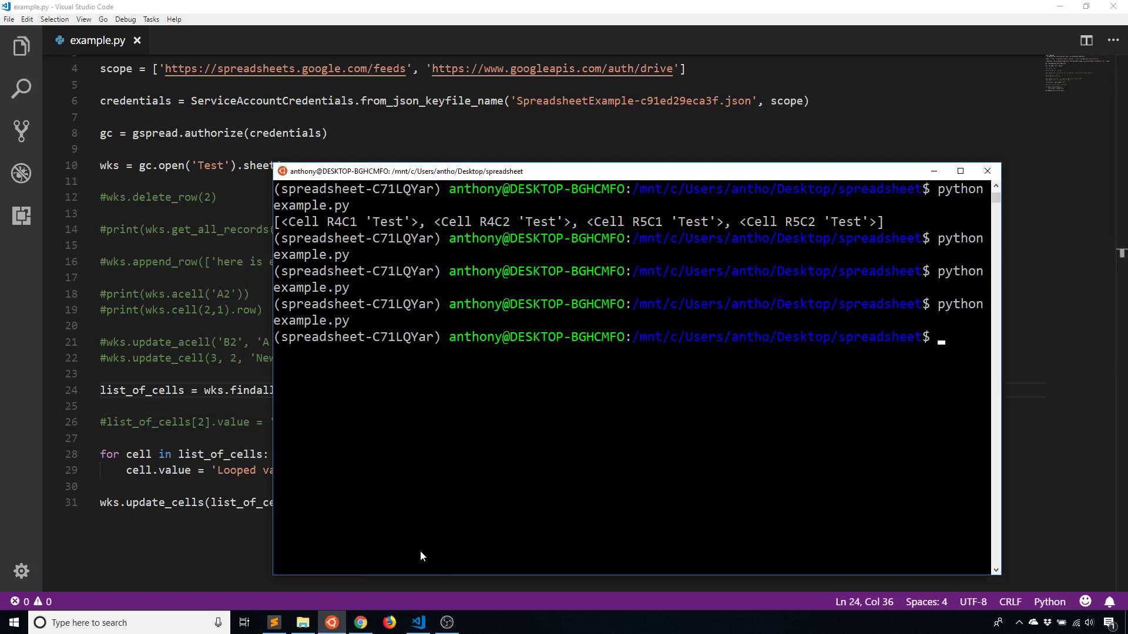
left_click(359, 623)
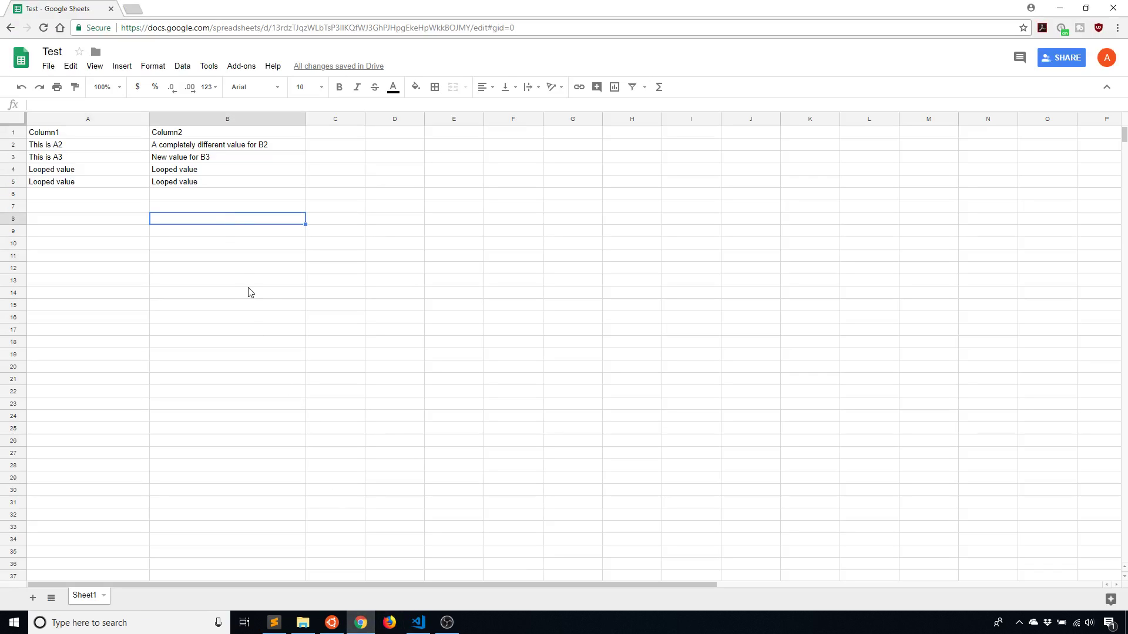
left_click(417, 623)
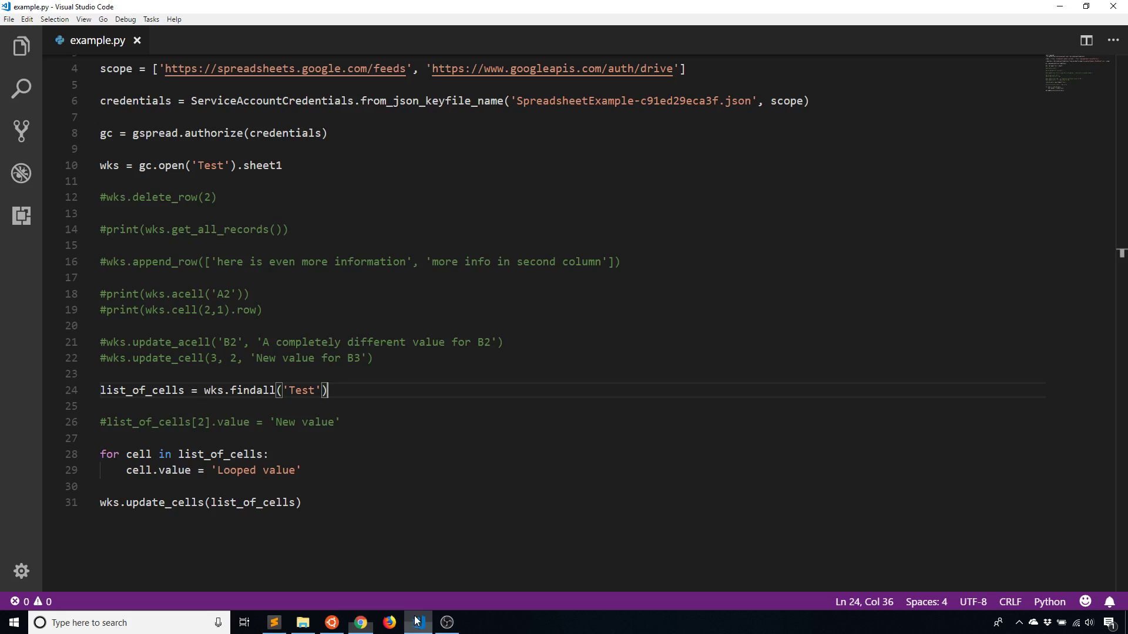
Step: Edit the loop's assigned text to 'Looped something else', save, and glance at the unchanged sheet
left_click(342, 422)
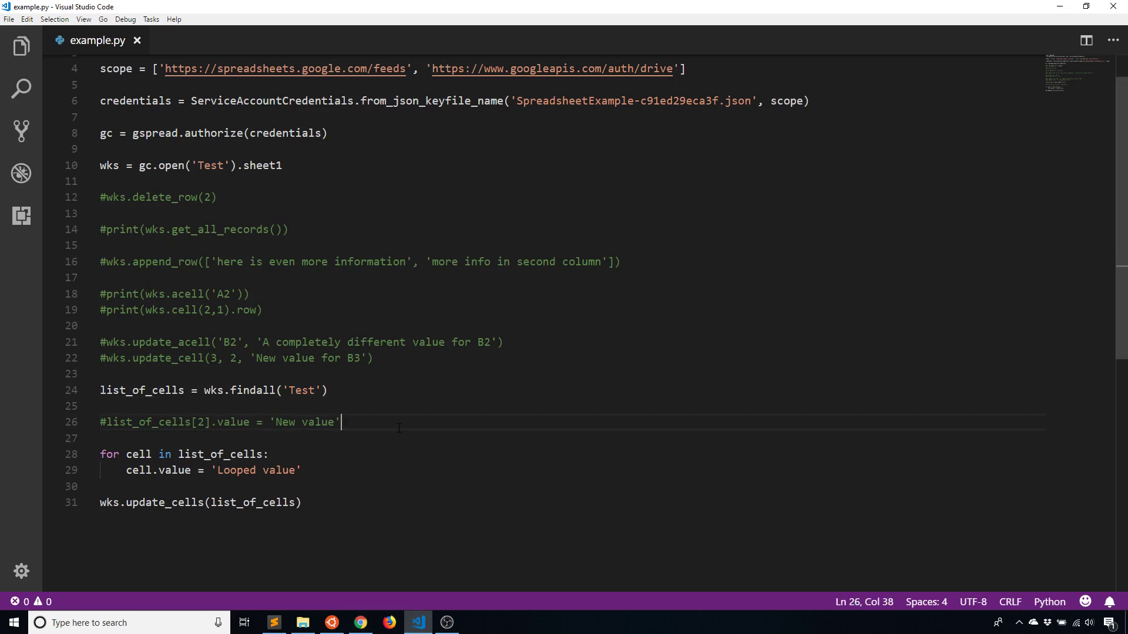
double_click(279, 469)
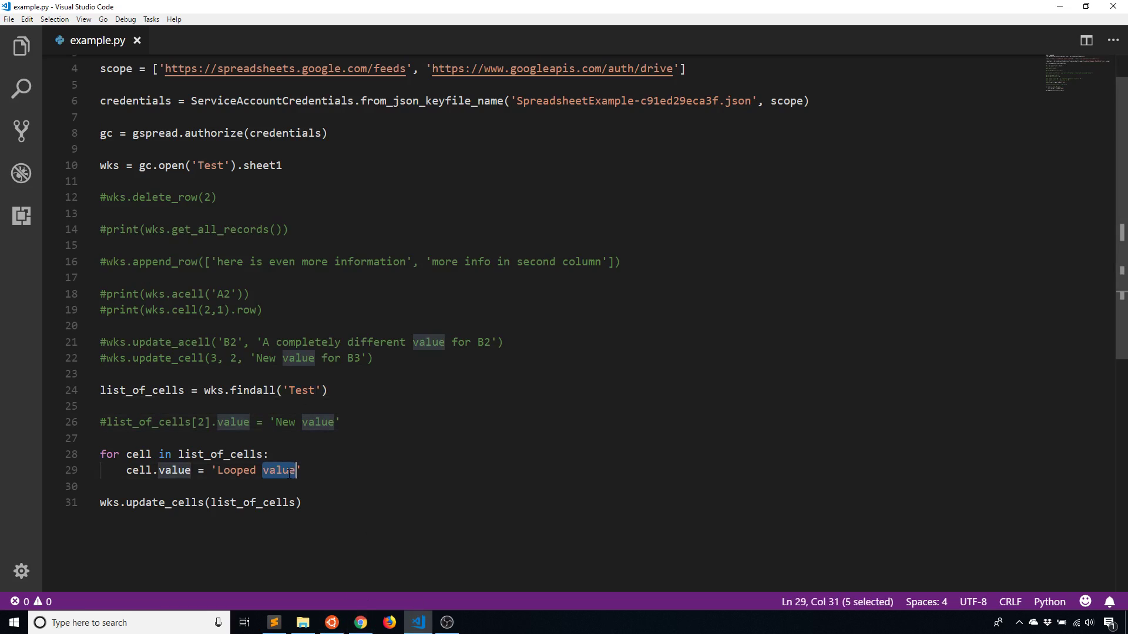
type("somethign e")
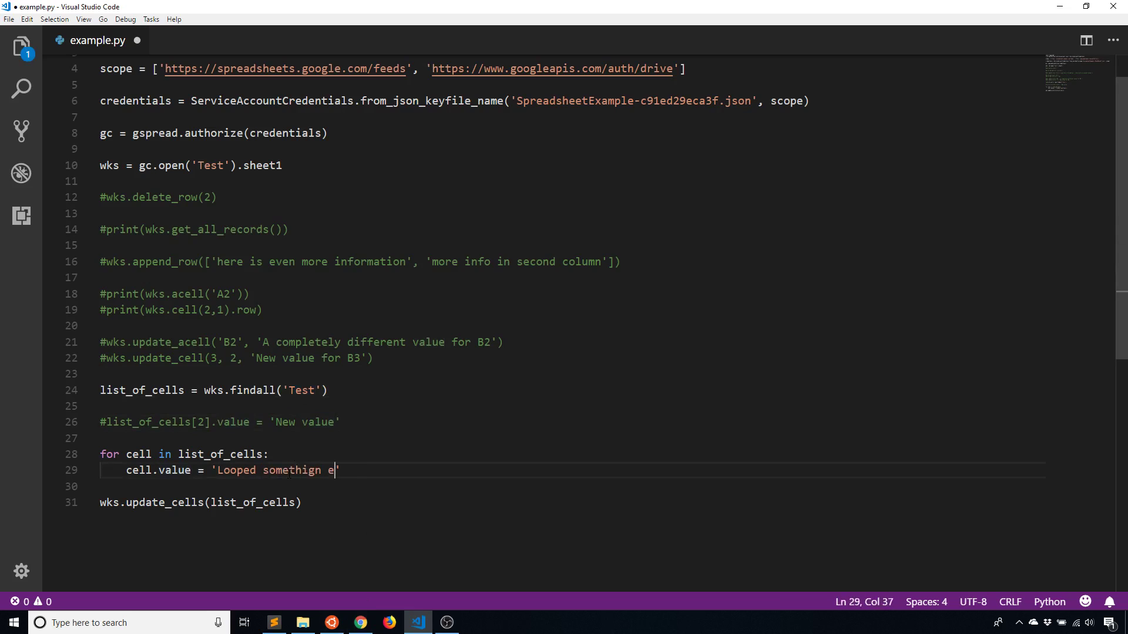
key("BackSpace")
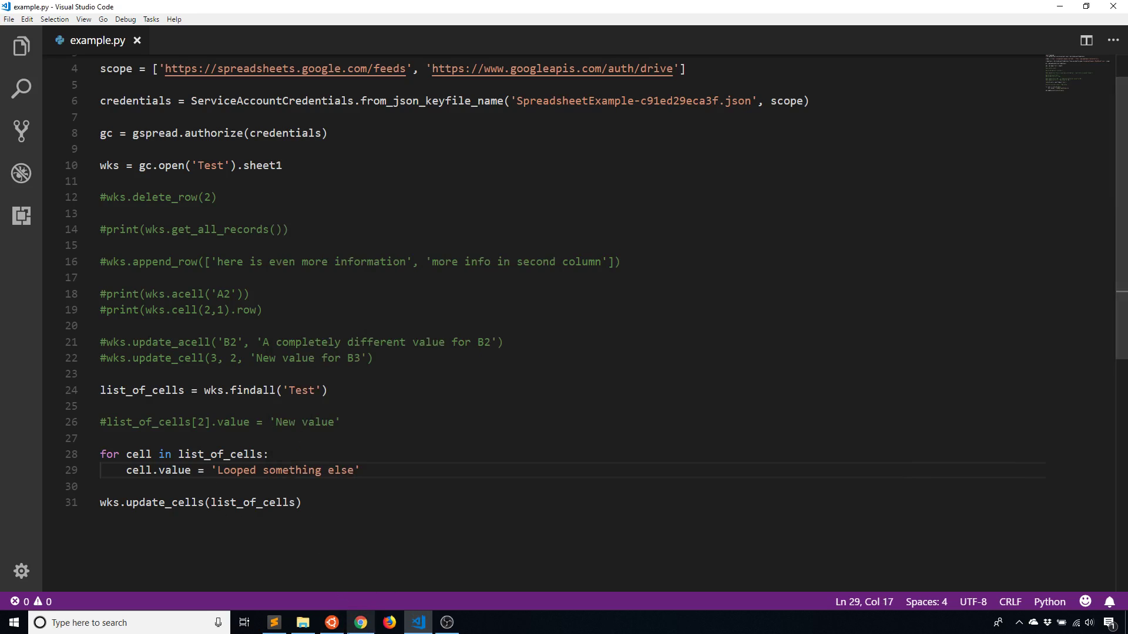
left_click(359, 622)
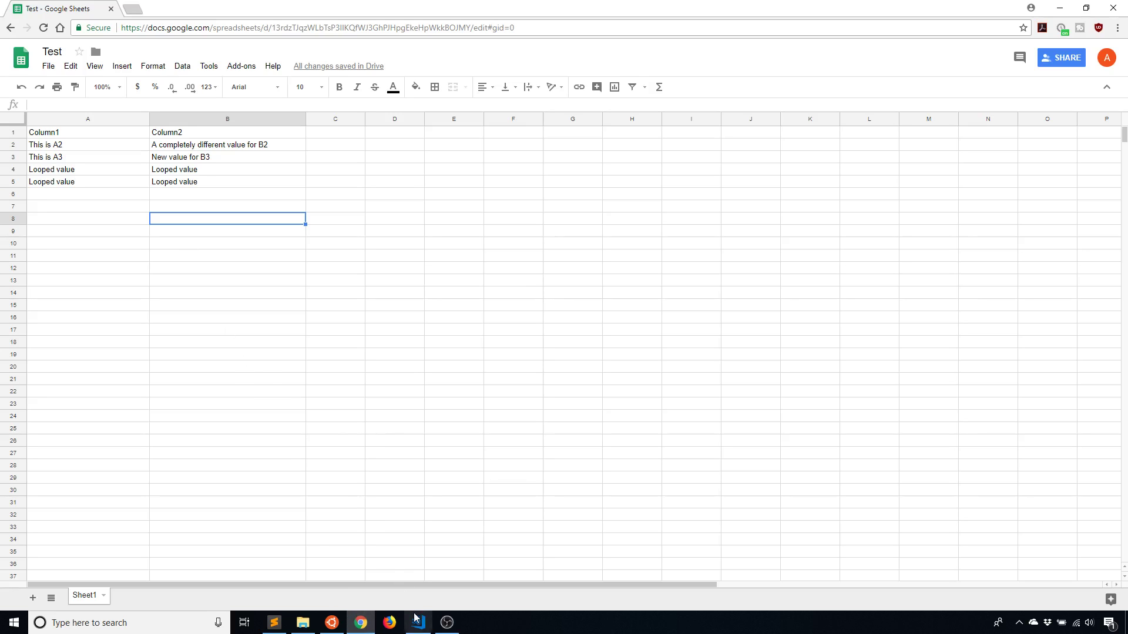
left_click(417, 623)
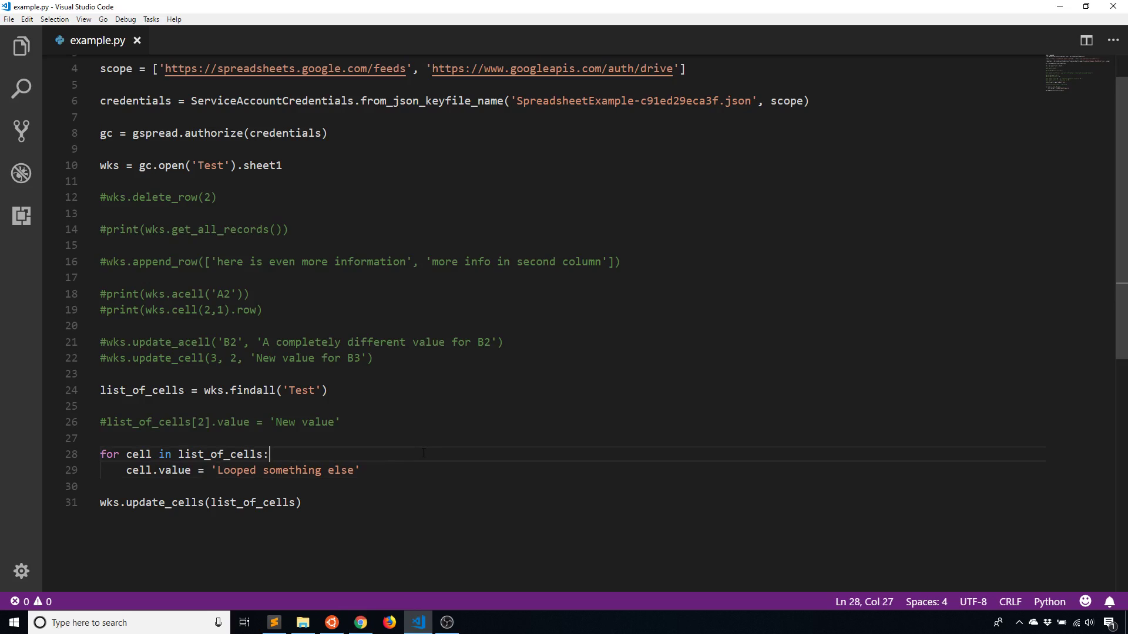
left_click(328, 391)
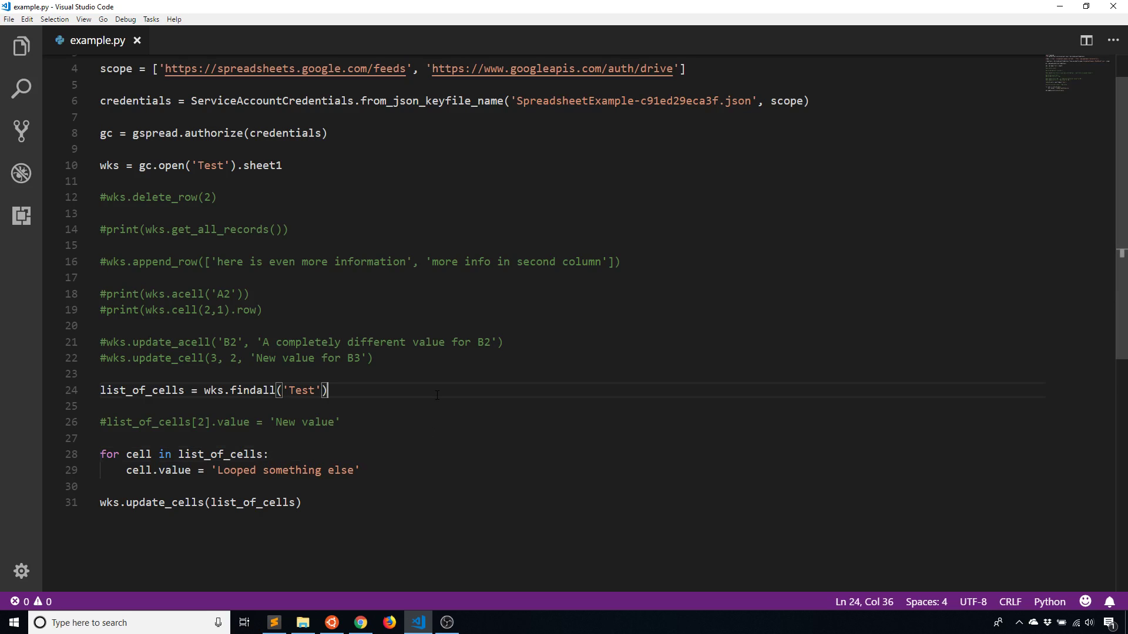